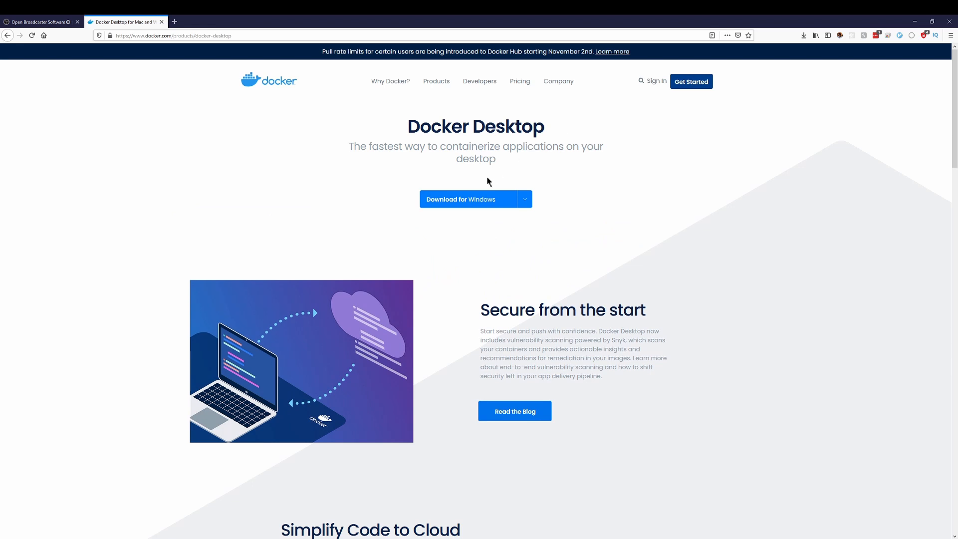
Step: Download the Docker Desktop installer for Windows and VLC 3.0.11 for 64-bit Windows
left_click(525, 199)
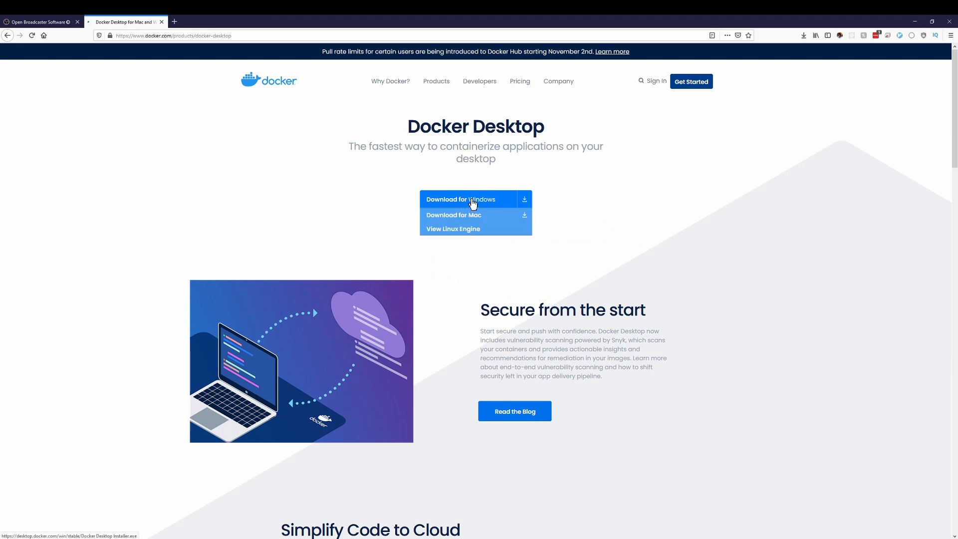
left_click(469, 199)
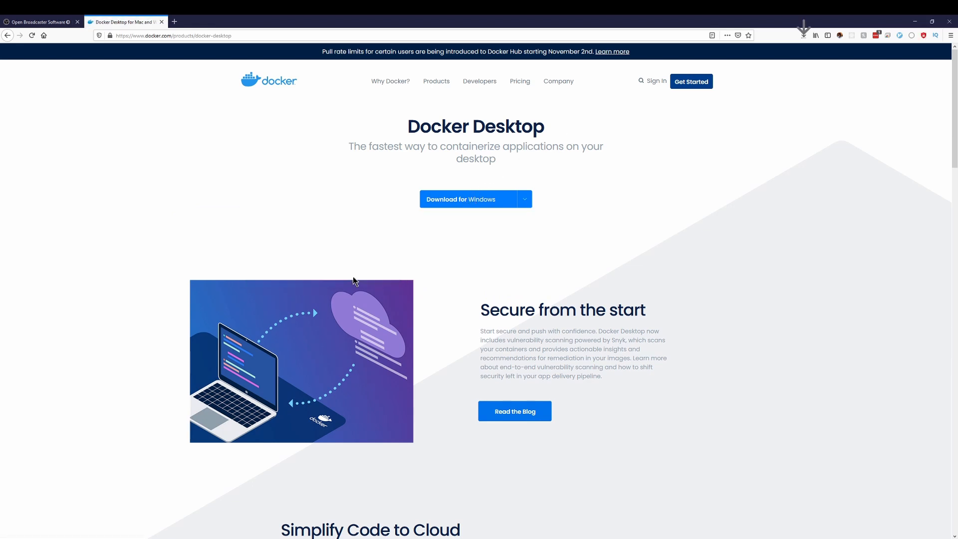
left_click(38, 21)
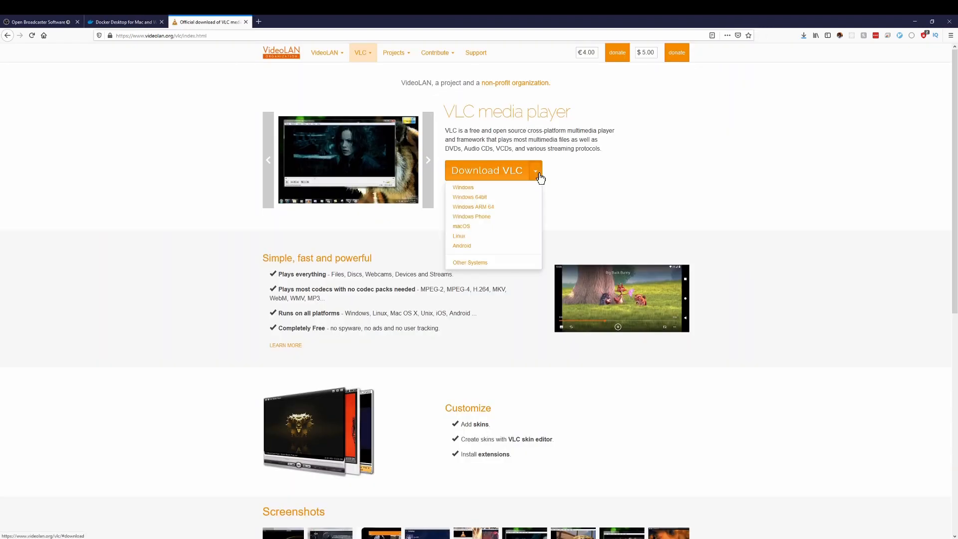
mouse_move(473, 204)
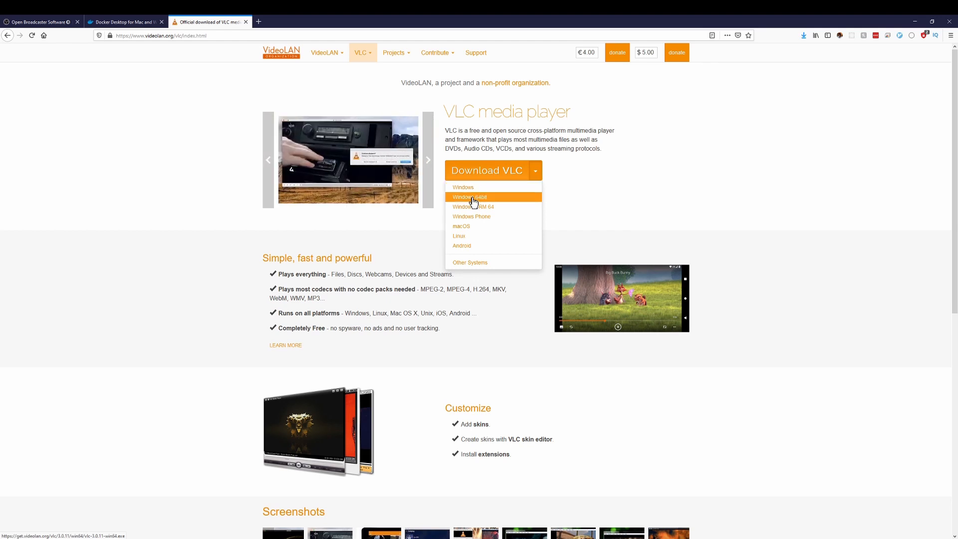
left_click(469, 197)
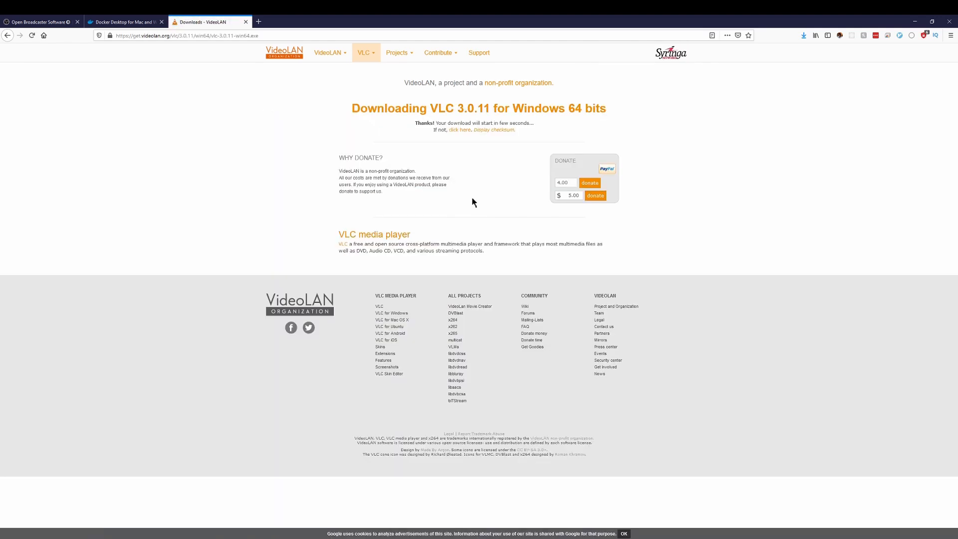
mouse_move(494, 144)
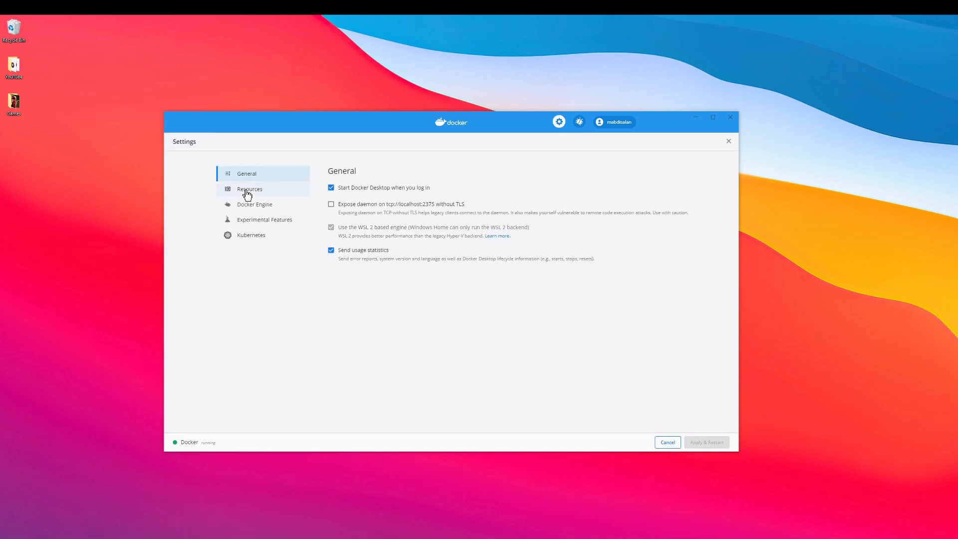
Step: Go to Docker Desktop's Resources > WSL Integration settings
left_click(250, 189)
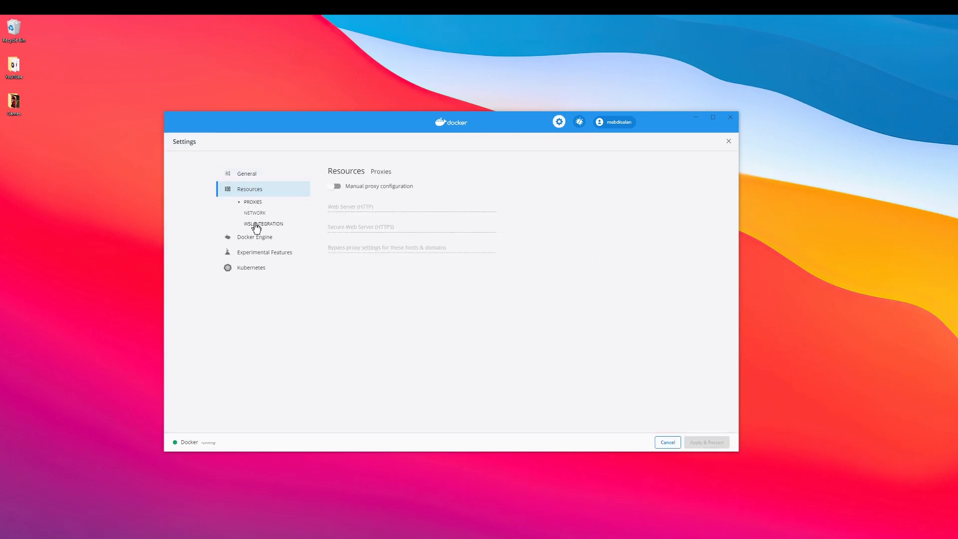
left_click(263, 224)
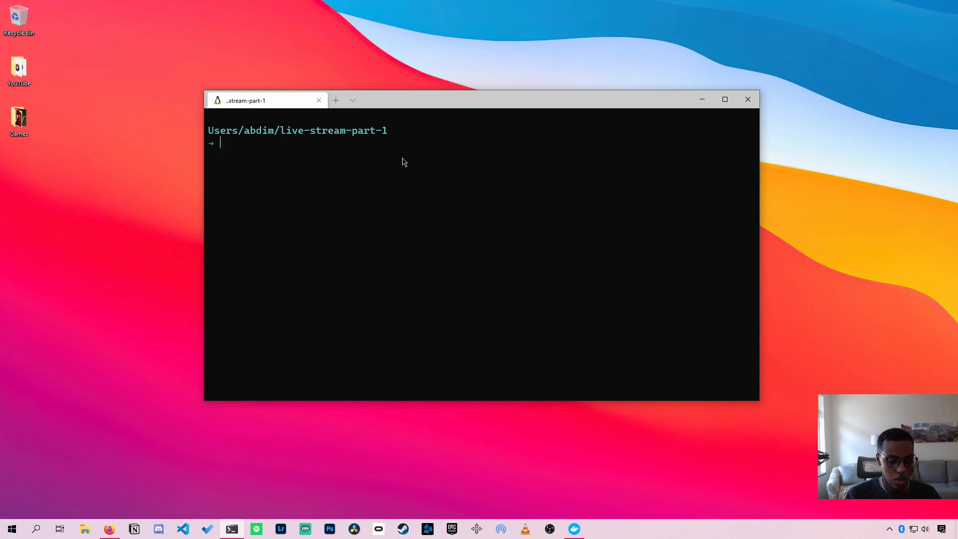
Step: Launch VS Code on the current project folder with 'code .'
type("code .")
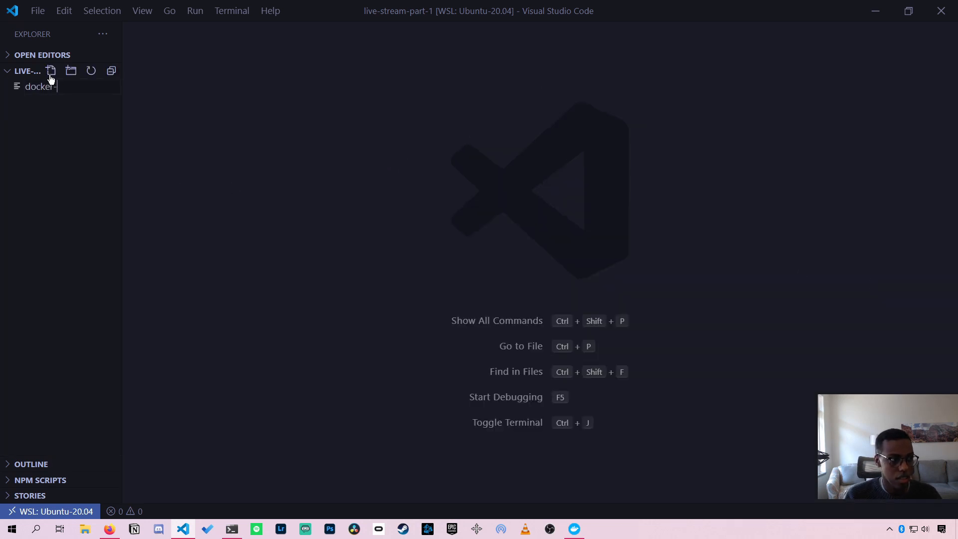
Step: Create docker-compose.yml with version "3.9" and an rtmp service built from ./rtmp
type("compose.y")
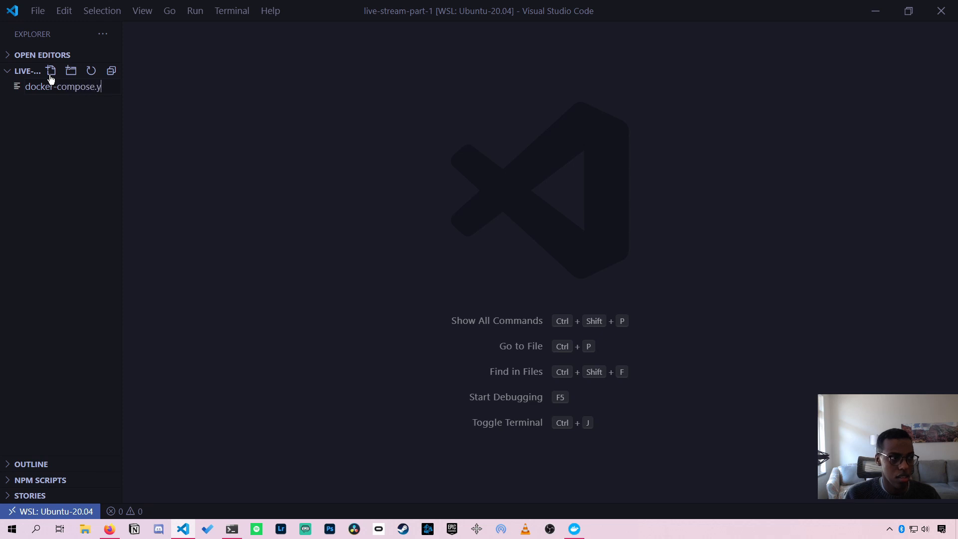
key("Enter")
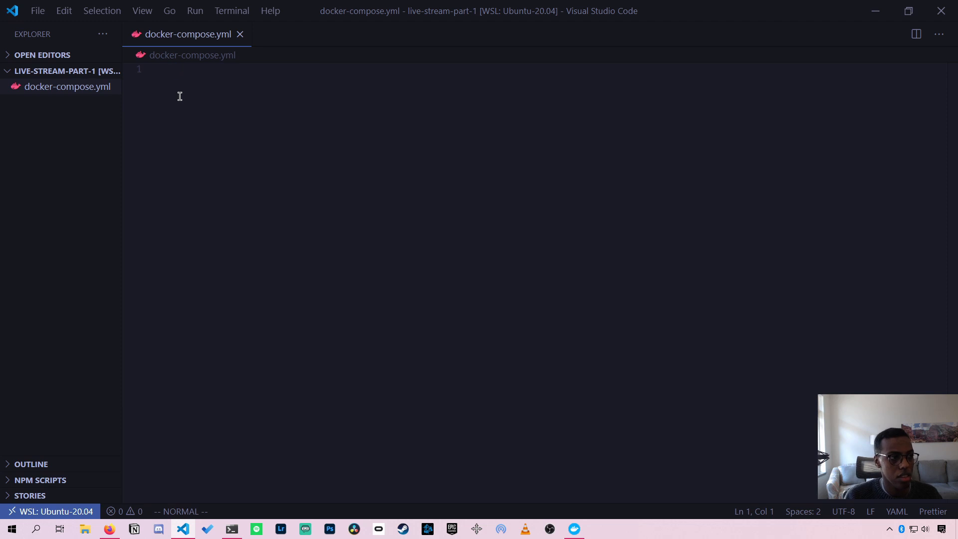
key("i")
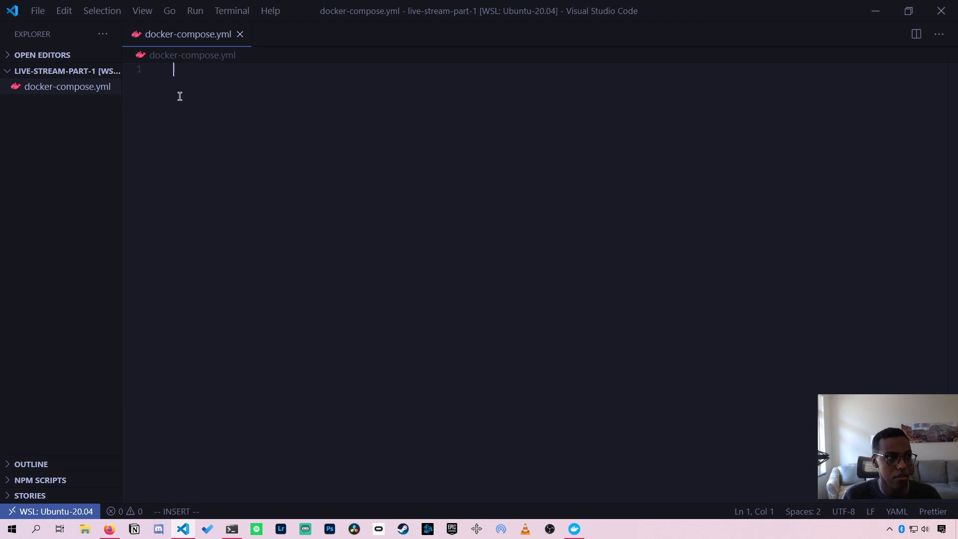
type("version:")
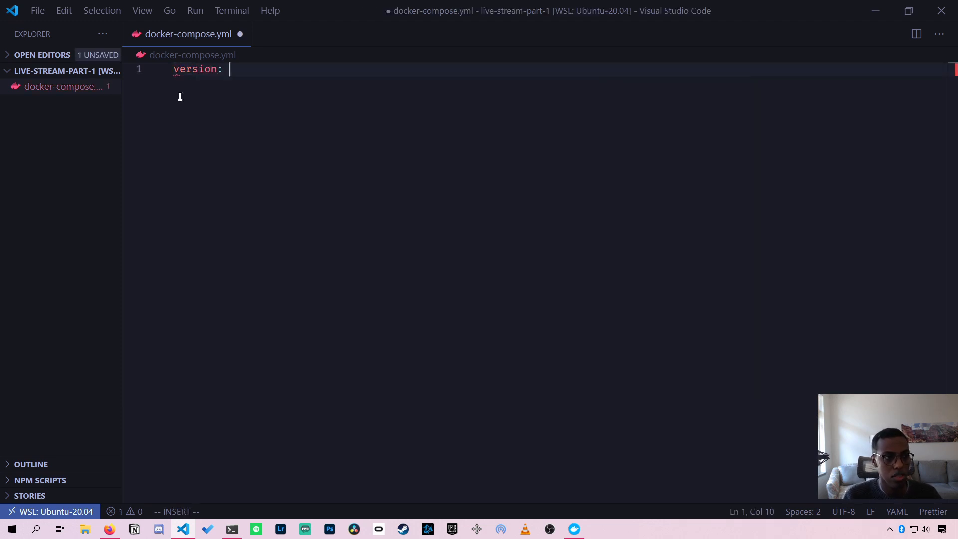
type("\"3.9\"")
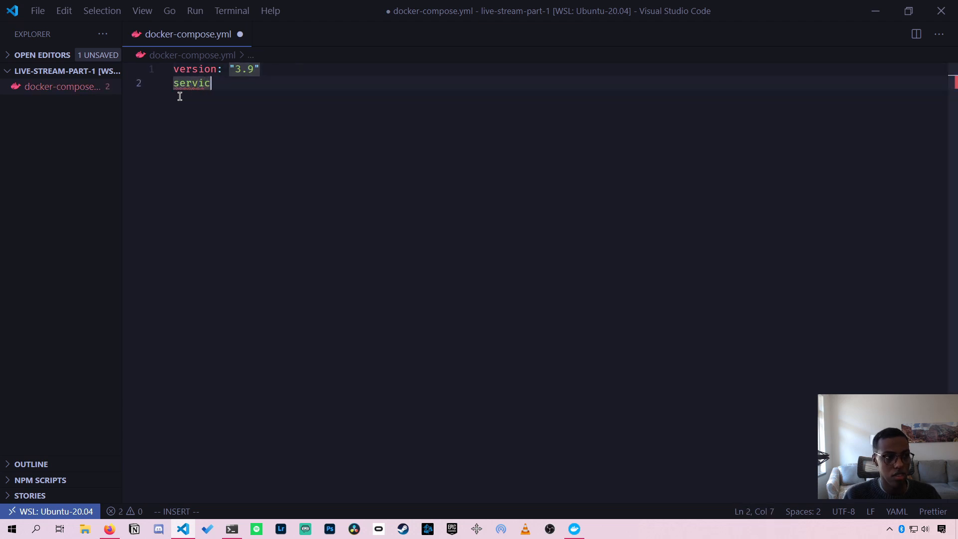
type("es:")
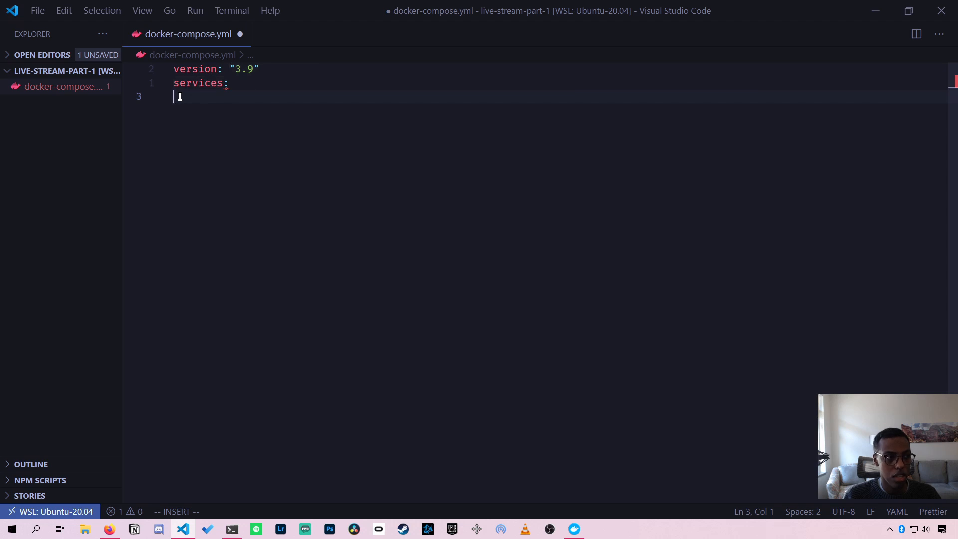
type("rtmp:")
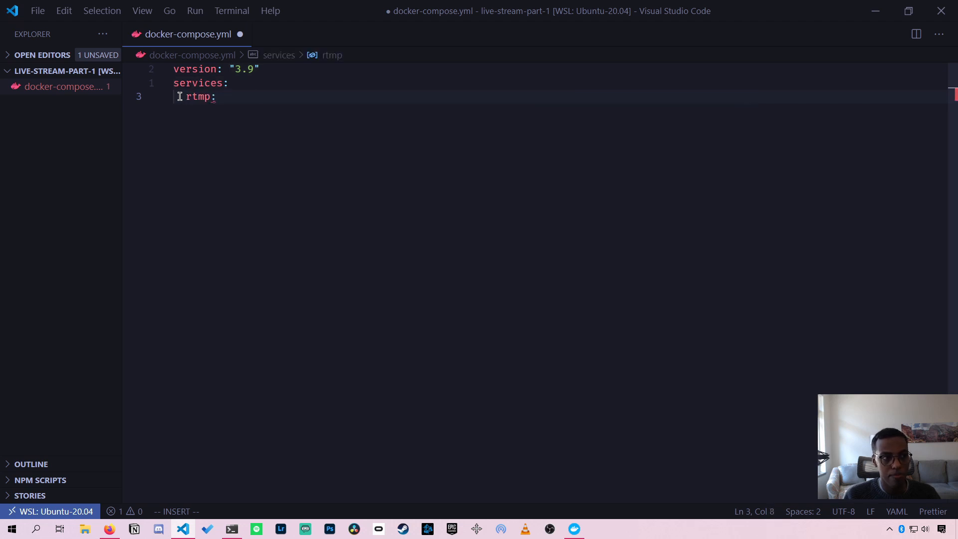
key("Enter")
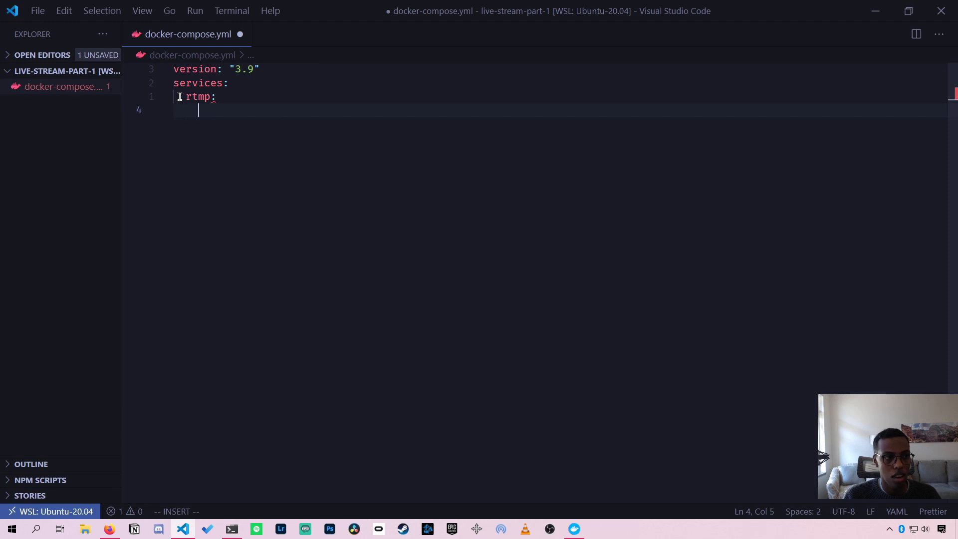
type("build:")
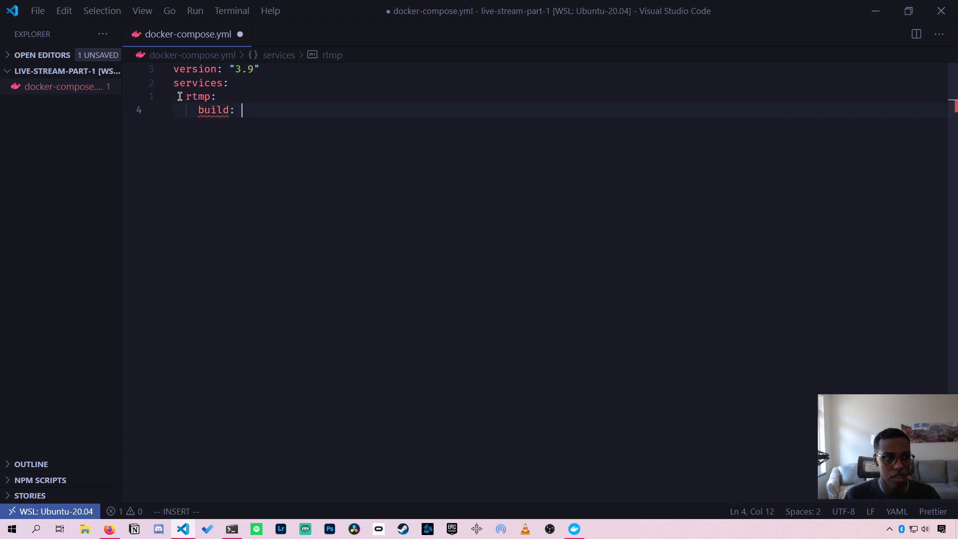
type("./rtmp")
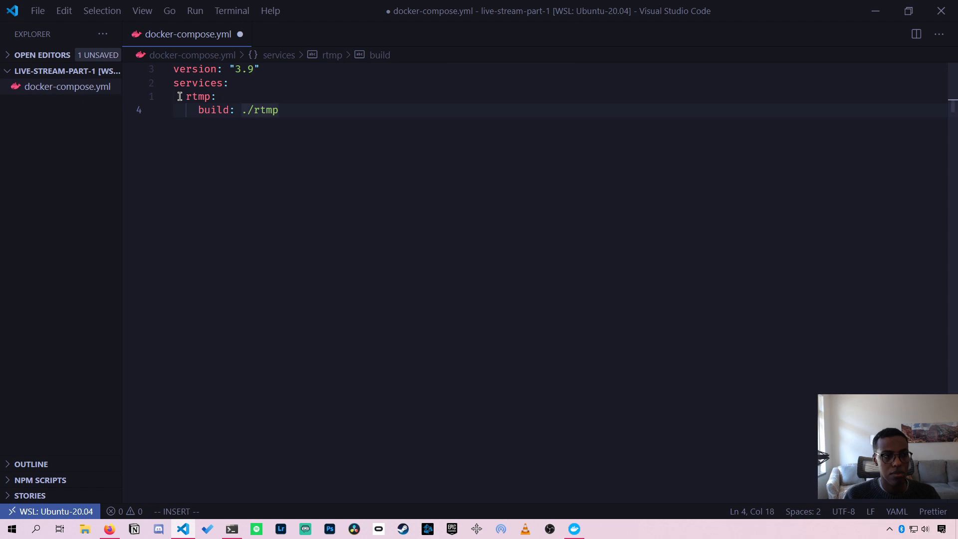
Step: Add port mapping "1935:1935" and container_name rtmp_server to the rtmp service
type("ports:")
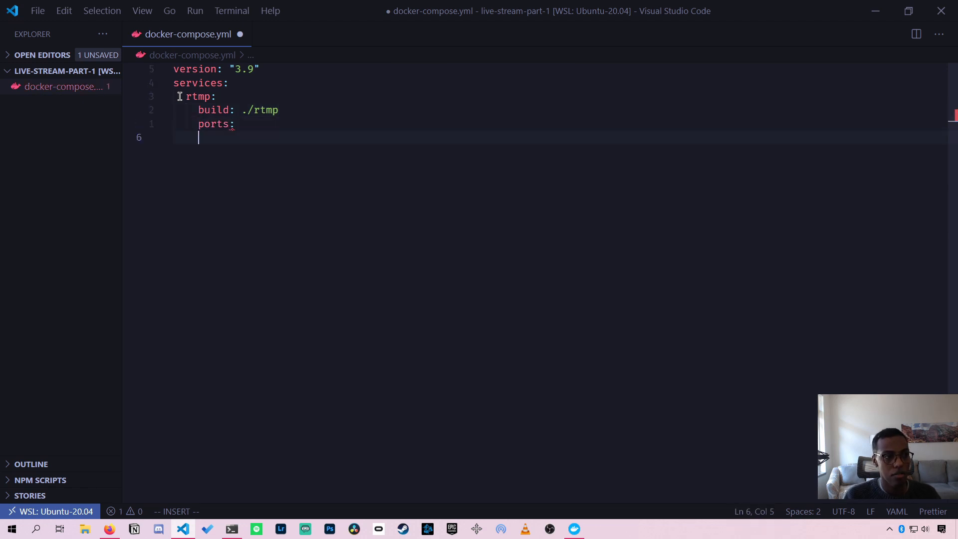
type("- \"1\"")
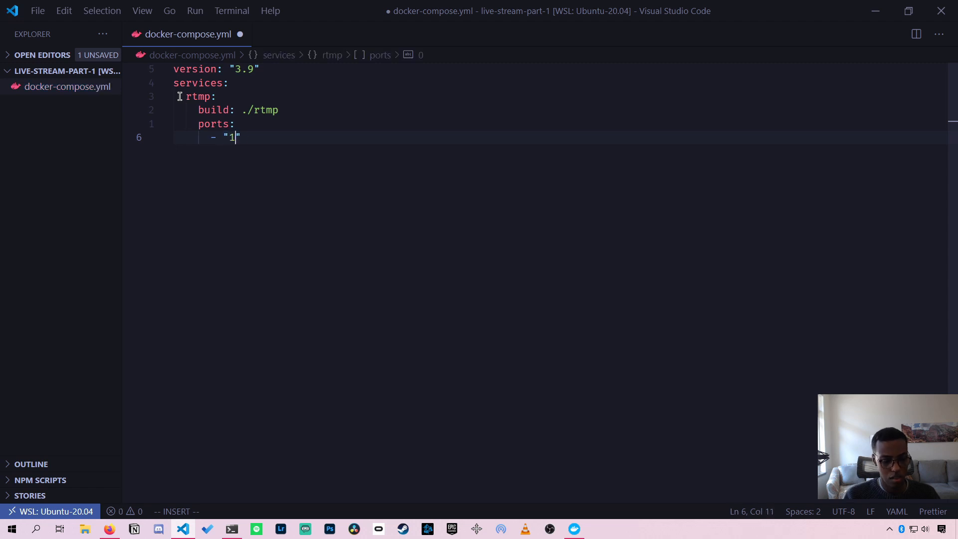
type("935:19")
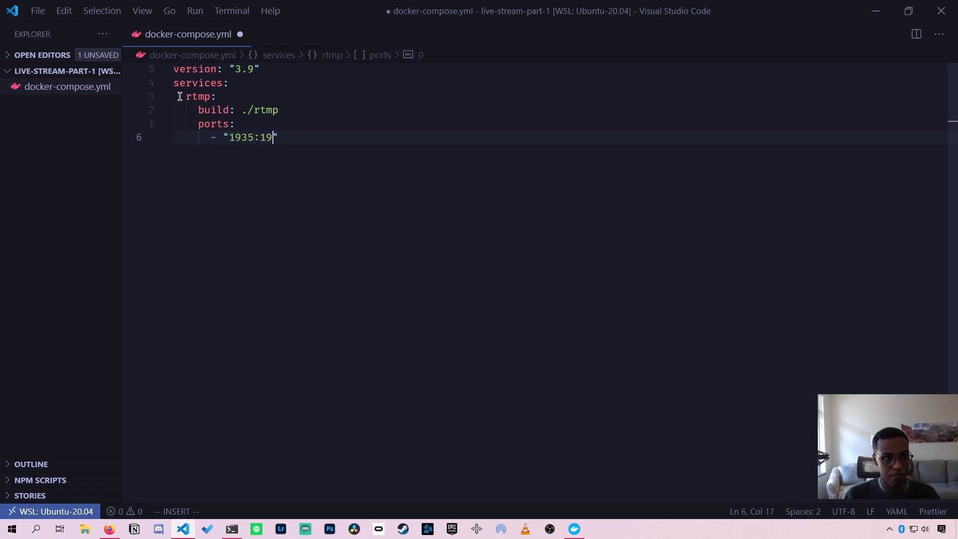
type("35")
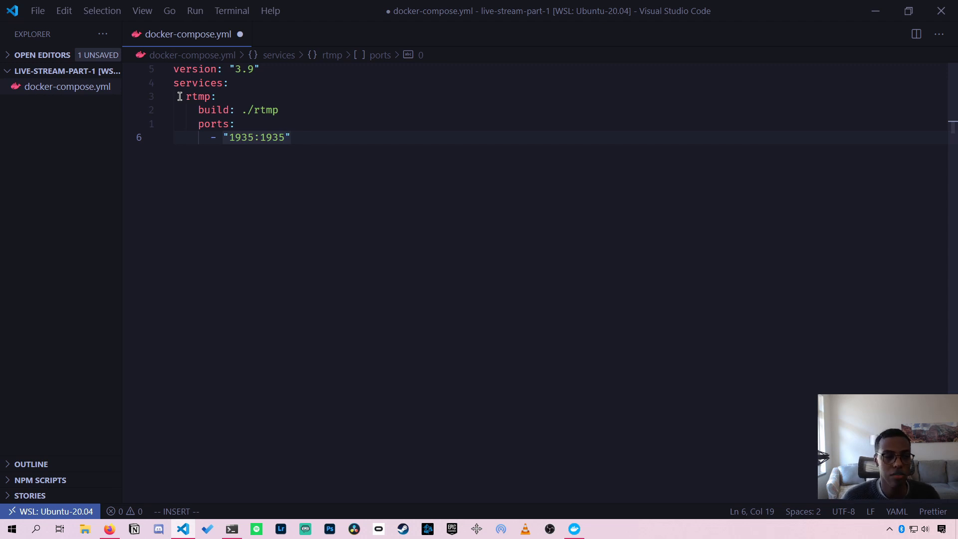
key("Enter")
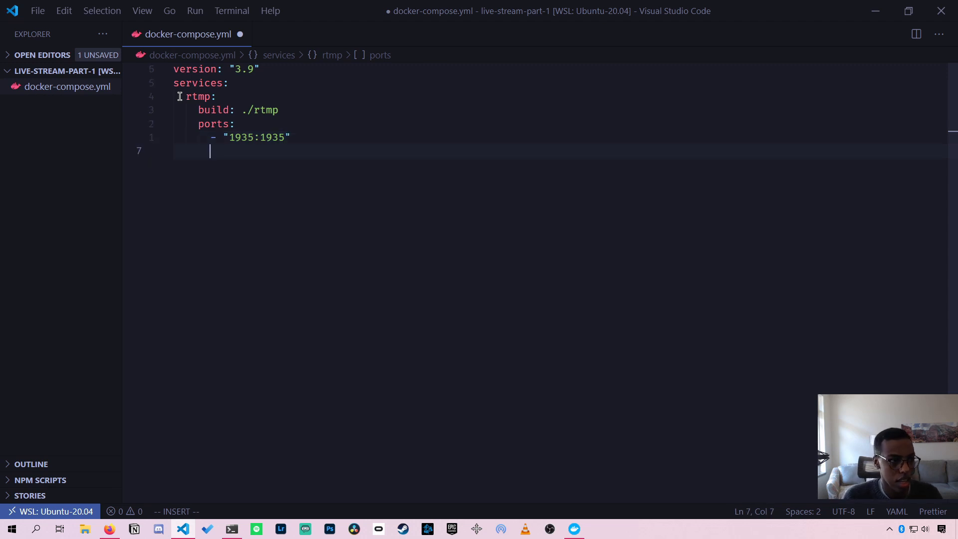
type("container_name:")
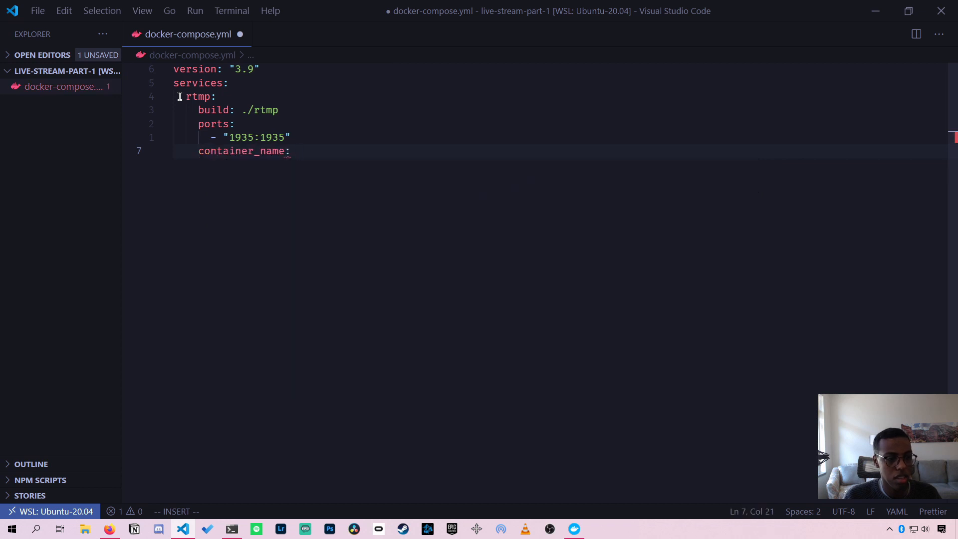
type("rtmp")
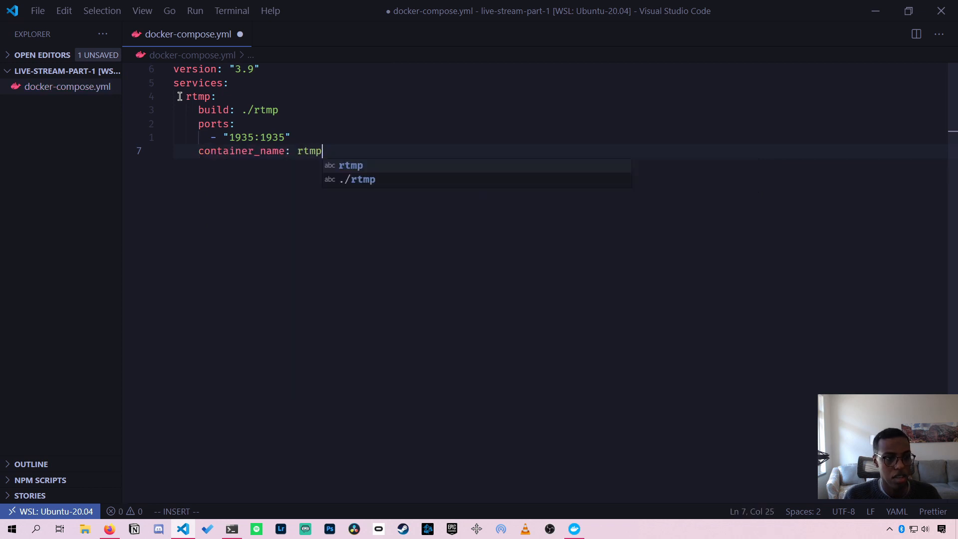
type("_server")
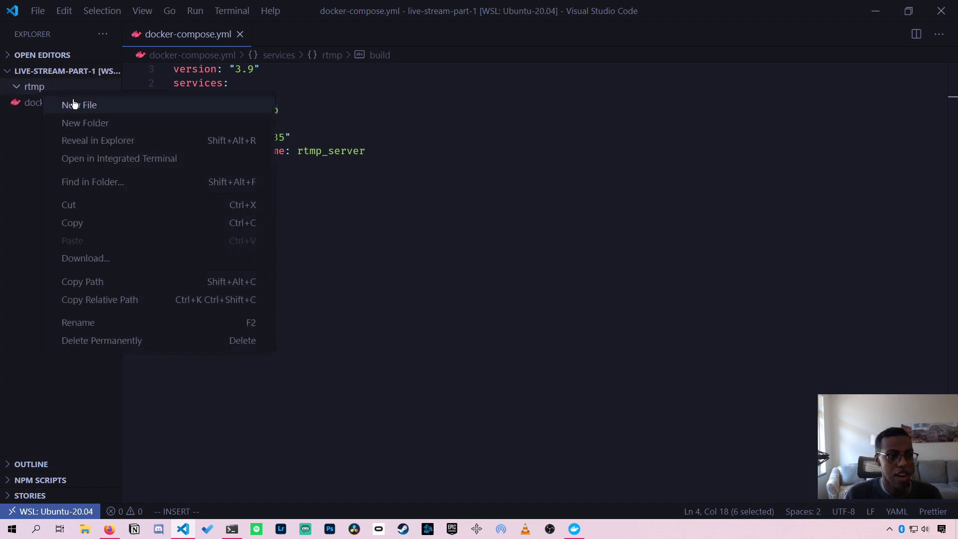
Step: Add a Dockerfile to the rtmp folder and bring up the nginx-rtmp image page
left_click(79, 105)
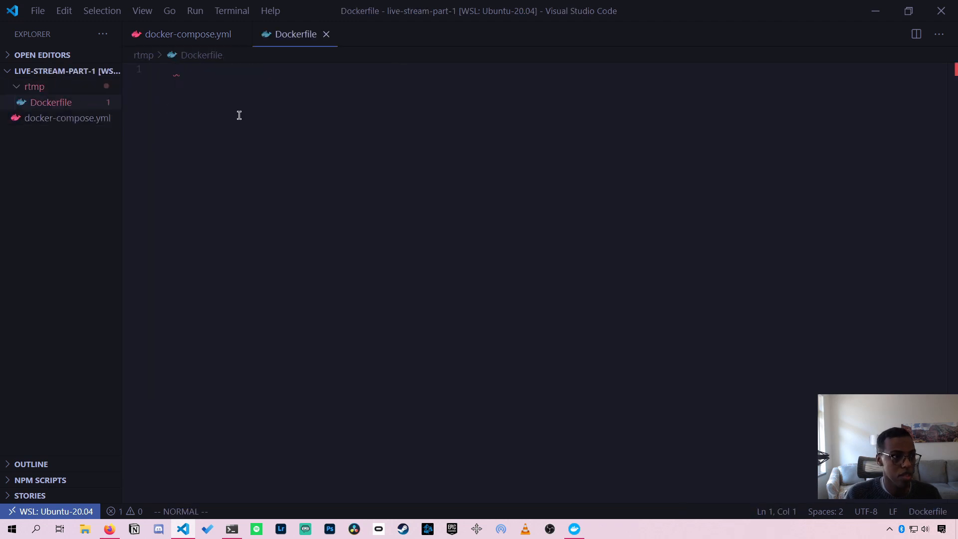
left_click(109, 529)
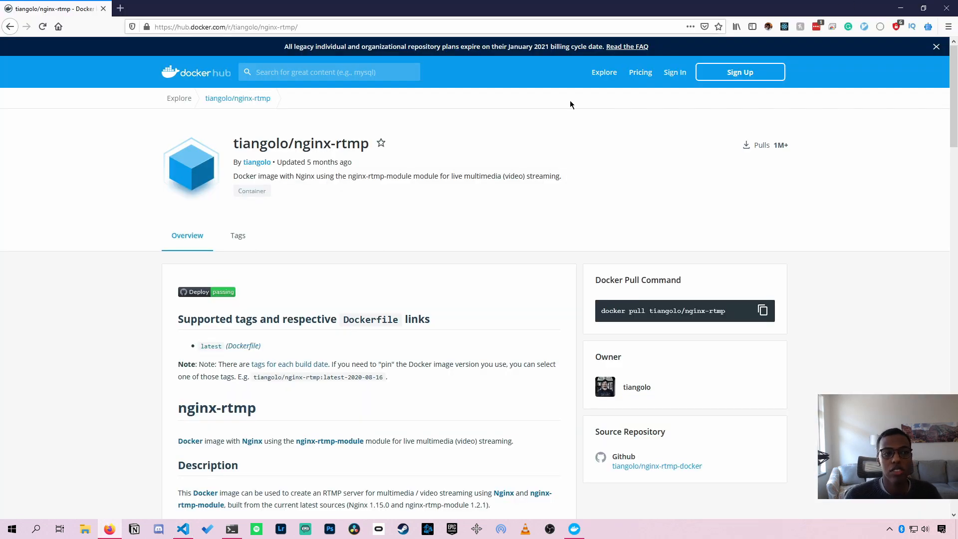
mouse_move(324, 151)
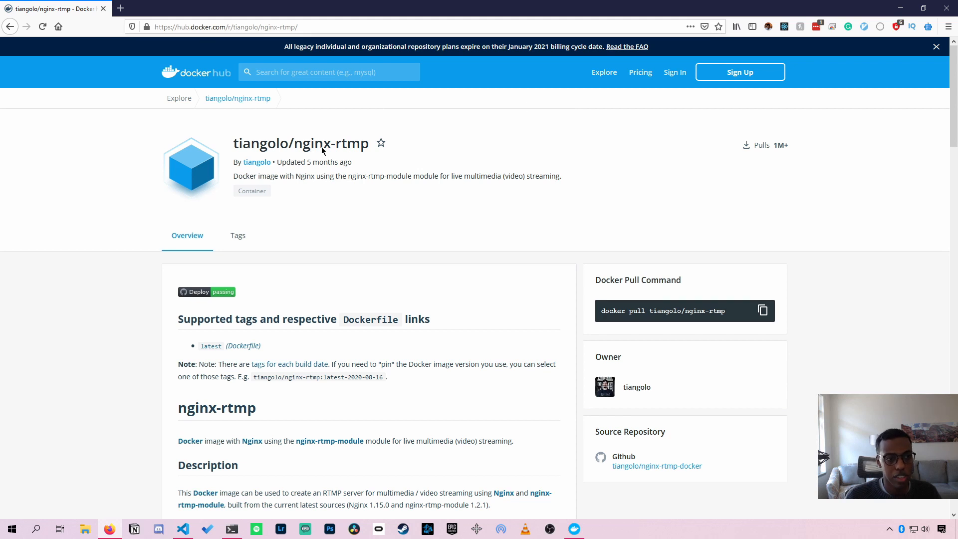
mouse_move(381, 146)
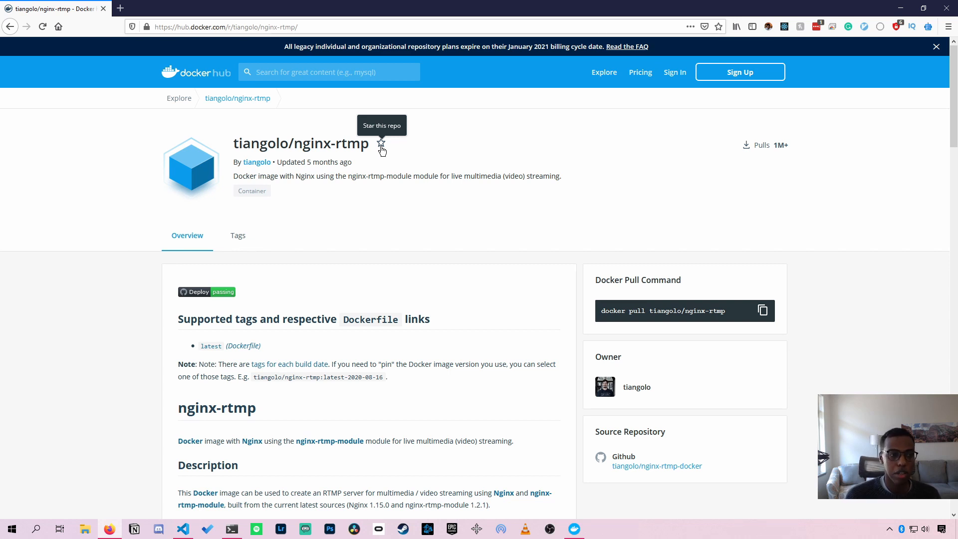
Step: Scroll to the Extending section and highlight the example FROM and COPY Dockerfile lines
scroll("down", 3)
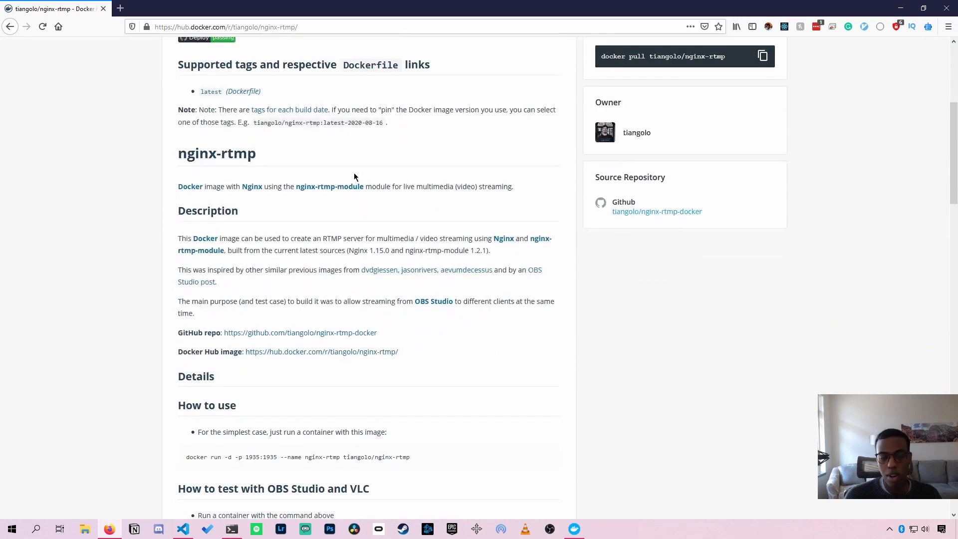
scroll("down", 3)
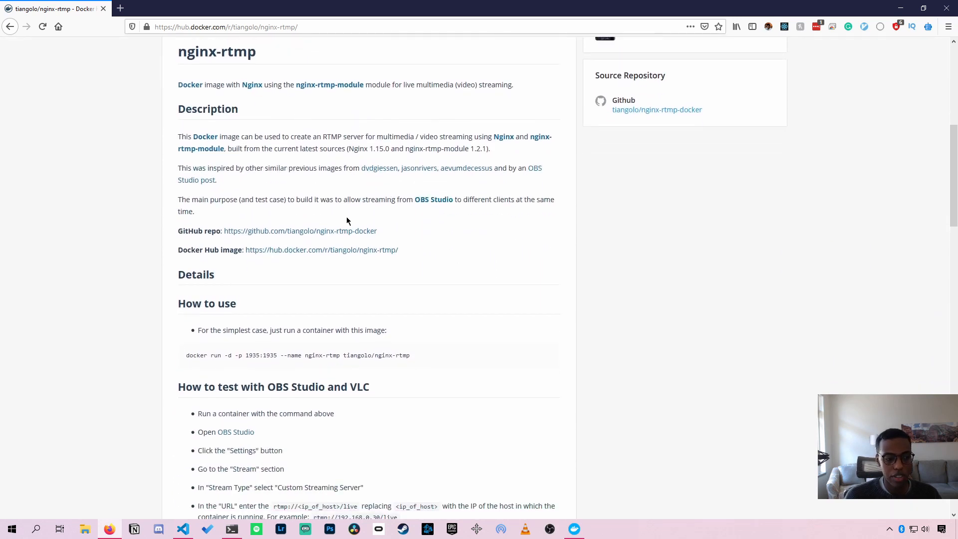
scroll("down", 3)
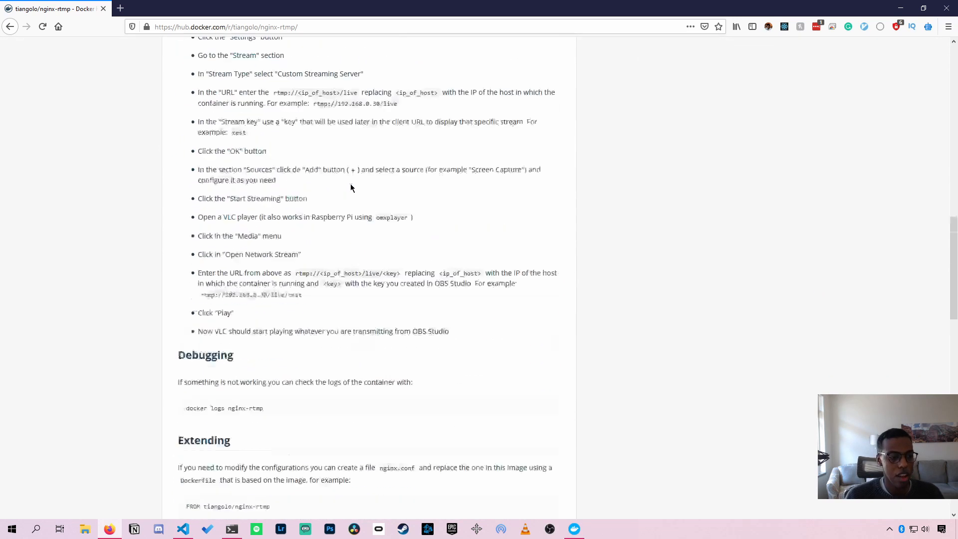
scroll("down", 3)
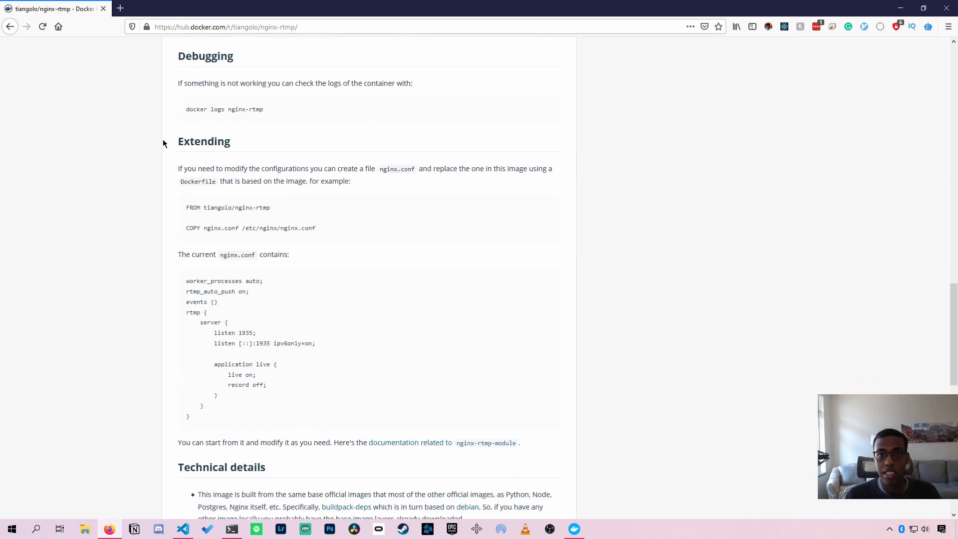
mouse_move(184, 181)
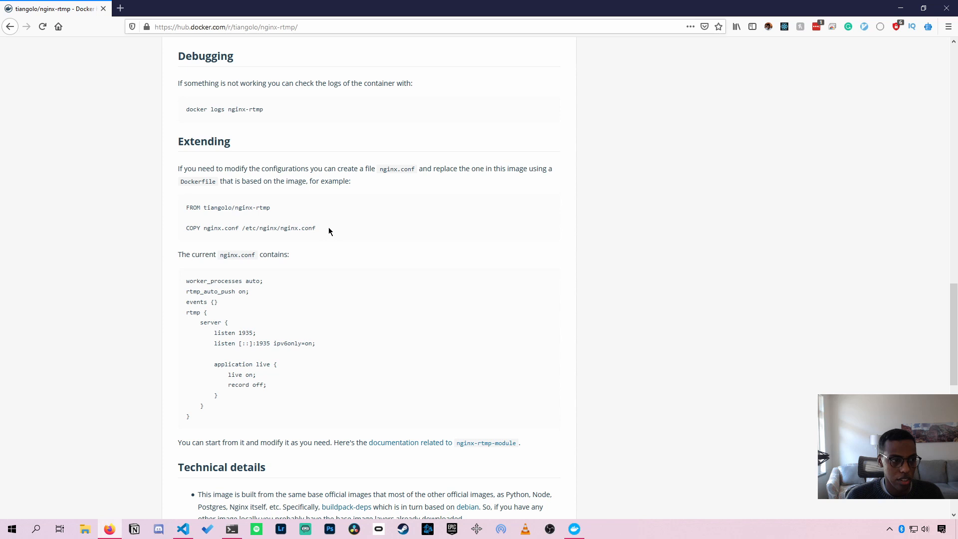
left_click_drag(186, 207, 316, 228)
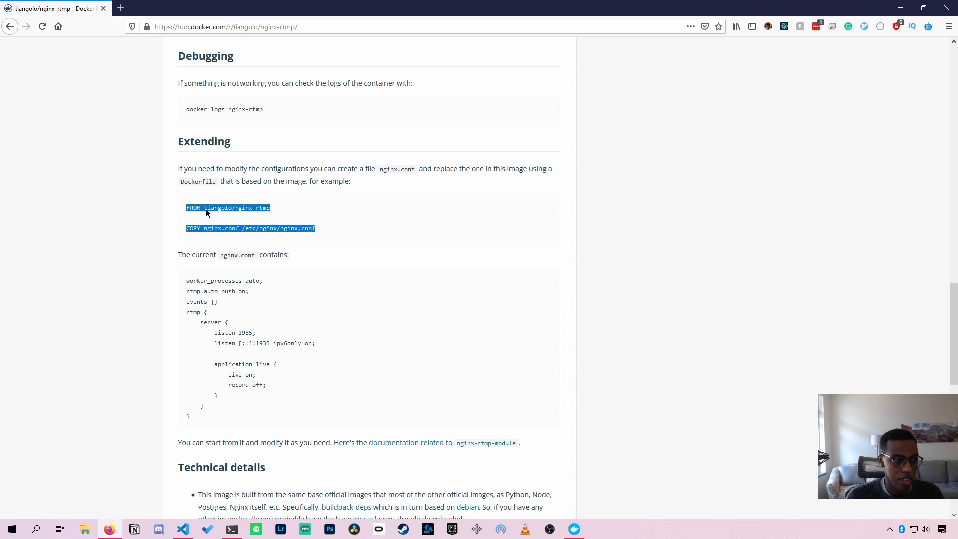
Step: Paste the FROM and COPY lines into rtmp/Dockerfile and create nginx.conf
left_click(182, 528)
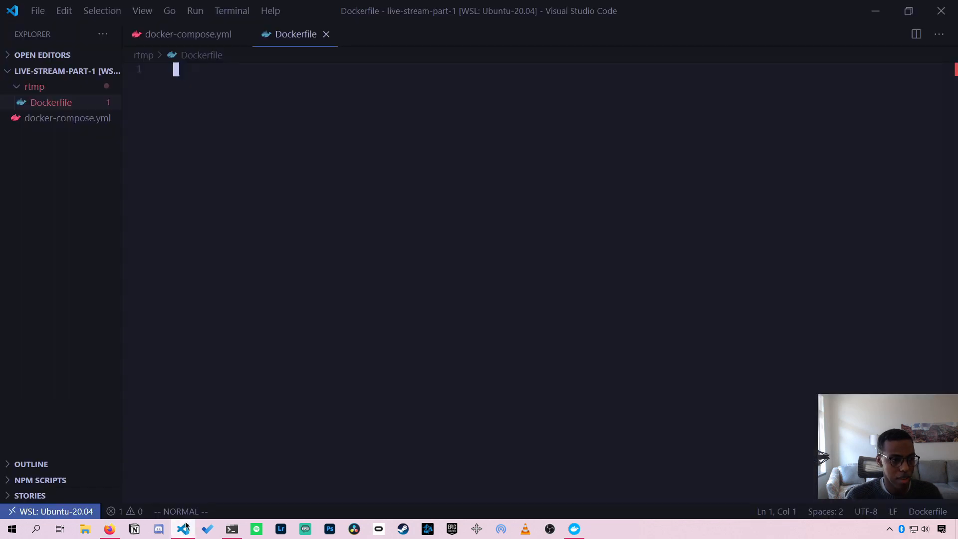
key("i")
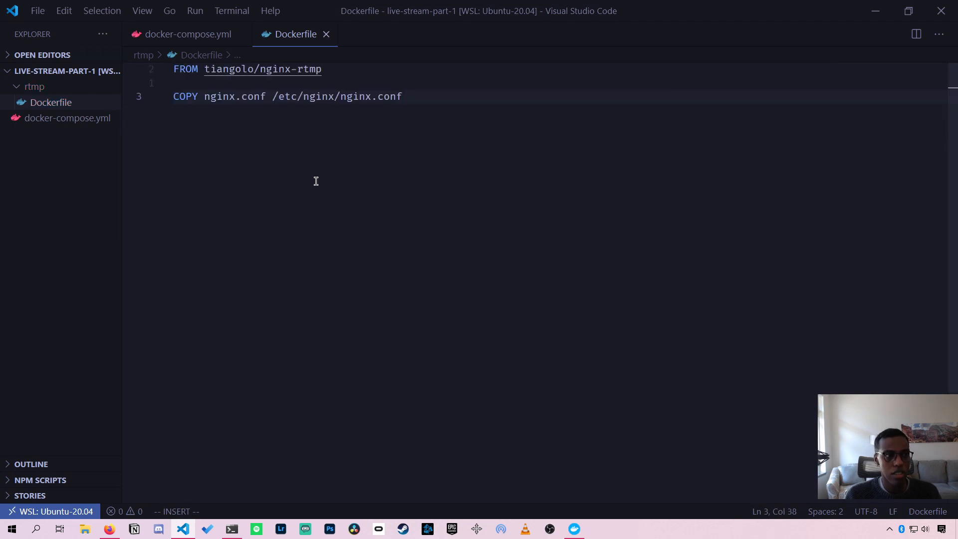
mouse_move(358, 69)
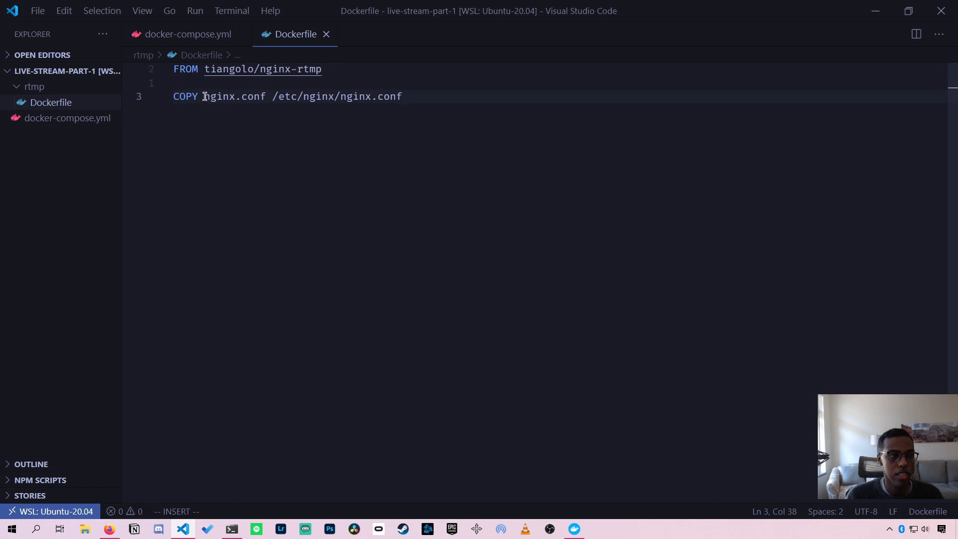
left_click_drag(203, 96, 267, 96)
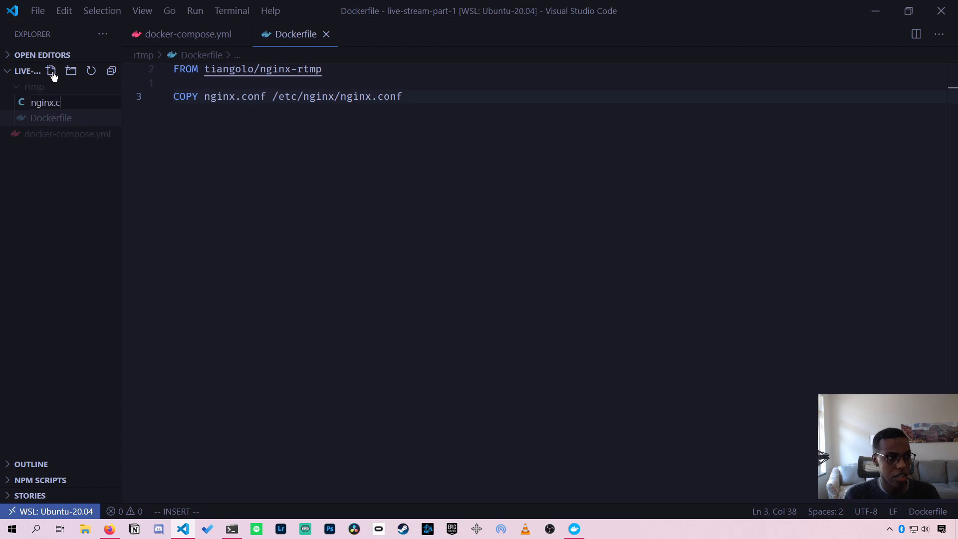
key("Enter")
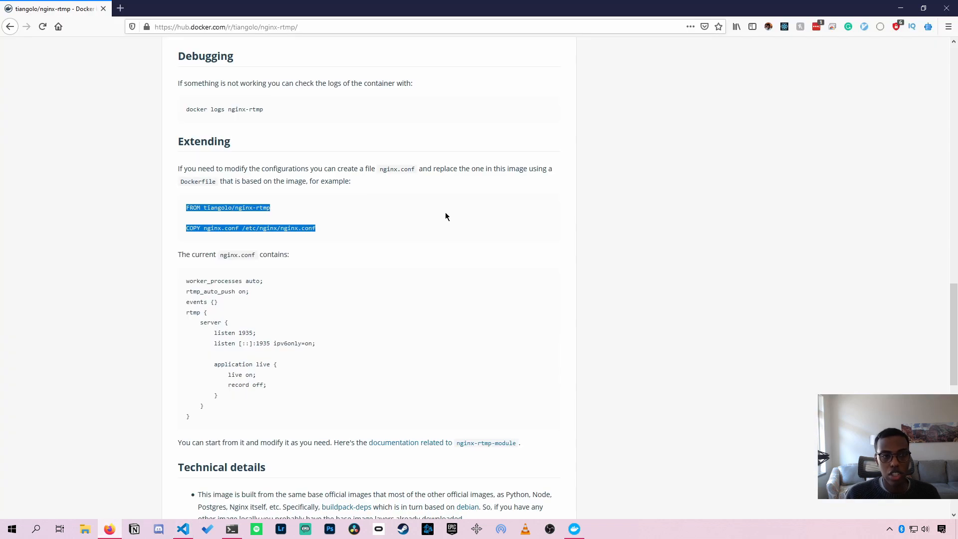
left_click(214, 424)
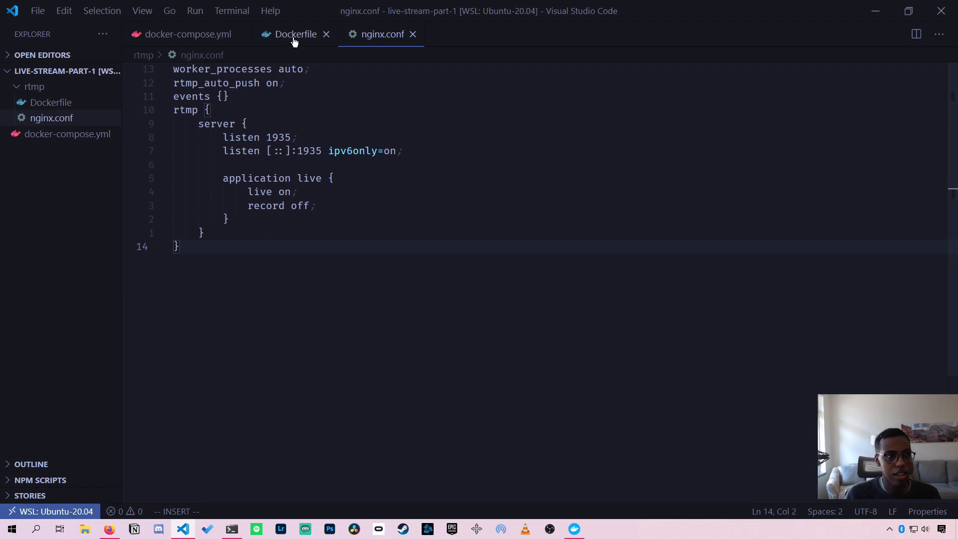
Step: Review the Dockerfile, then switch to docker-compose.yml
left_click(289, 34)
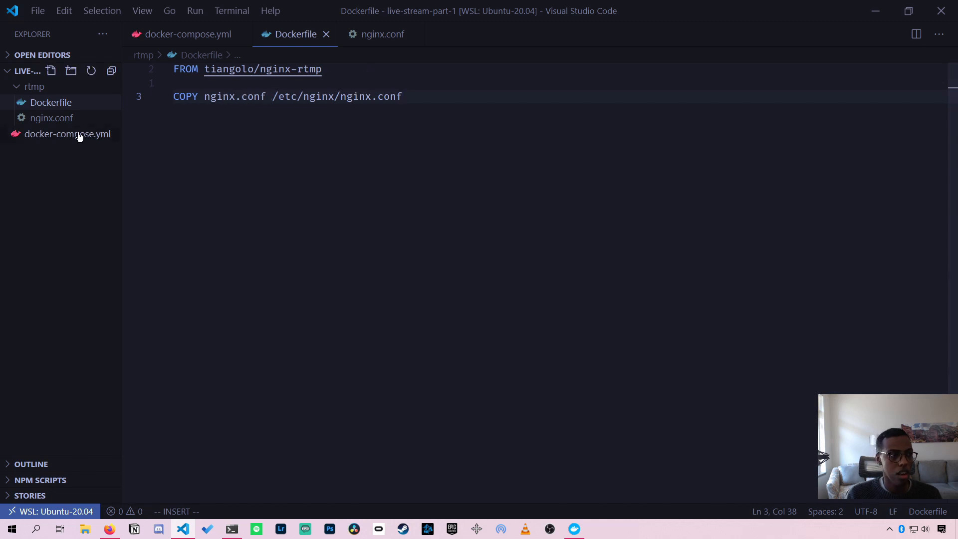
left_click(67, 134)
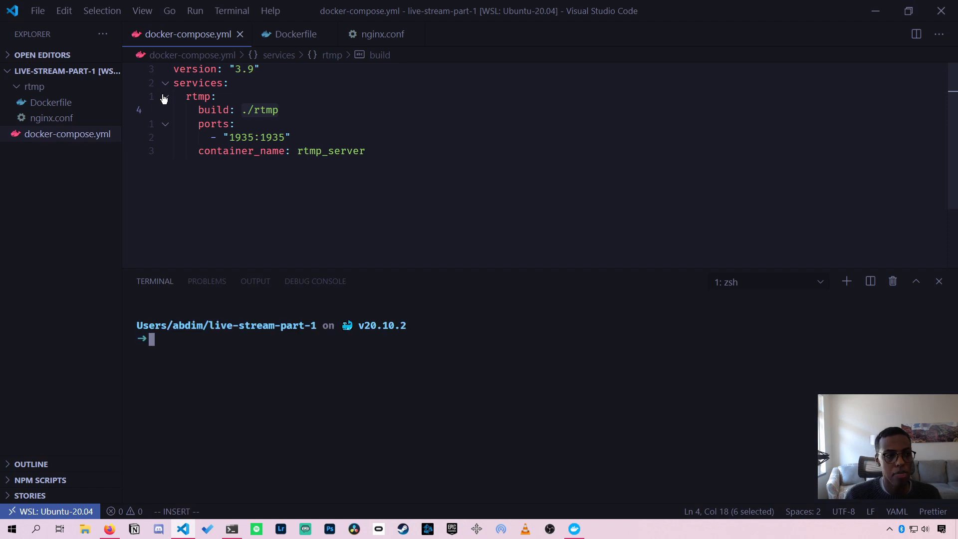
Step: Run docker-compose build in the terminal, producing live-stream-part-1_rtmp:latest
type("docker-c")
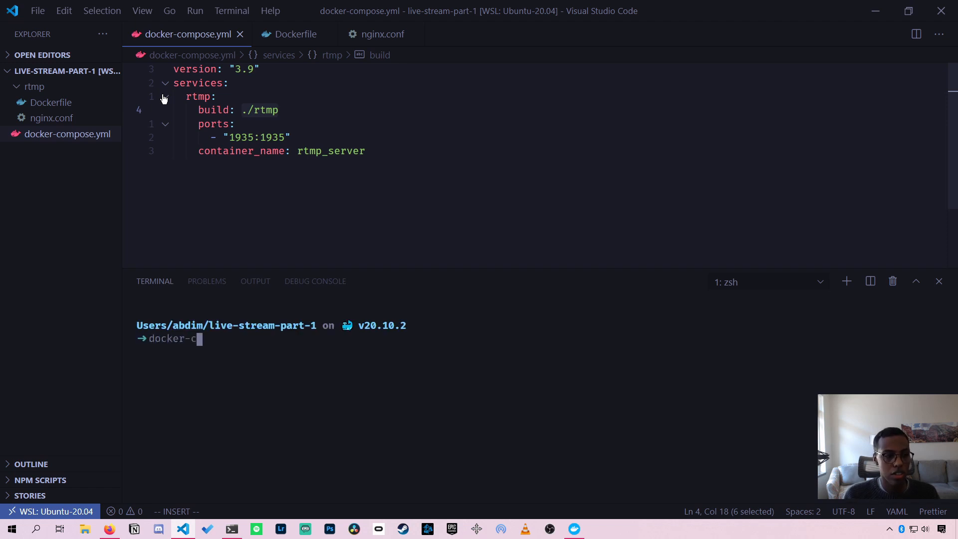
key("Enter")
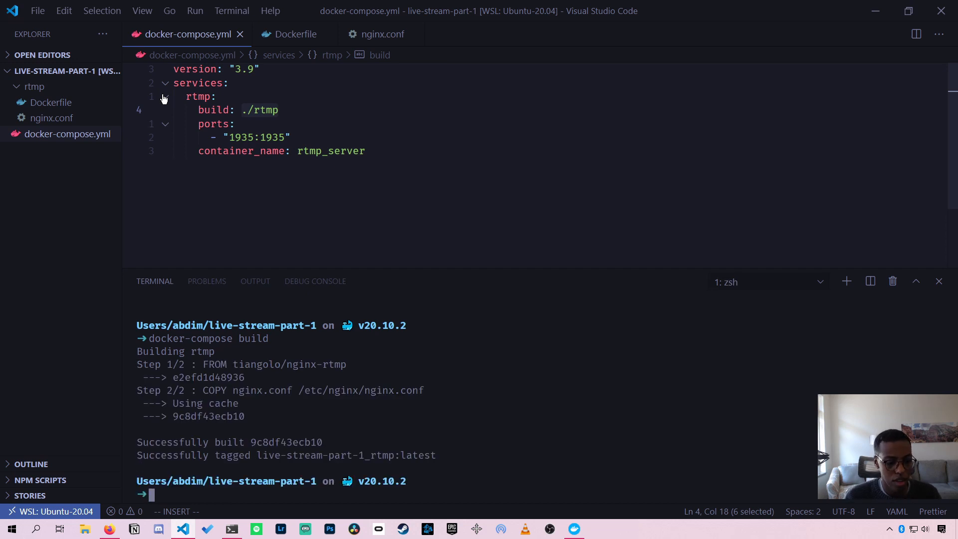
type("docke")
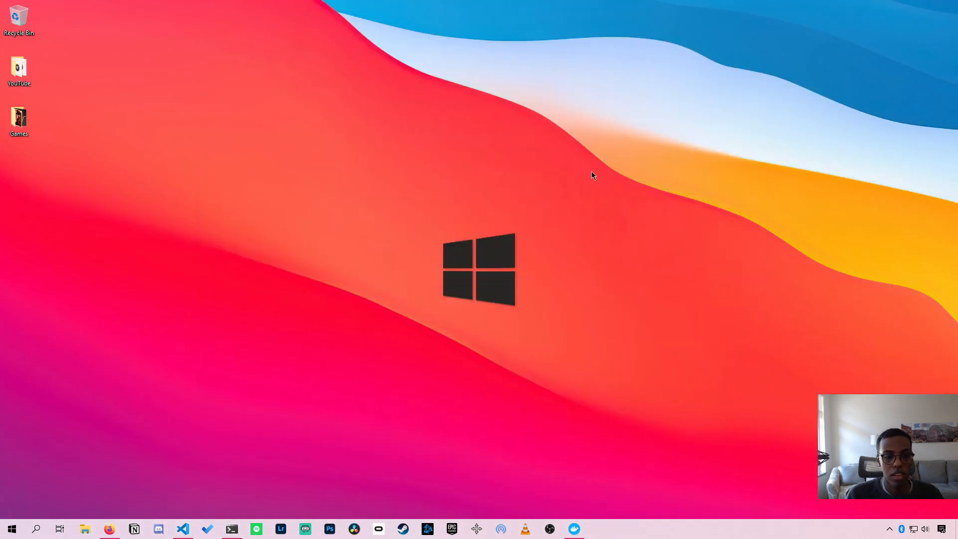
mouse_move(622, 397)
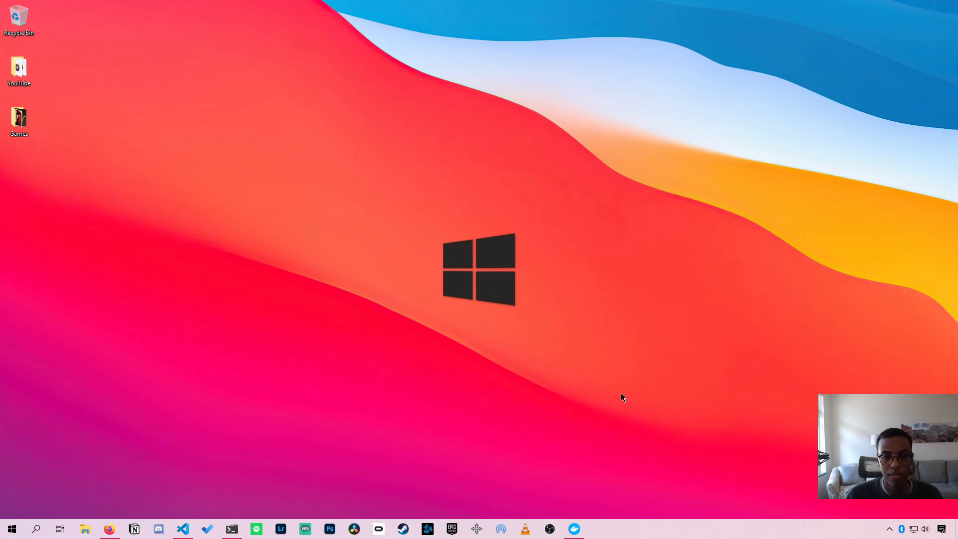
Step: Launch OBS and set custom server rtmp://localhost:1935/live with stream key test
left_click(549, 528)
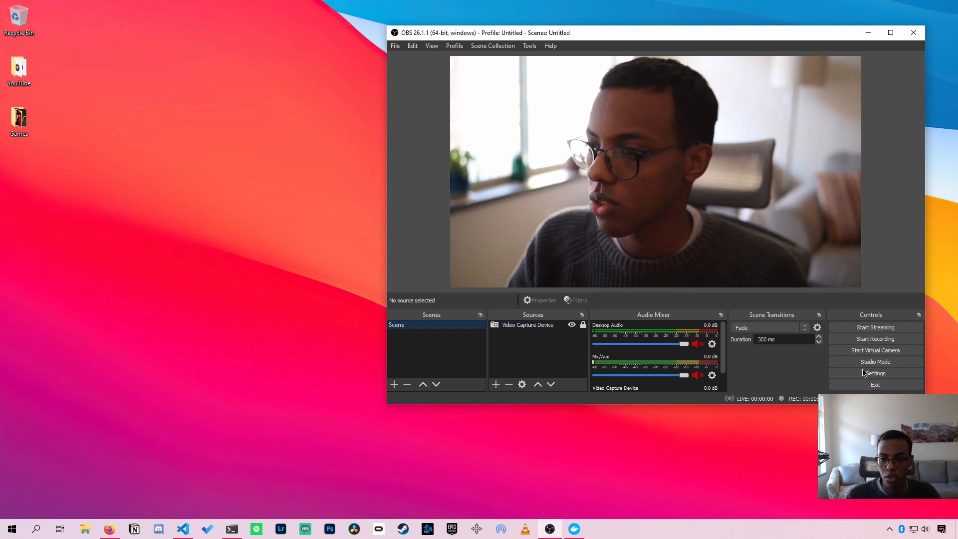
left_click(875, 372)
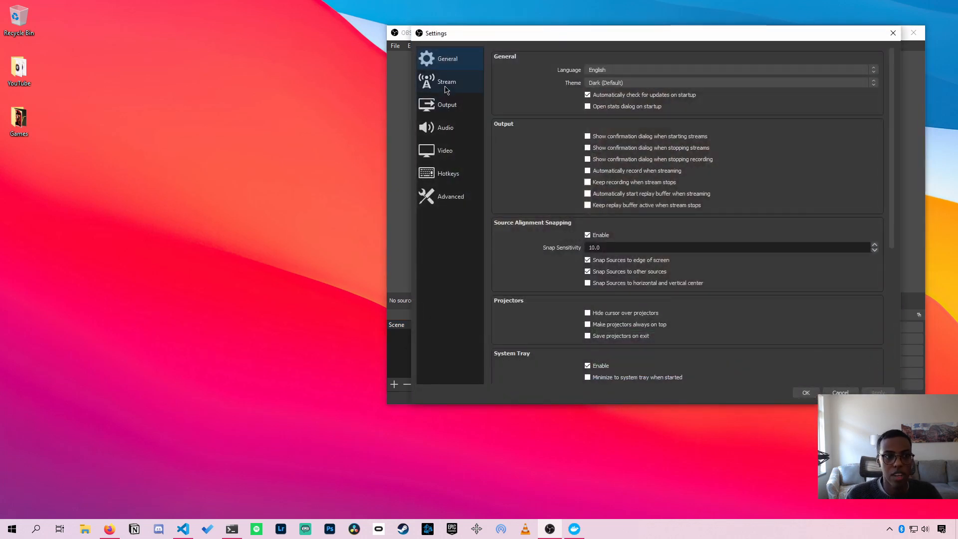
left_click(446, 81)
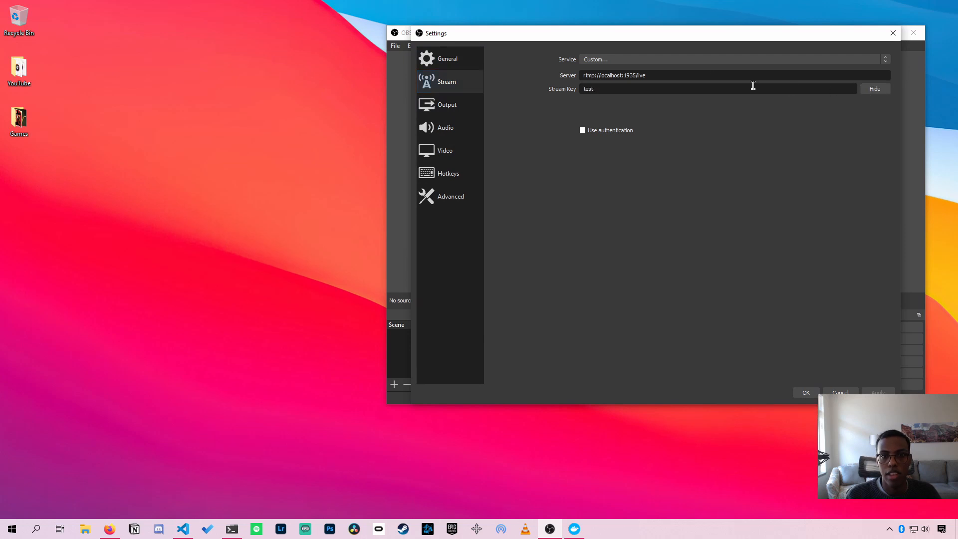
mouse_move(571, 86)
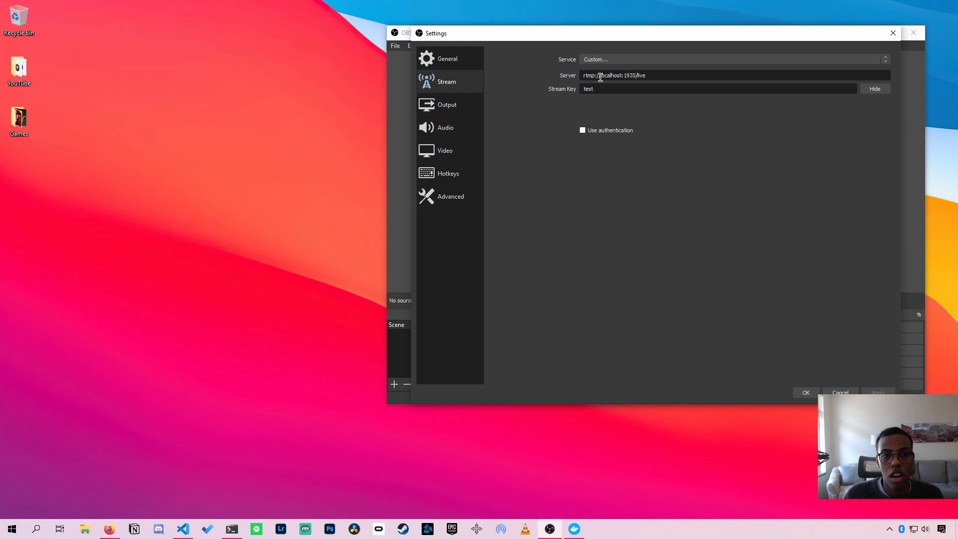
mouse_move(675, 75)
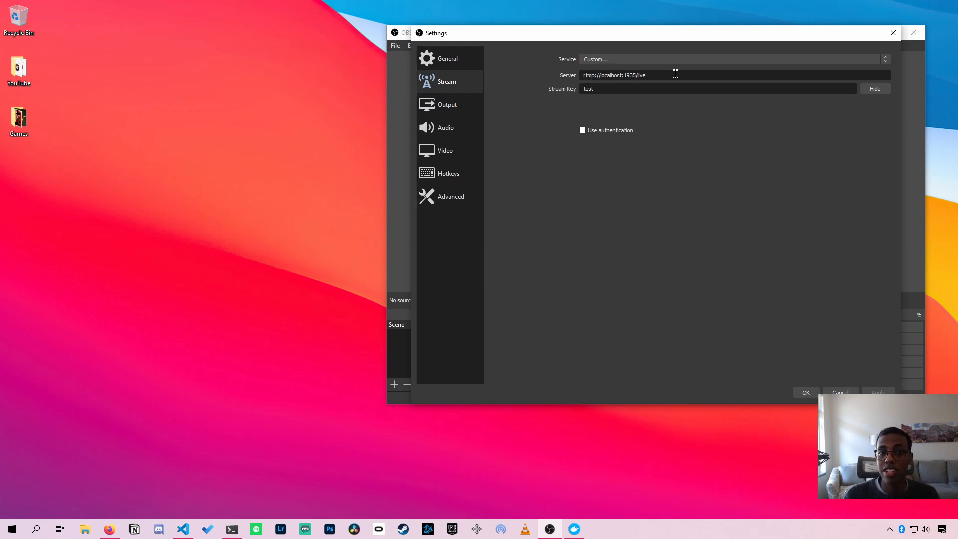
mouse_move(380, 397)
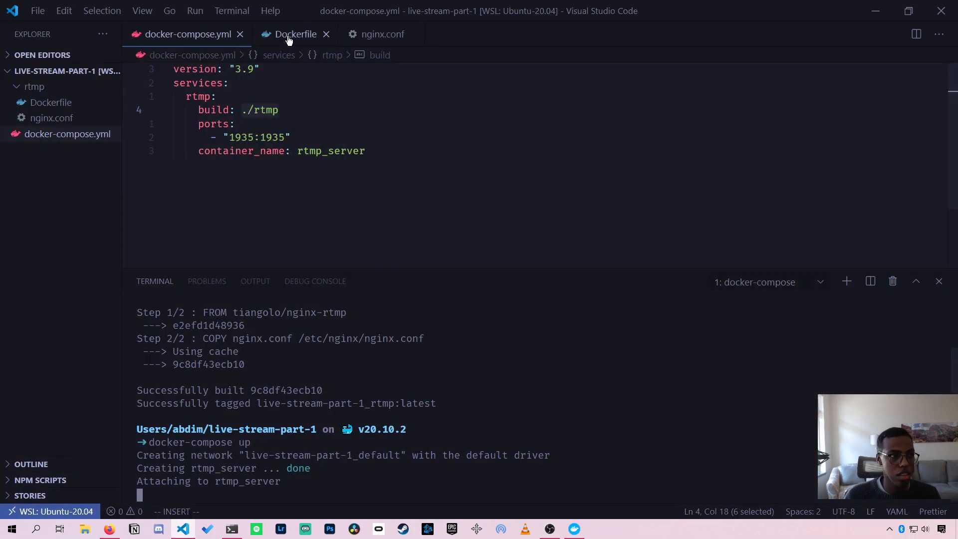
left_click(381, 34)
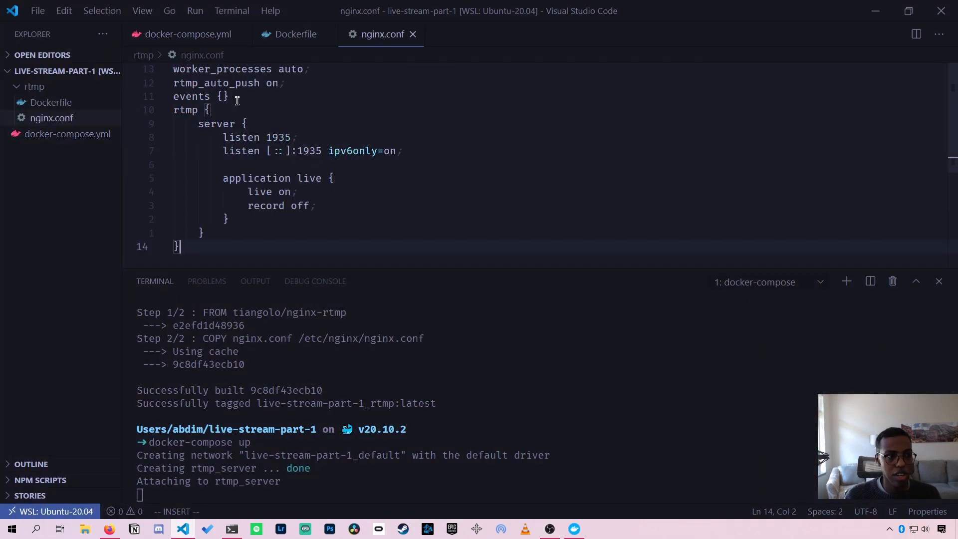
double_click(309, 178)
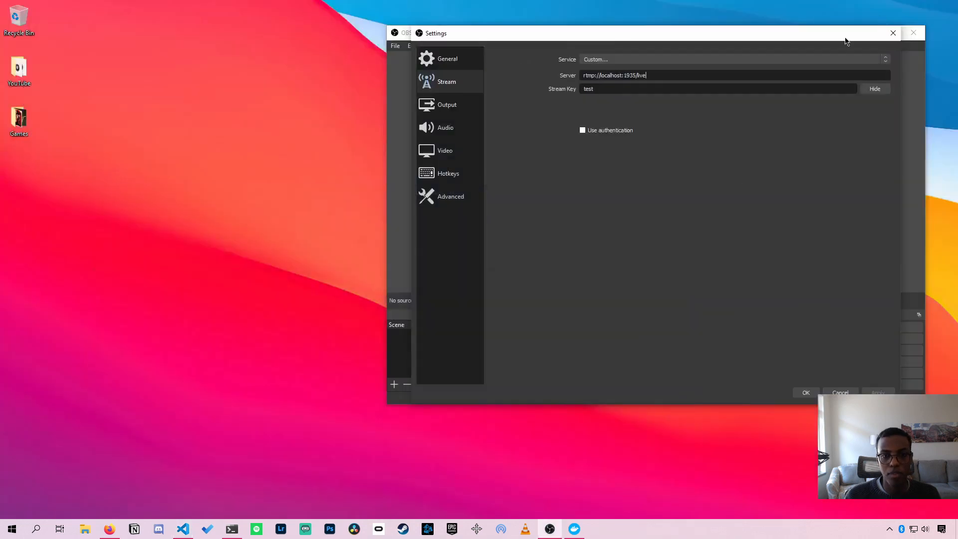
double_click(588, 88)
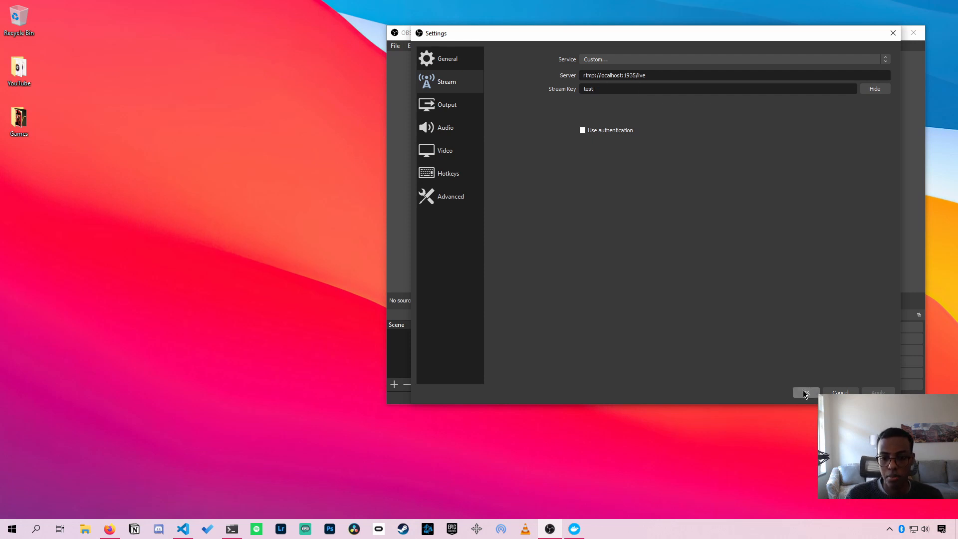
Step: Apply the OBS stream settings, go live to the local RTMP server, and launch VLC
left_click(805, 393)
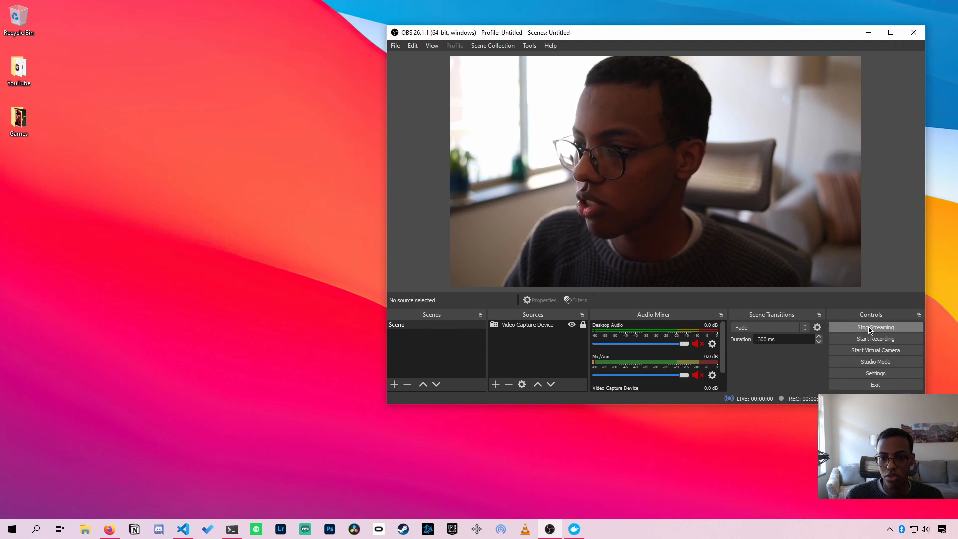
left_click(875, 327)
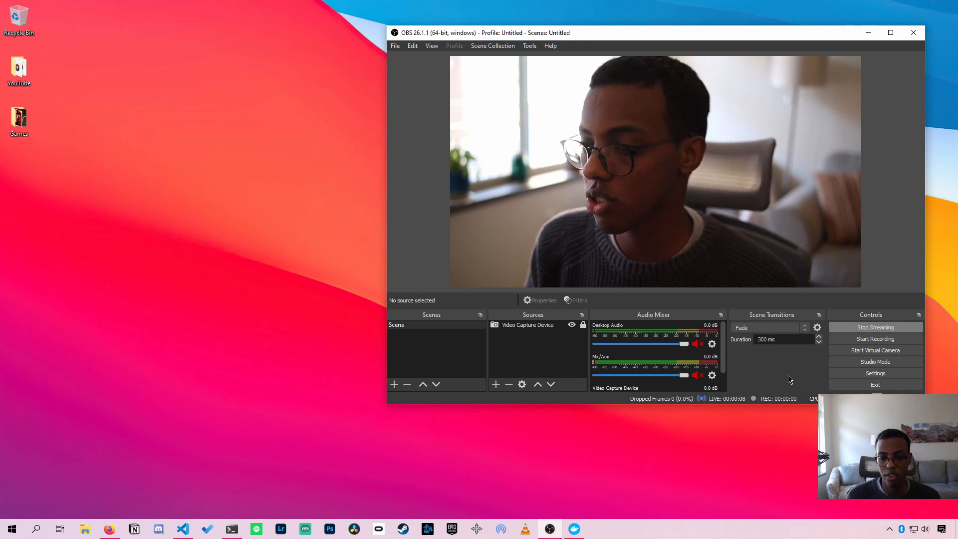
mouse_move(721, 401)
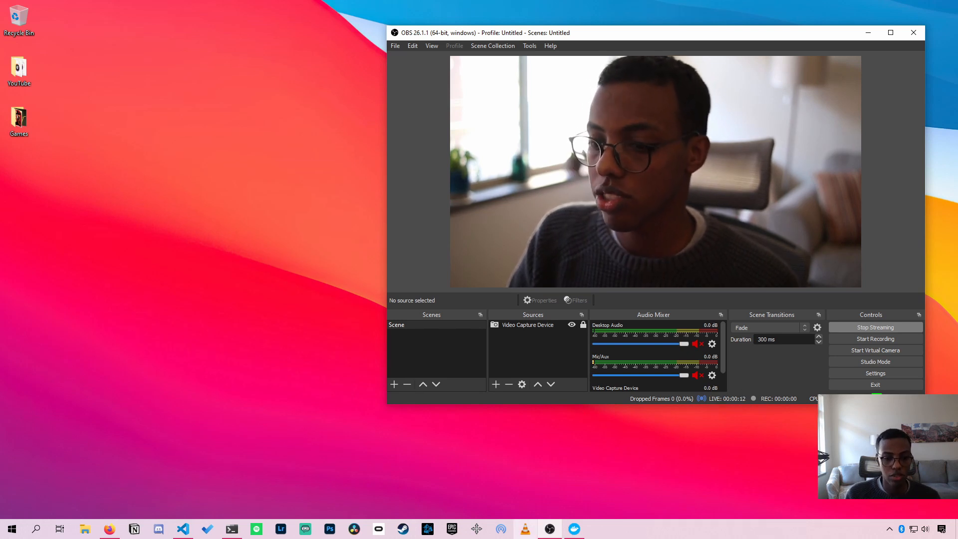
left_click(525, 528)
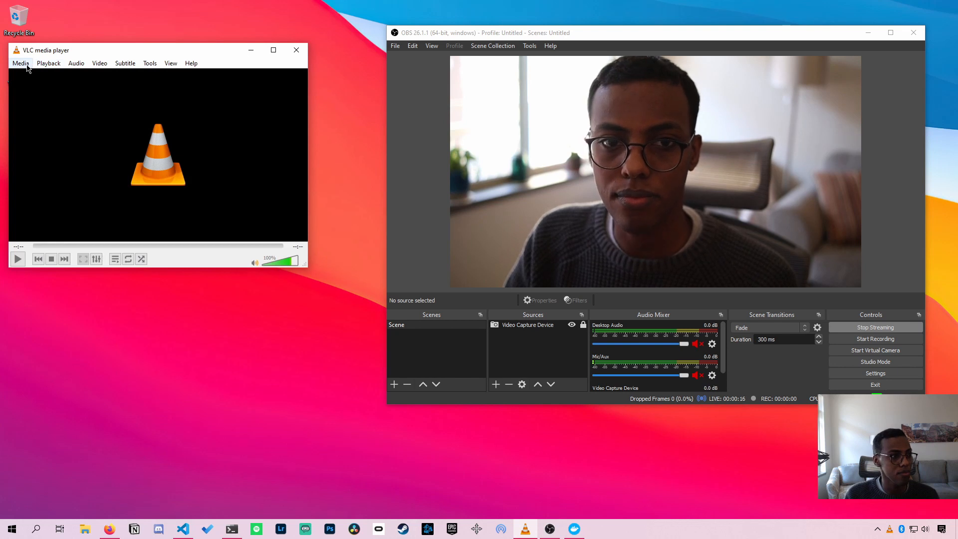
Step: Play the network stream rtmp://localhost:1935/live/test in VLC
left_click(20, 63)
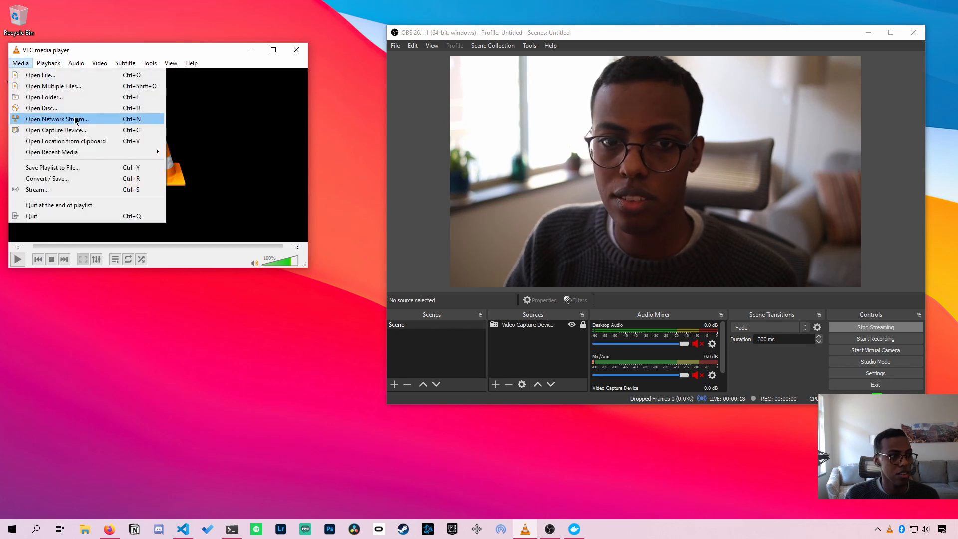
left_click(56, 119)
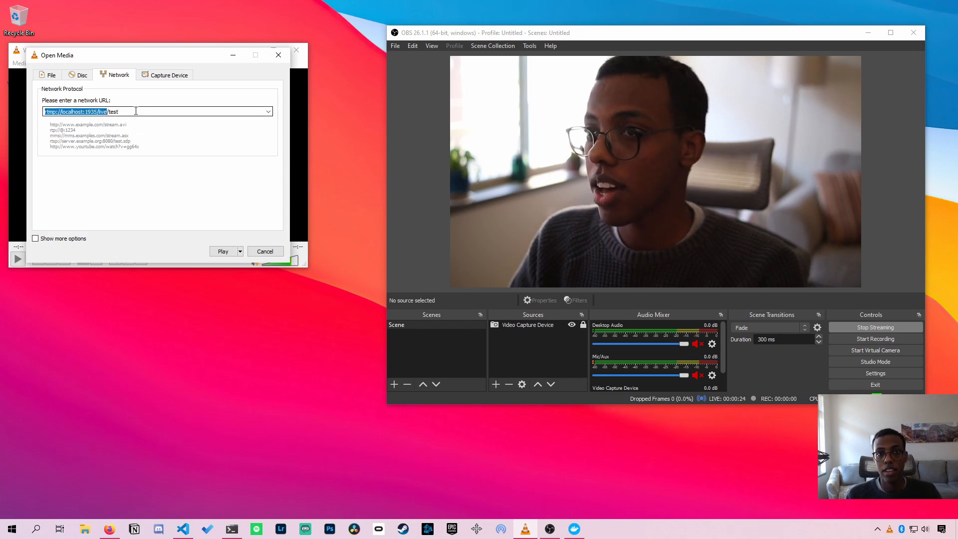
mouse_move(128, 131)
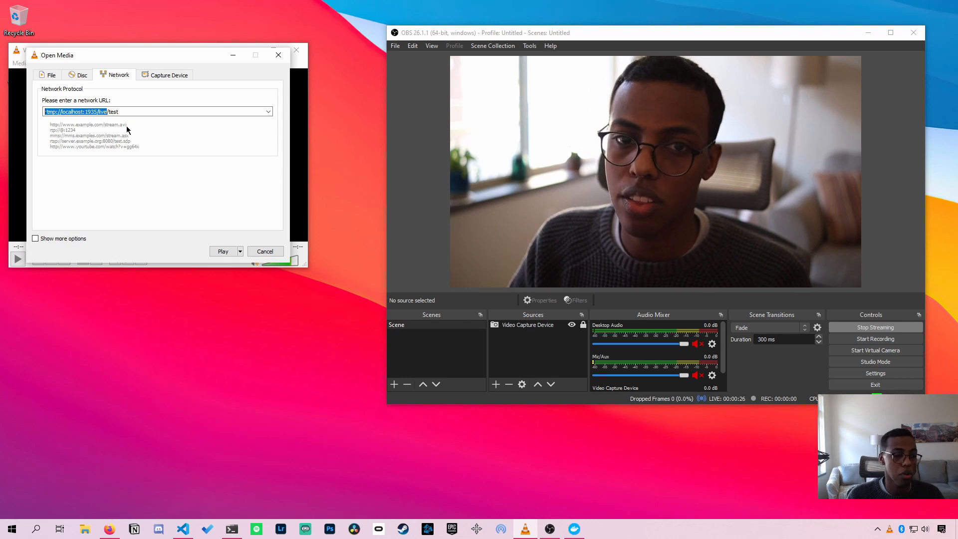
left_click(127, 112)
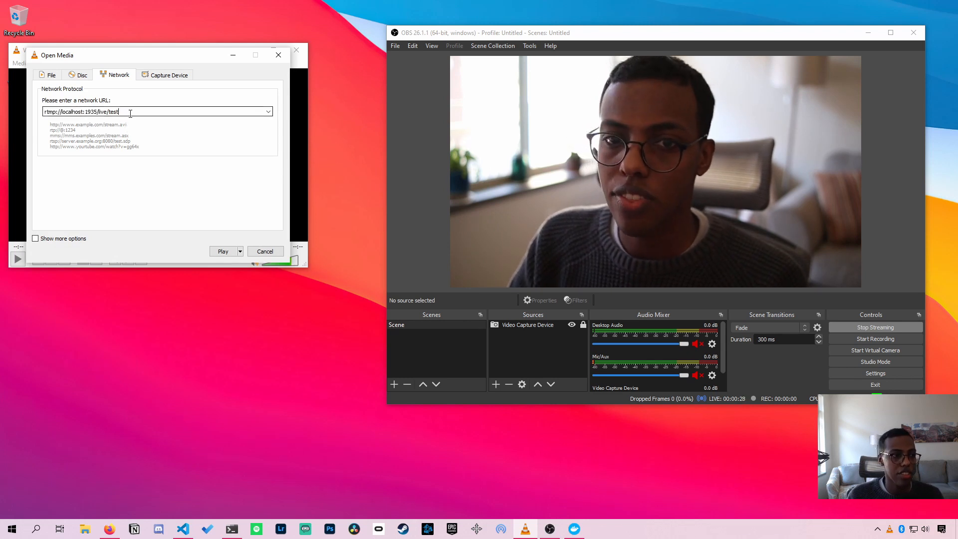
double_click(120, 111)
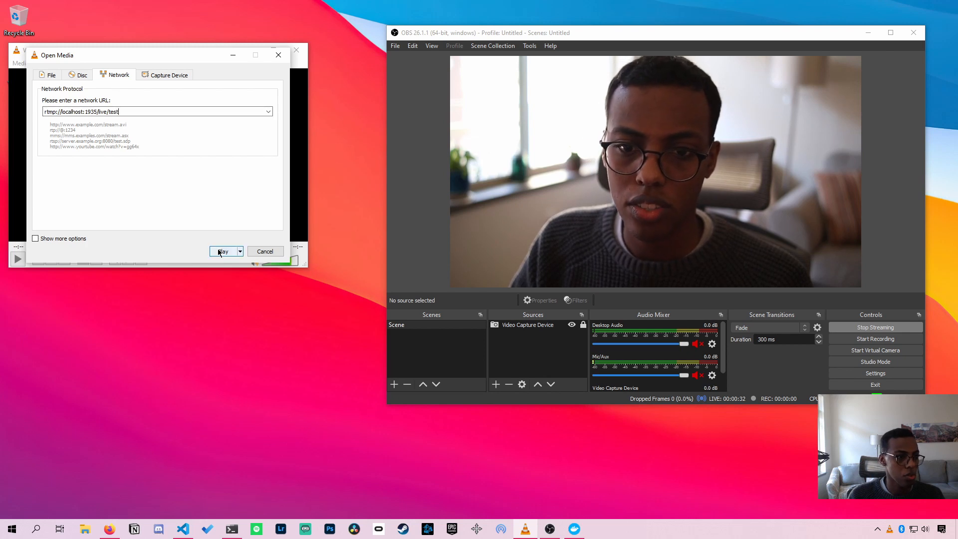
left_click(222, 251)
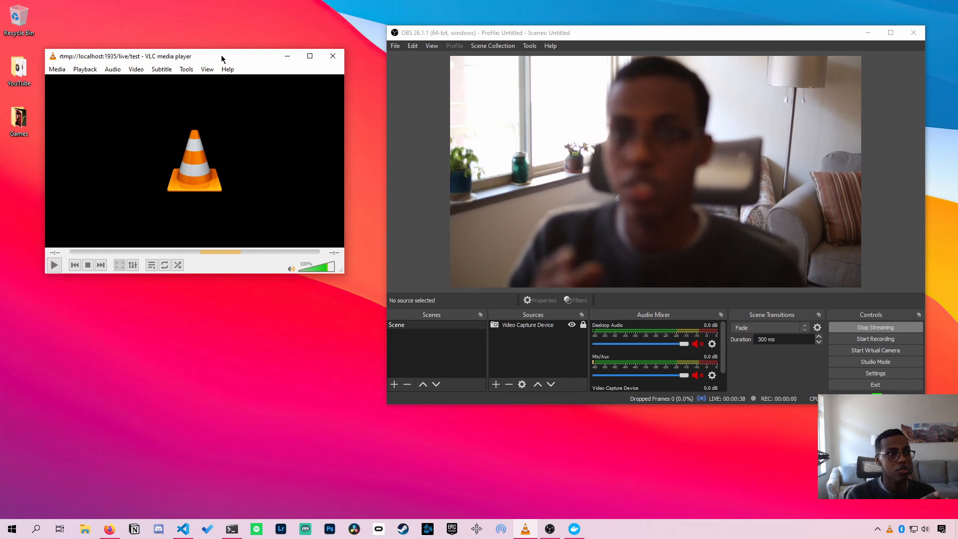
left_click(54, 265)
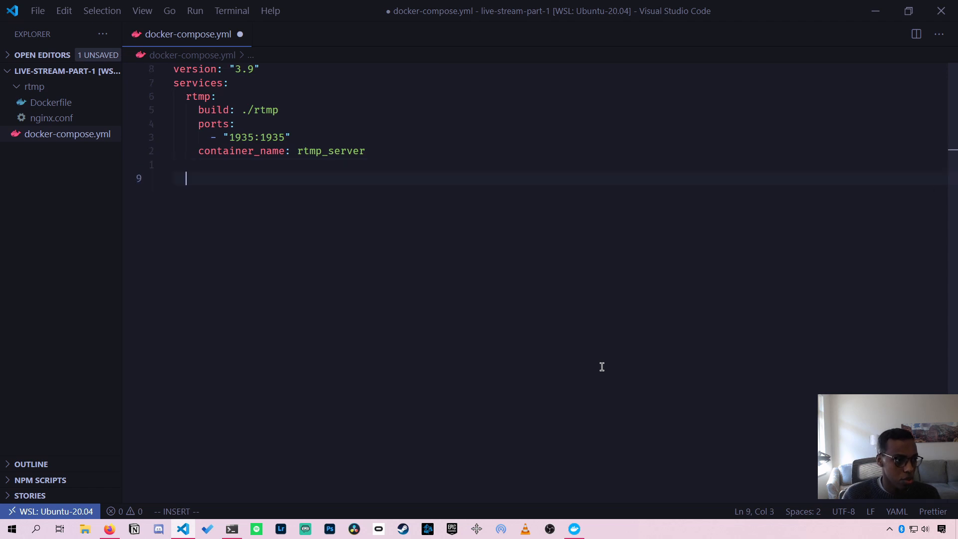
Step: Add an auth service (build ./auth, container_name auth_server) to docker-compose.yml and save
type("auth:")
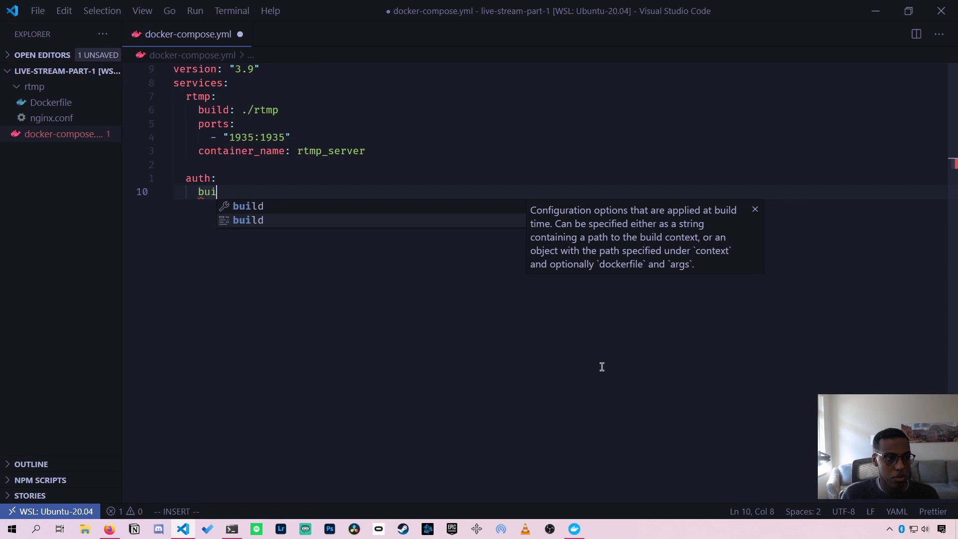
type("ld: ./auth")
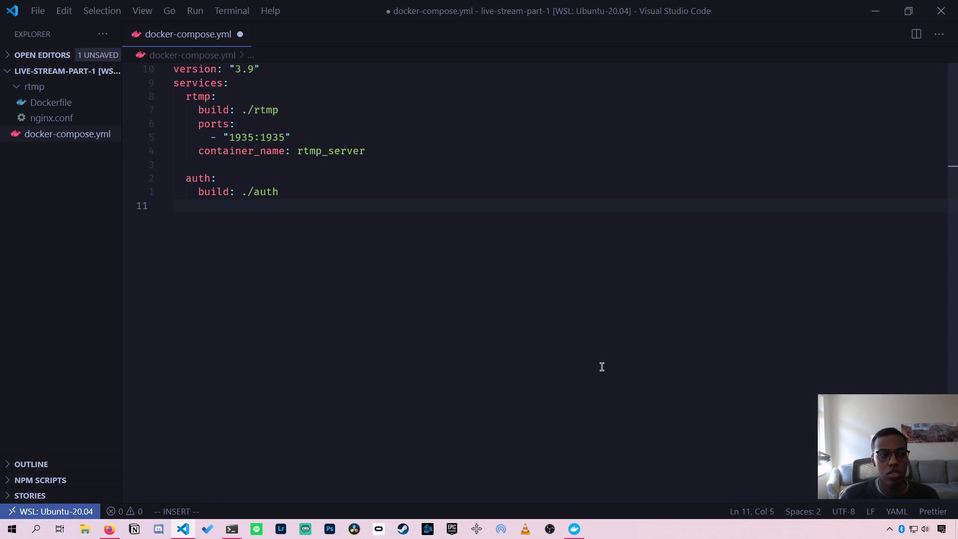
mouse_move(311, 153)
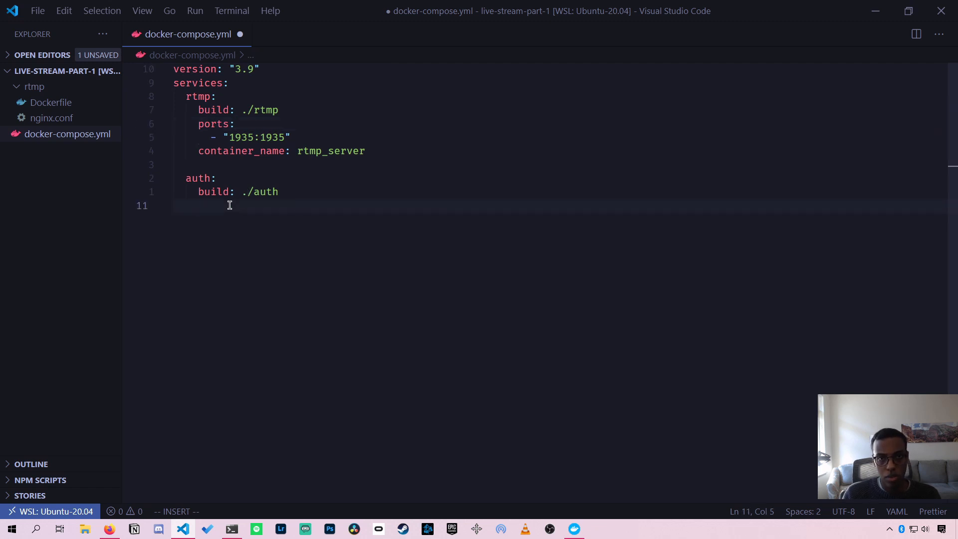
type("co")
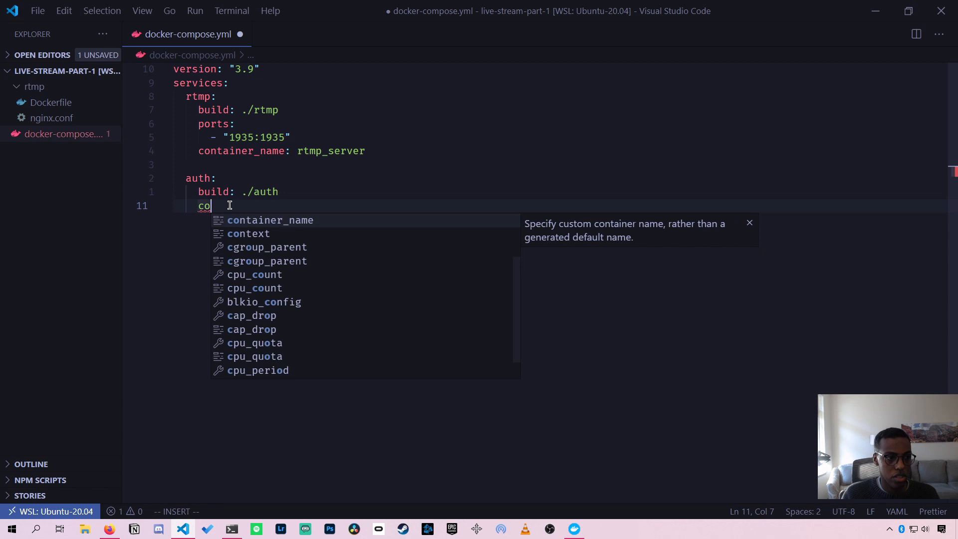
type("container_name: auth_")
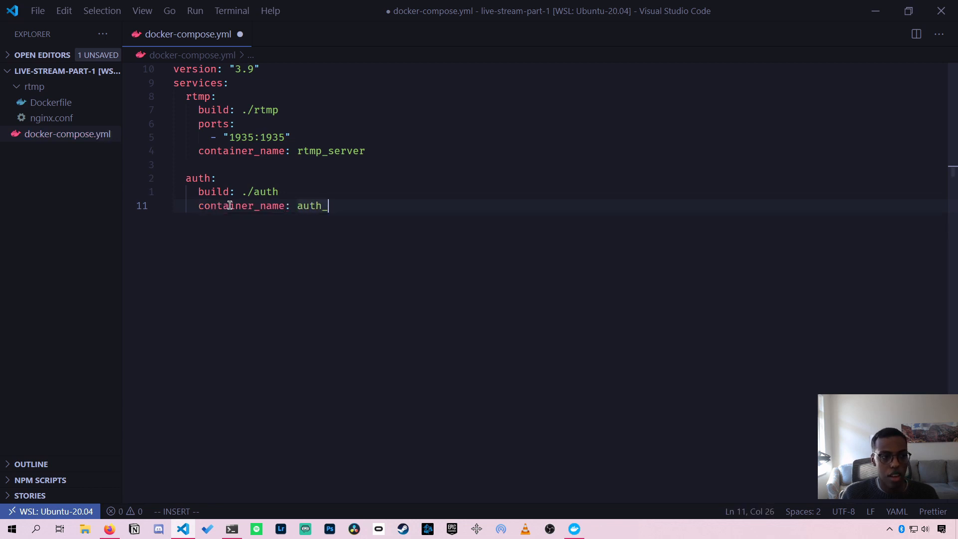
type("server")
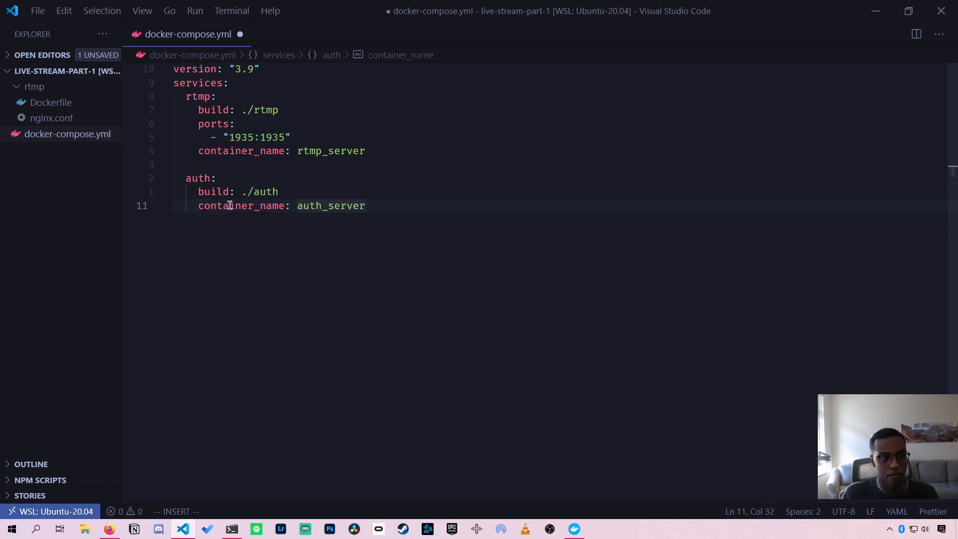
key("Ctrl+s")
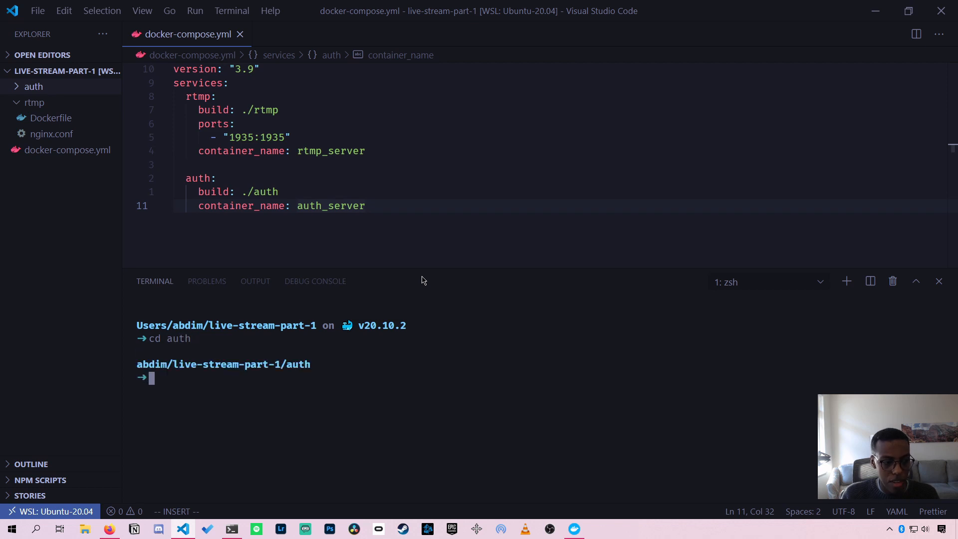
Step: Run npm init with default answers, then npm install --save express nodemon
type("npm init")
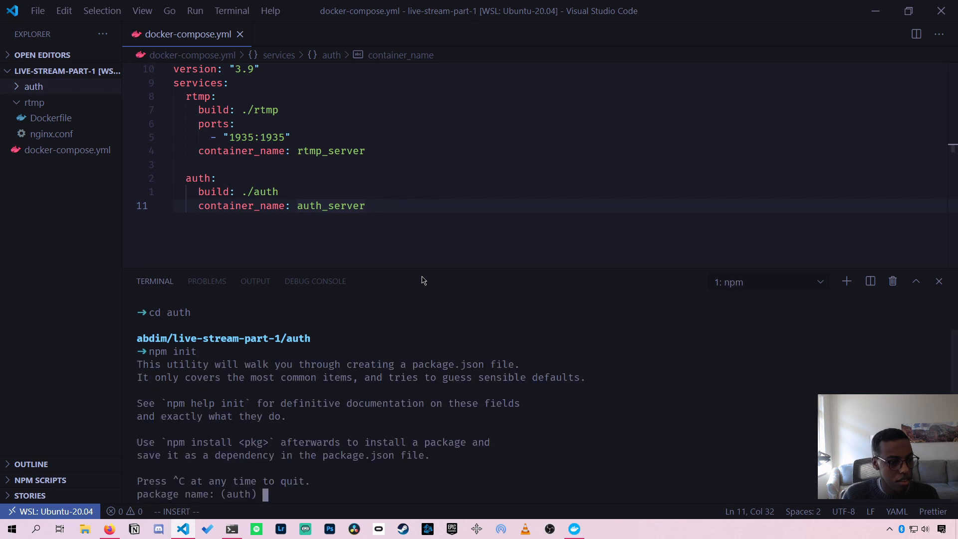
key("Enter")
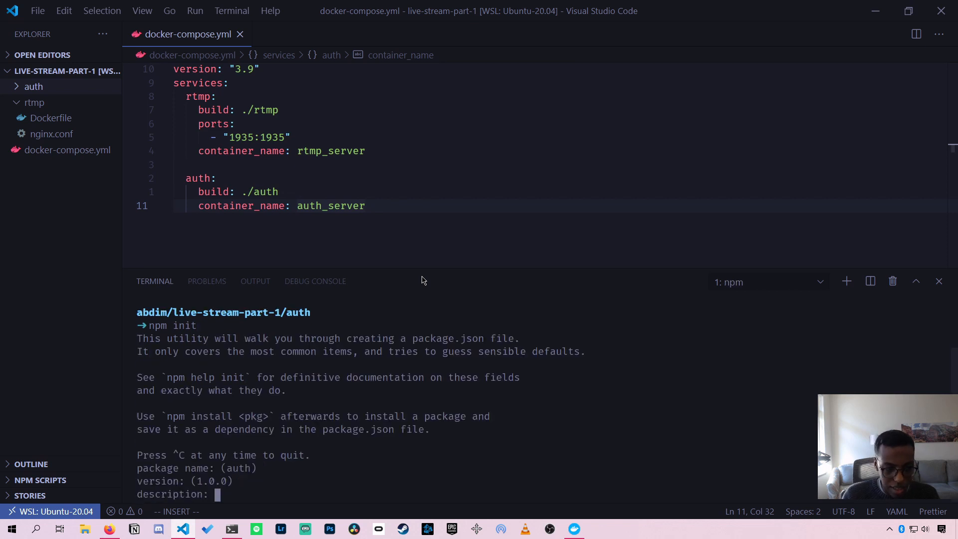
key("Enter")
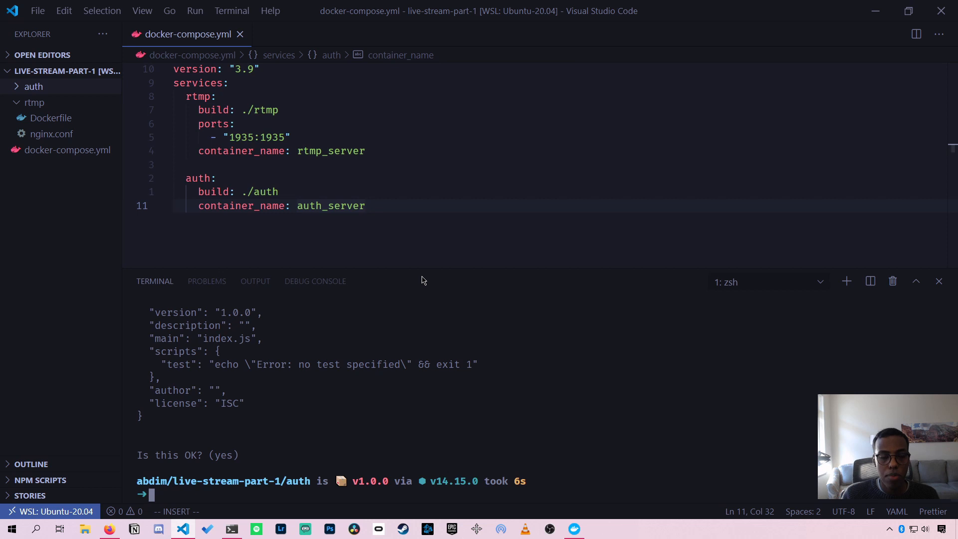
type("npm install")
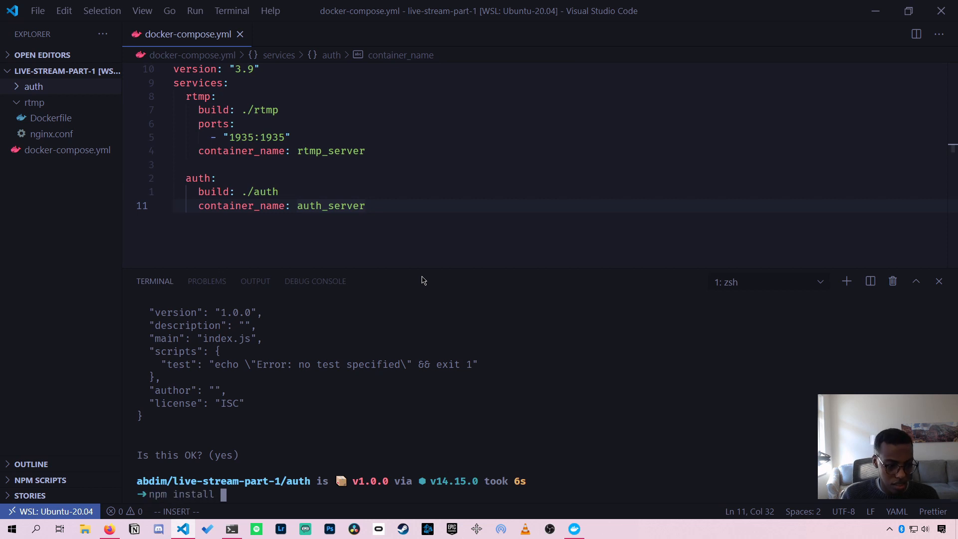
type("--save expres")
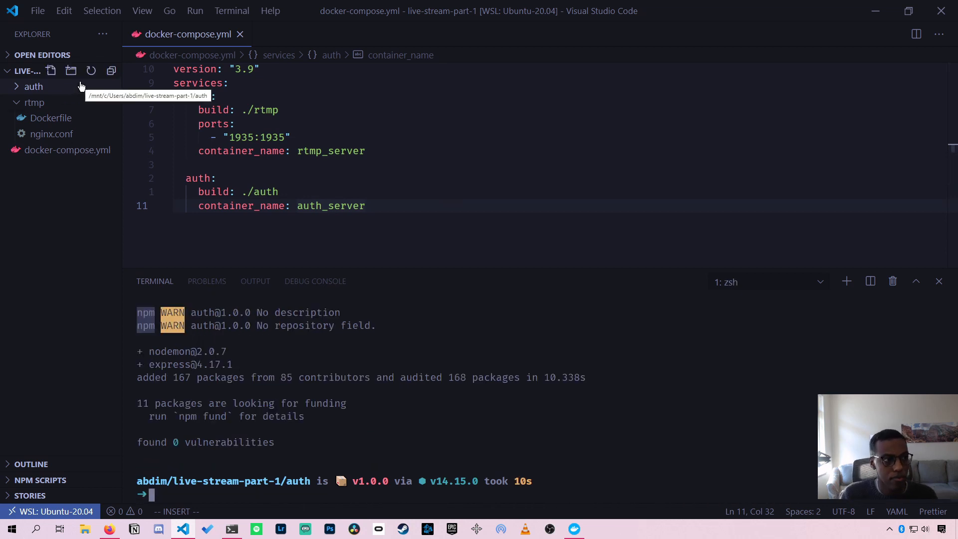
Step: Close the MongoDB page and terminal, and add a "start": "nodemon server.js" script to package.json
key("Ctrl+P")
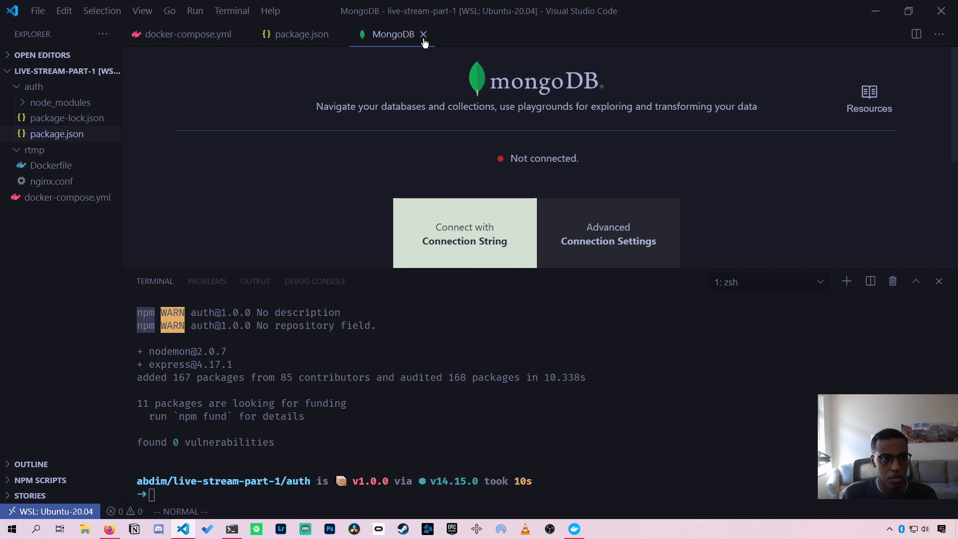
left_click(423, 34)
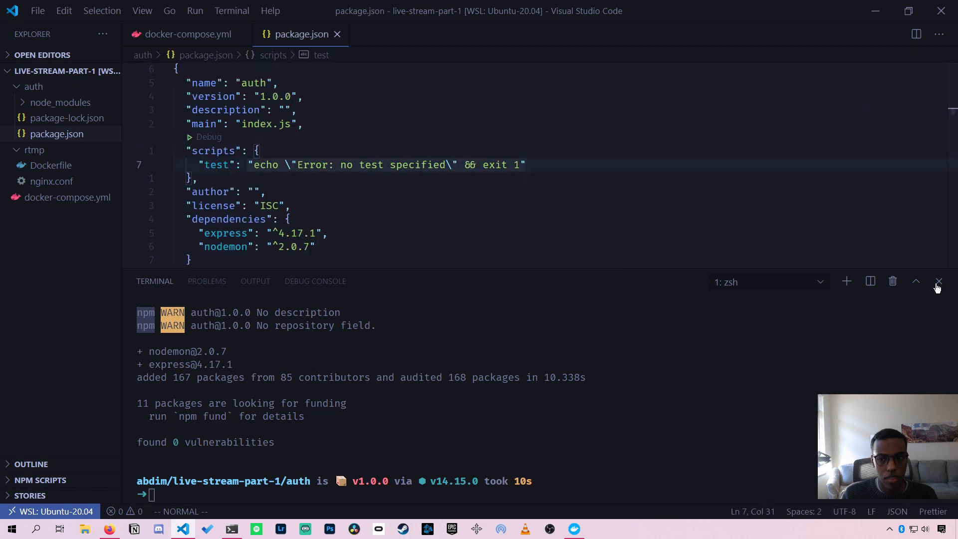
left_click(938, 281)
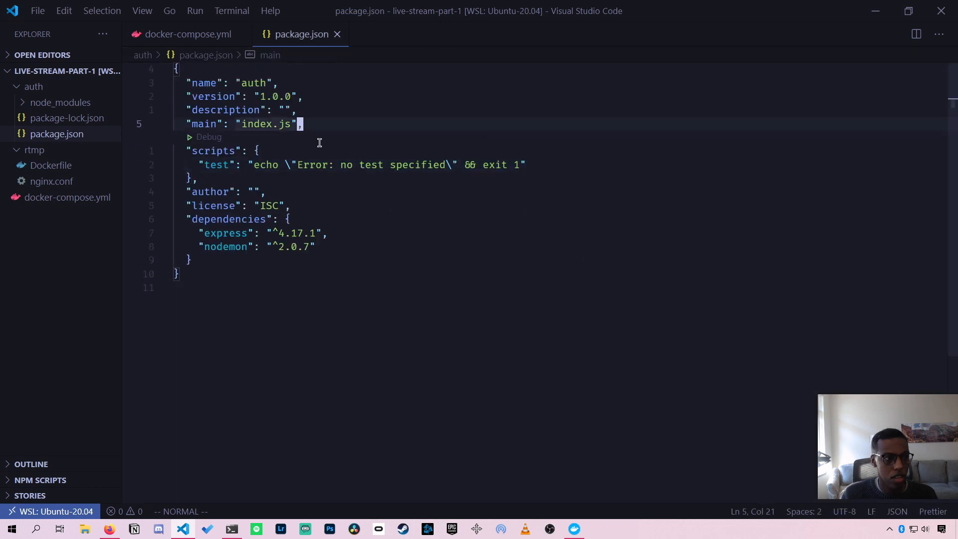
type("\"start\": \"\",")
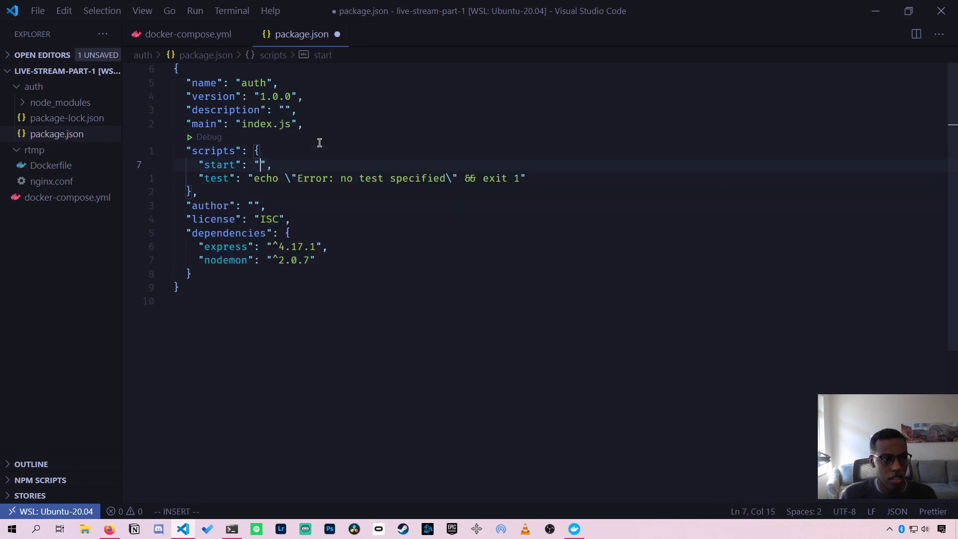
type("nodemon ser")
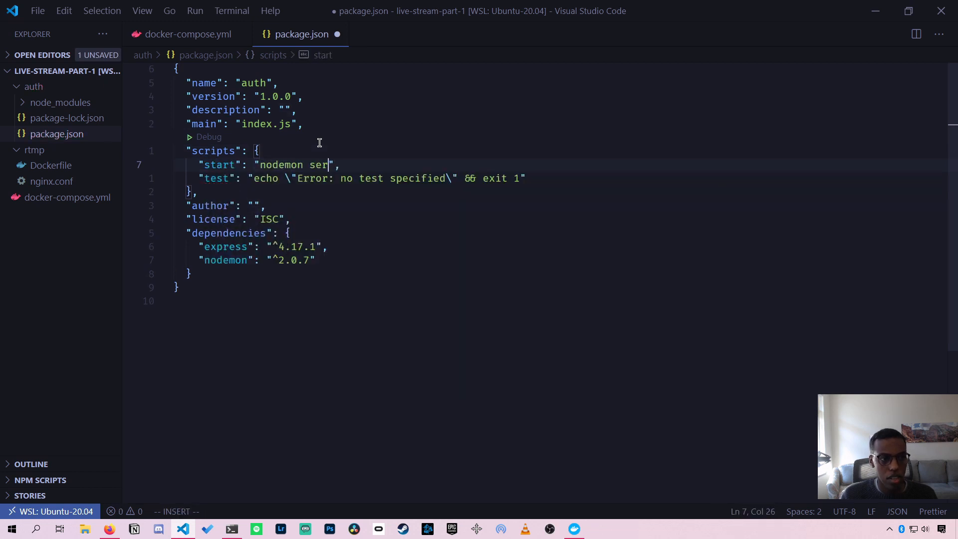
type("ver.js")
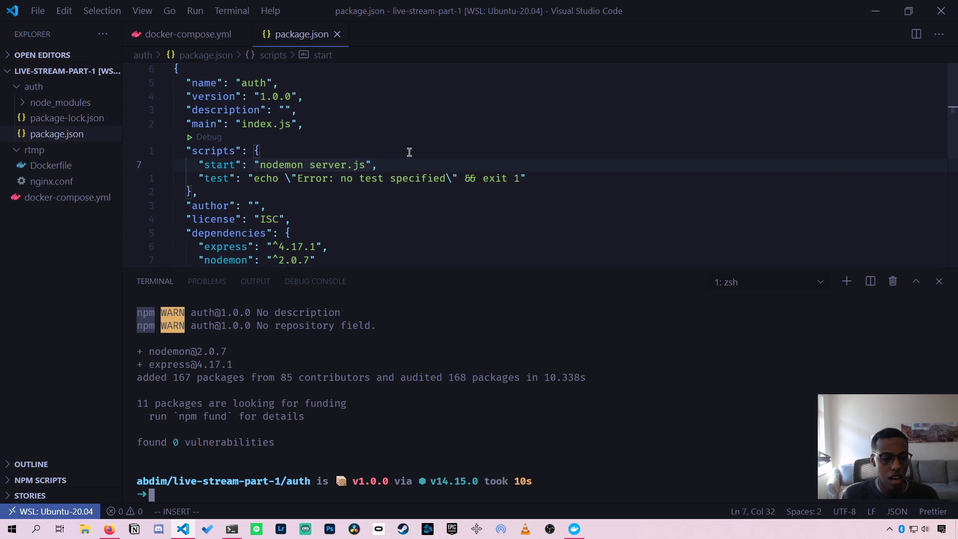
Step: Copy server.js from ../../part-1-ref/auth into the auth folder
type("cp .")
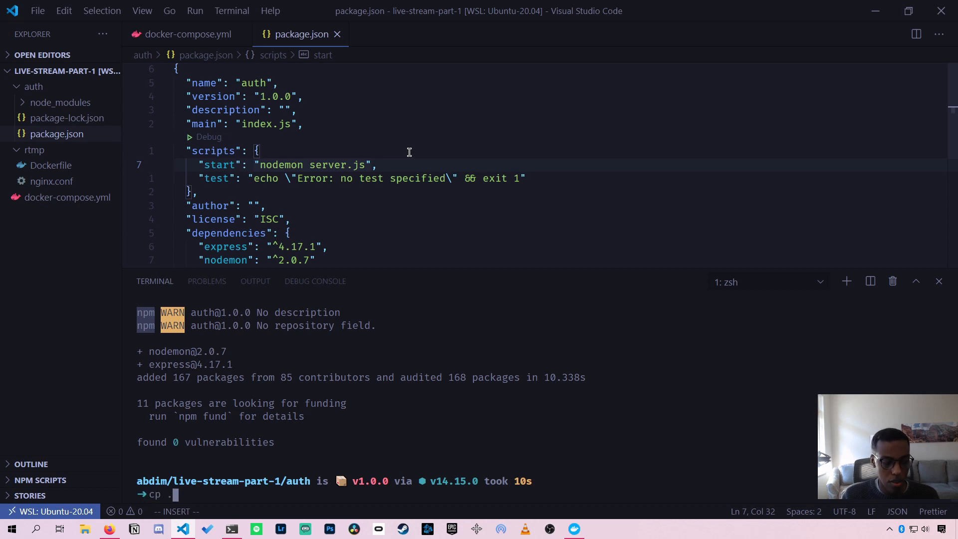
type("../../part-")
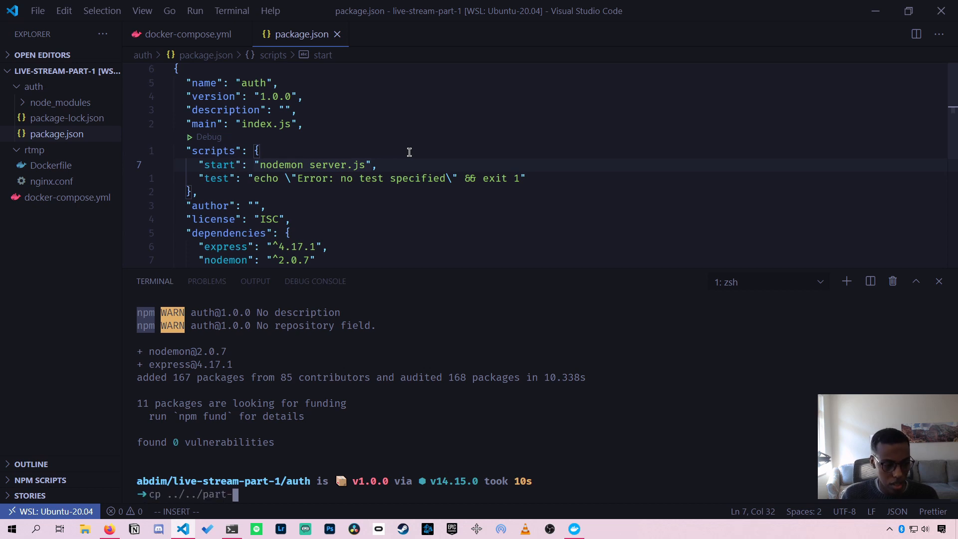
type("1-ref/aut")
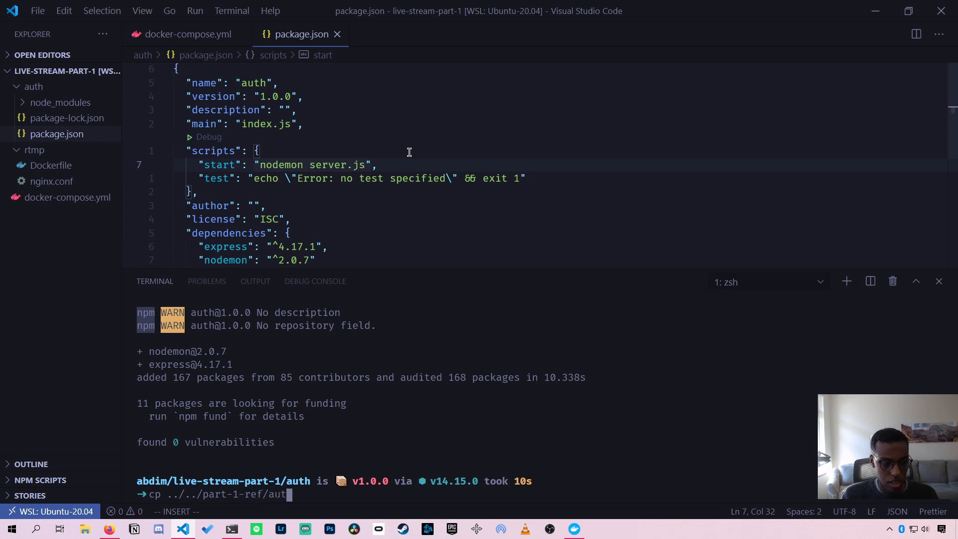
type("h/server.js ,")
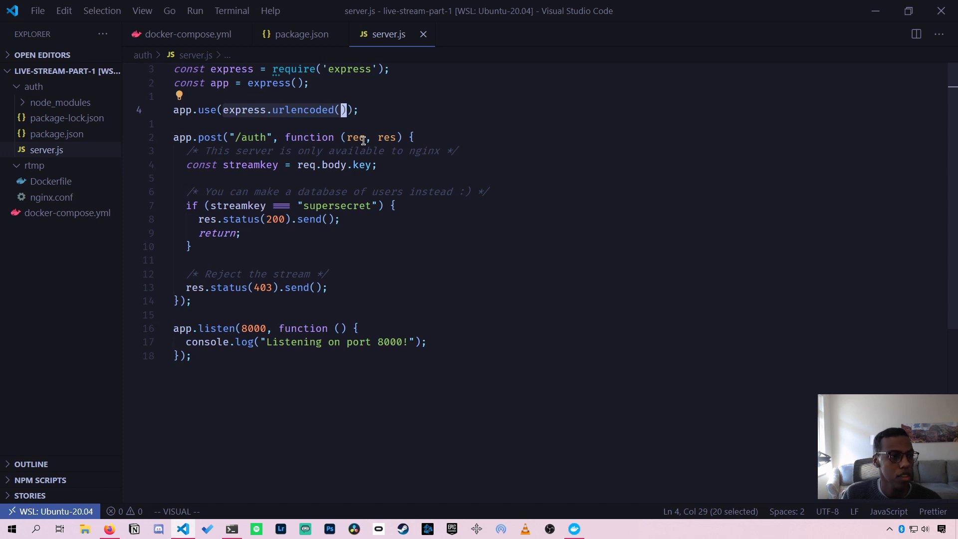
mouse_move(157, 210)
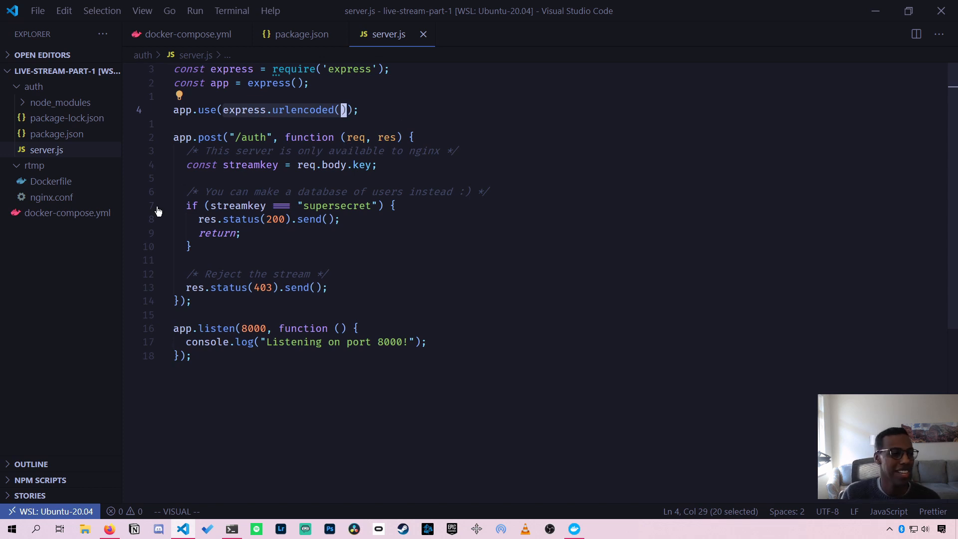
mouse_move(56, 198)
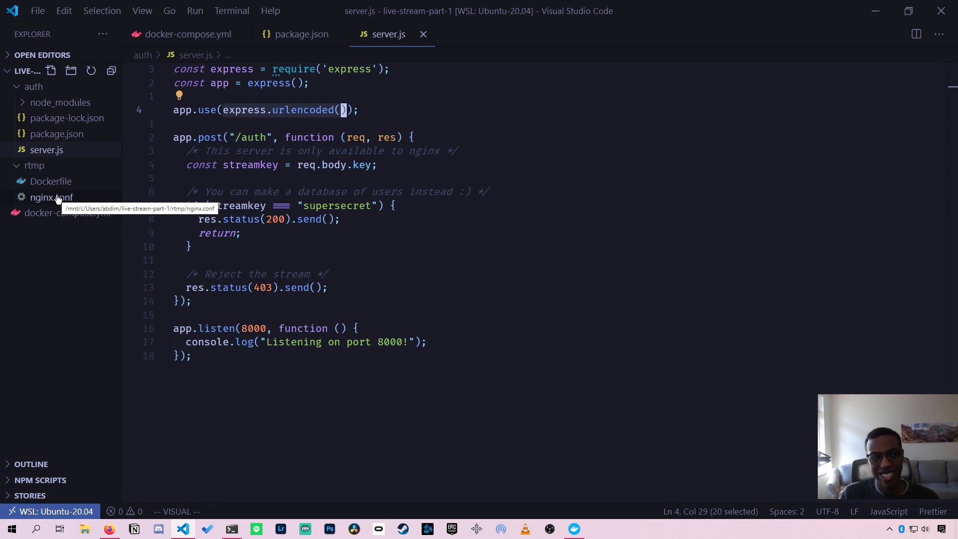
left_click(51, 197)
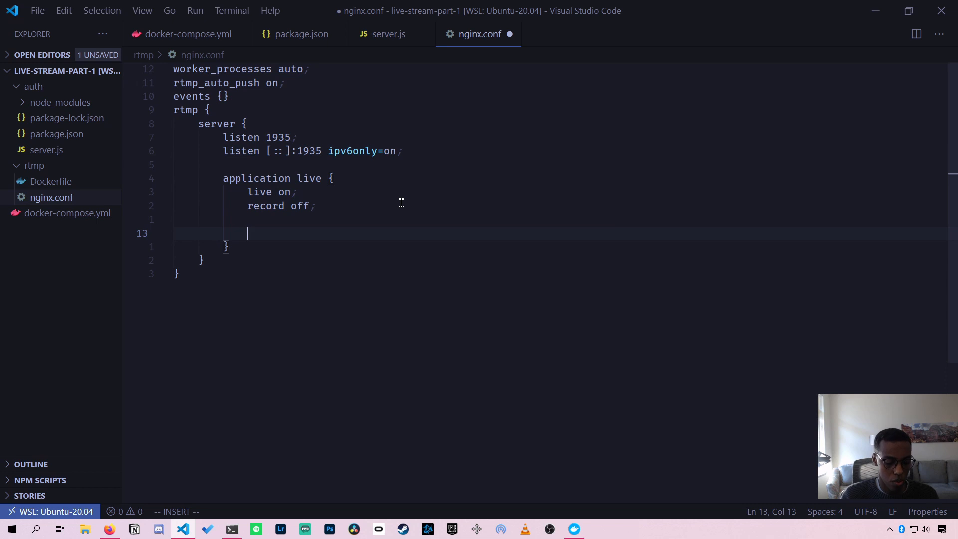
type("on_pub")
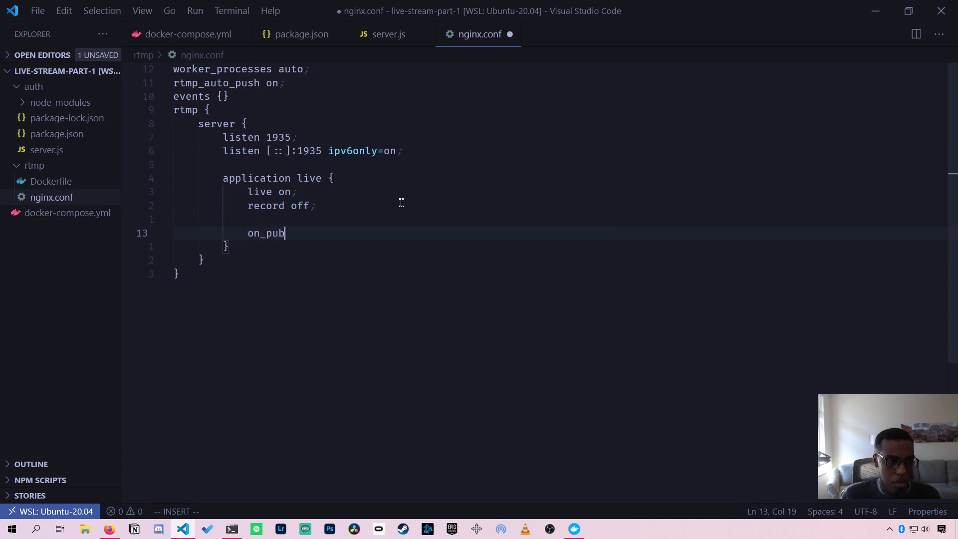
type("lish")
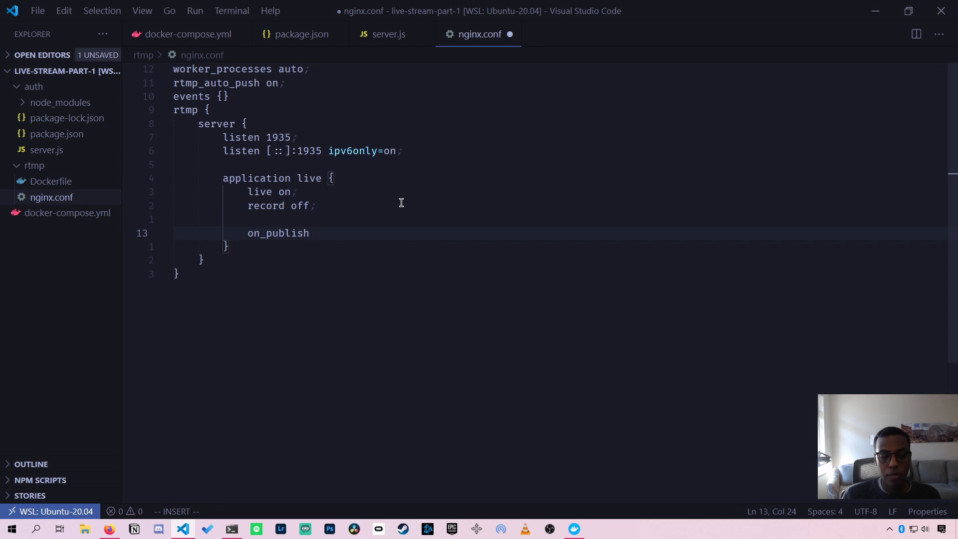
type("h")
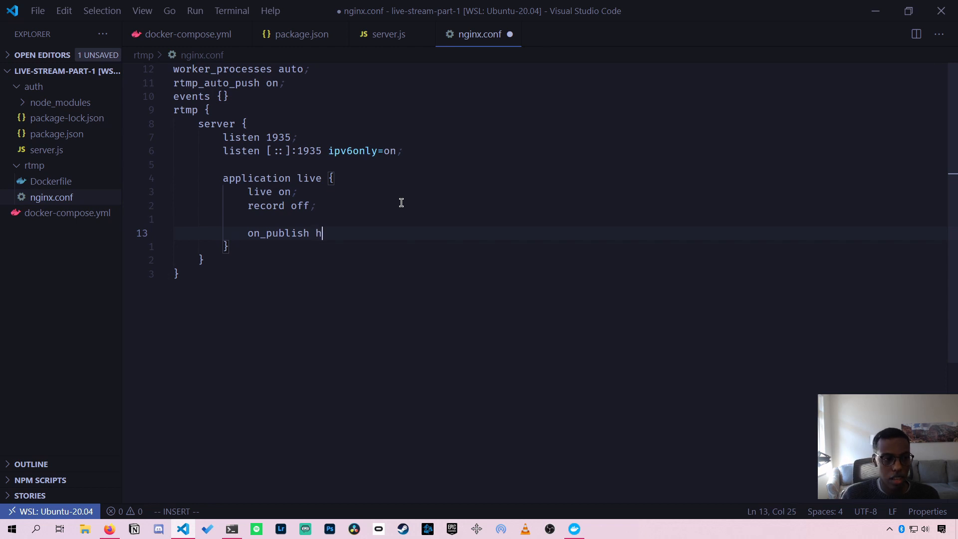
type("ttp://")
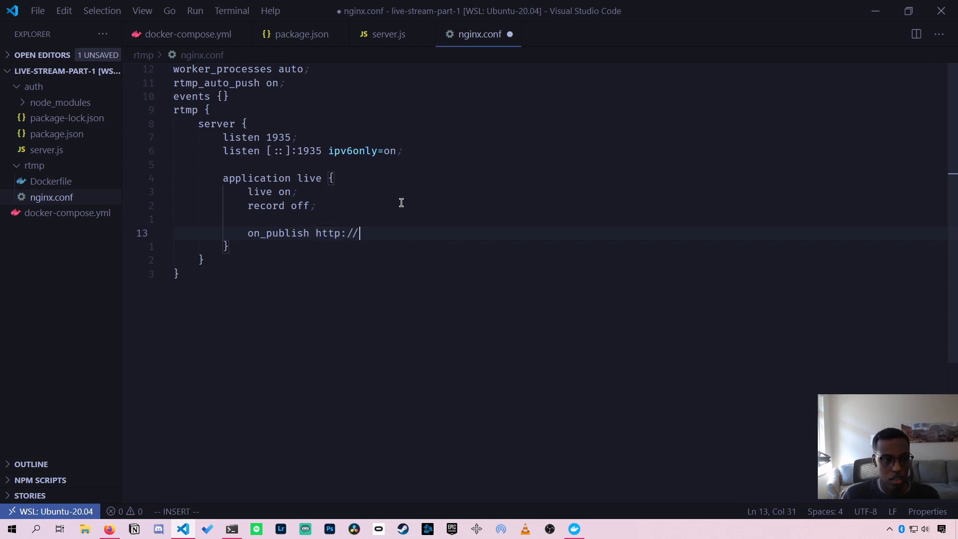
type("auth_")
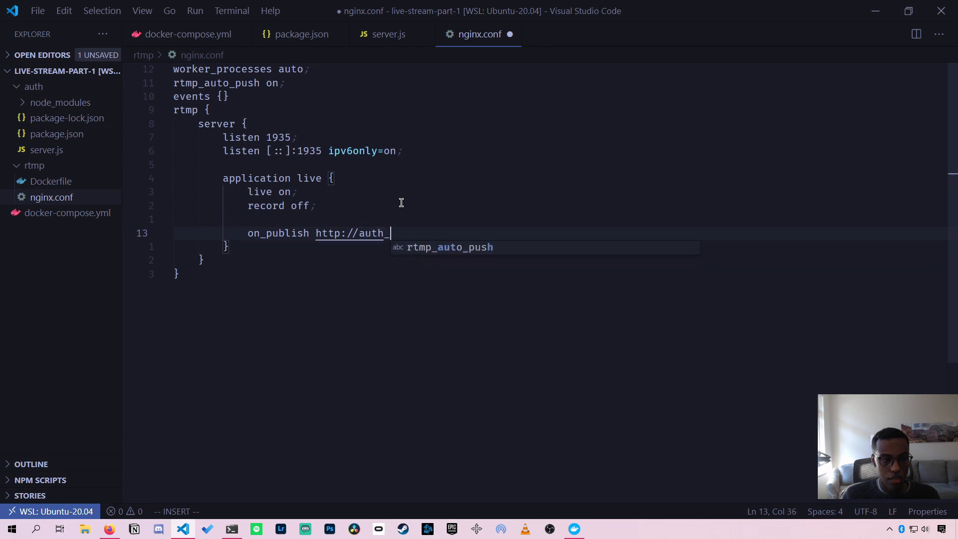
type("server:")
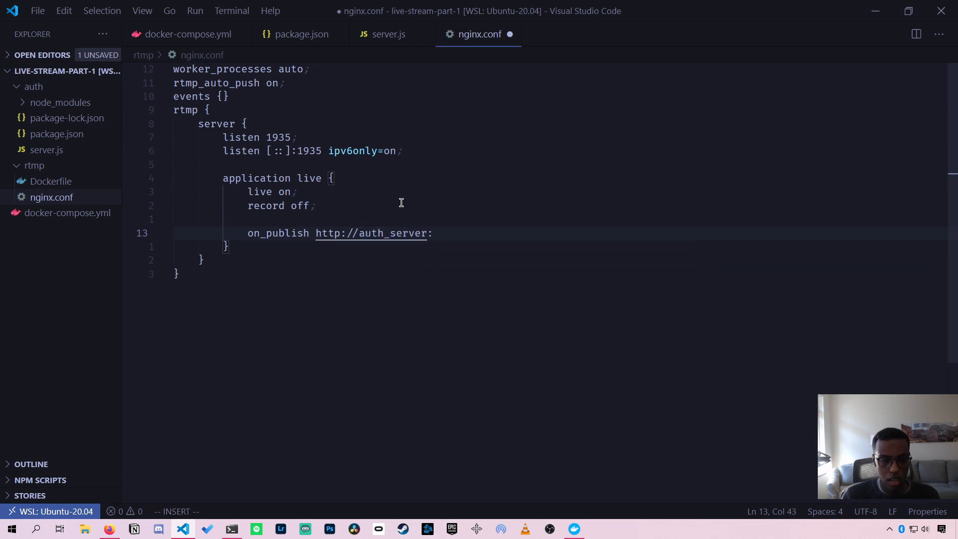
type("8000/auth")
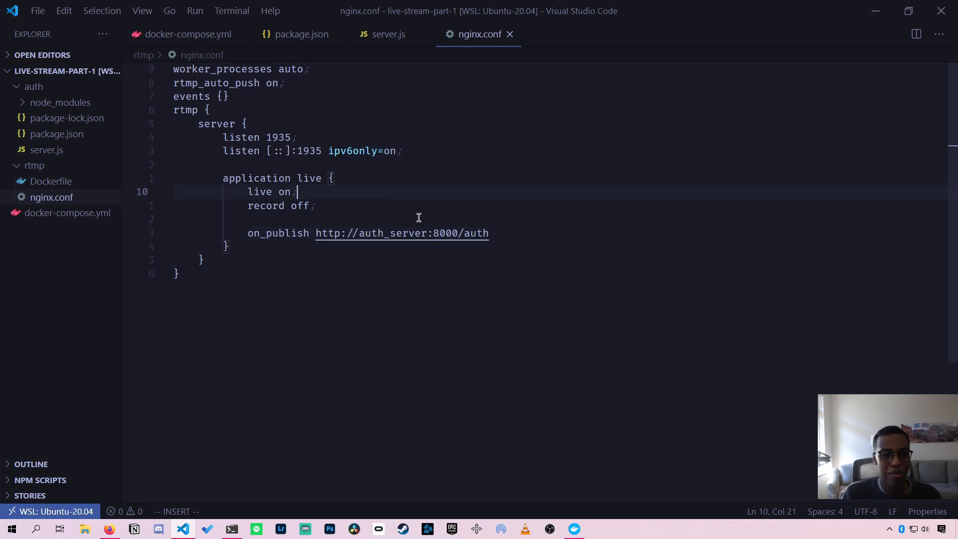
mouse_move(410, 223)
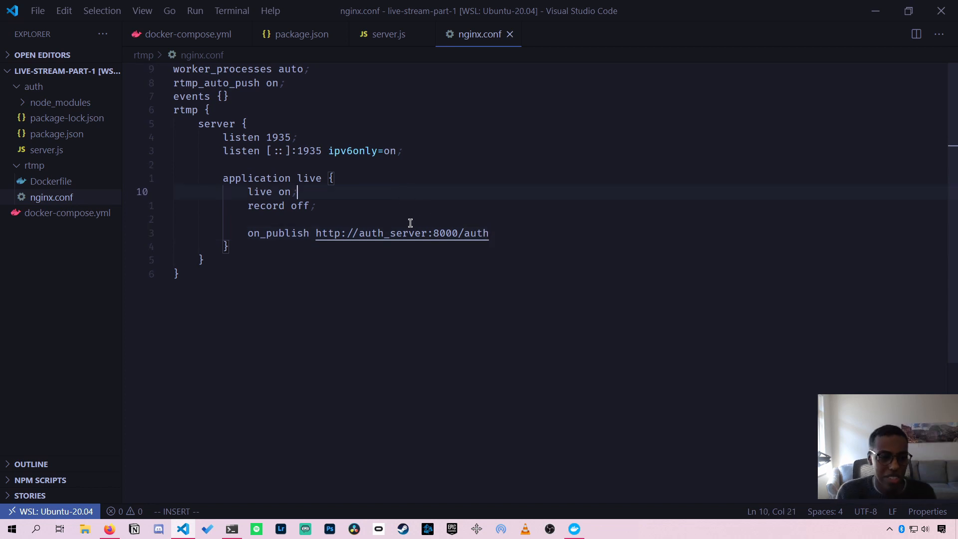
double_click(391, 233)
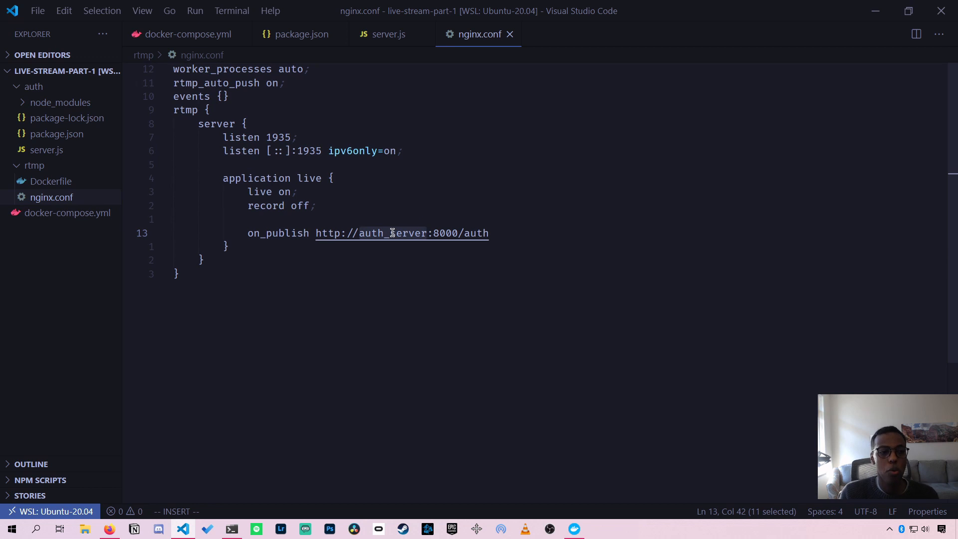
mouse_move(408, 233)
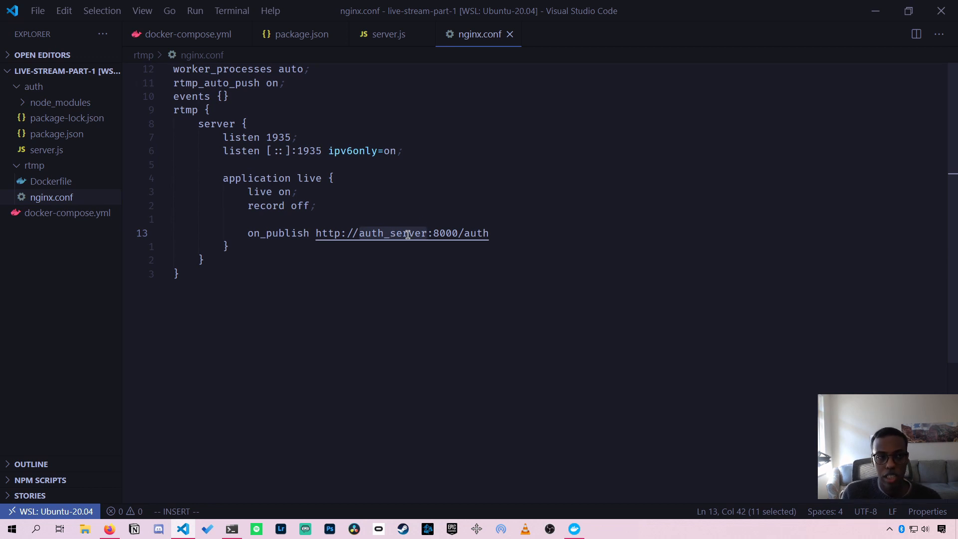
left_click(185, 34)
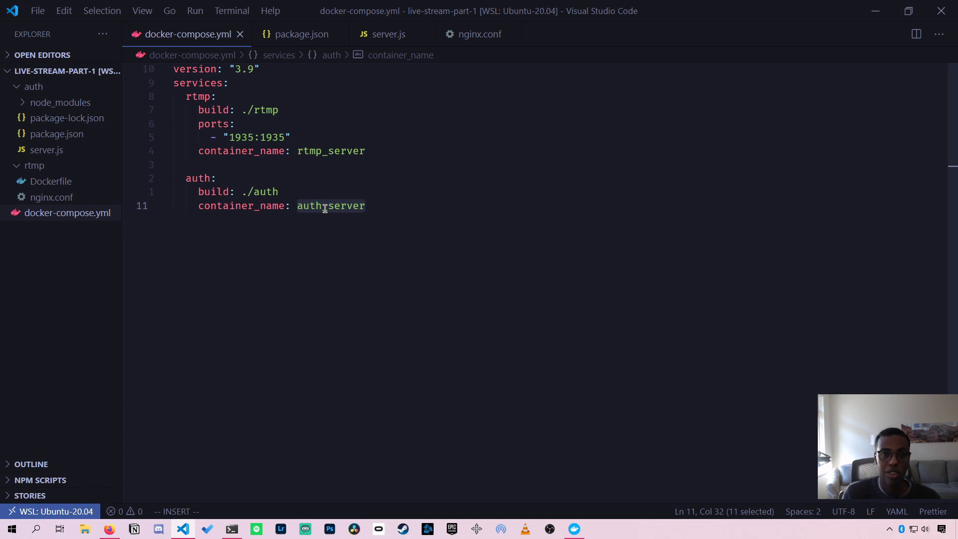
Step: Return to nginx.conf to review the on_publish URL's host, port and path
left_click(476, 34)
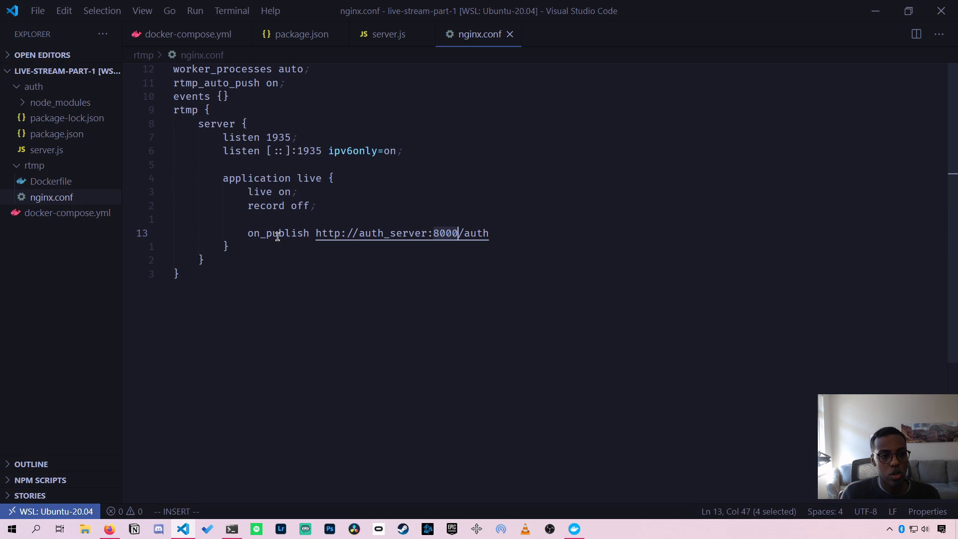
mouse_move(328, 225)
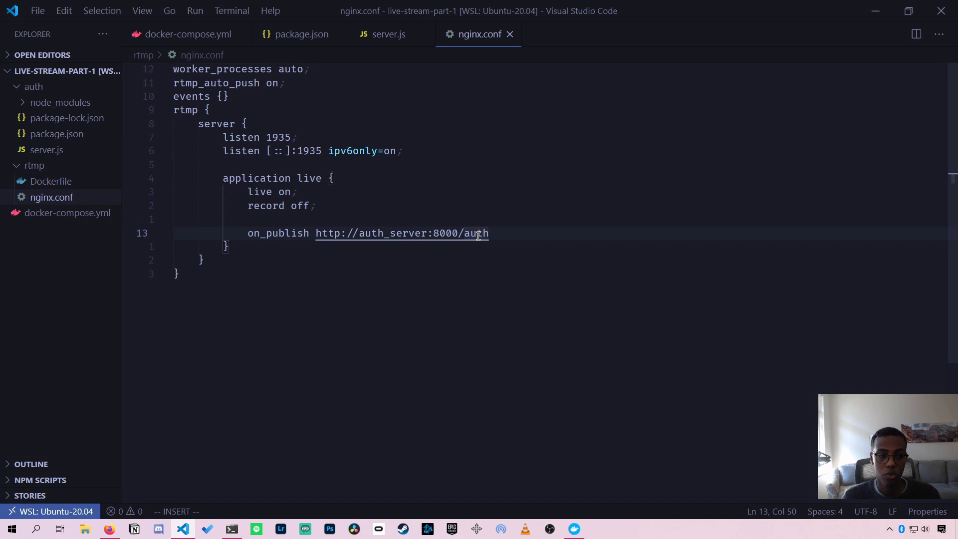
mouse_move(373, 169)
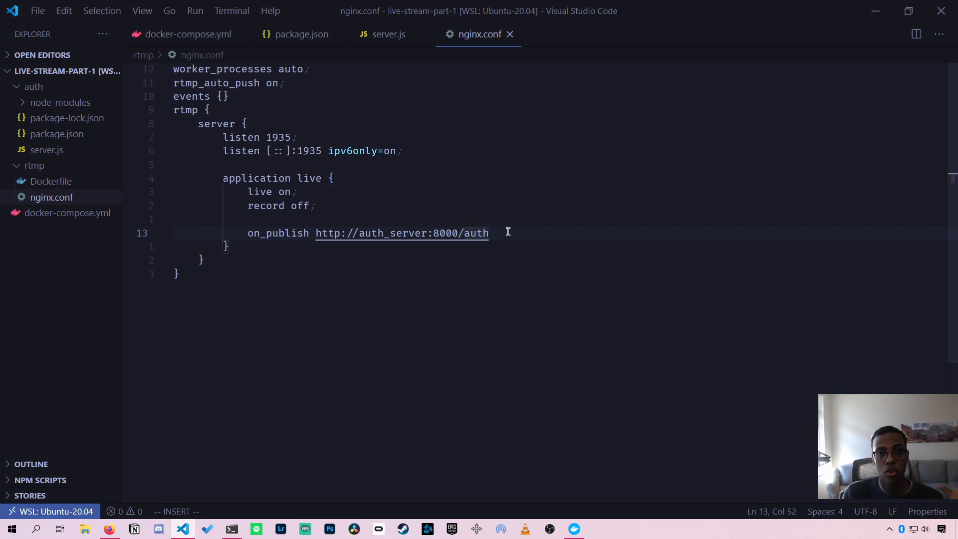
mouse_move(496, 215)
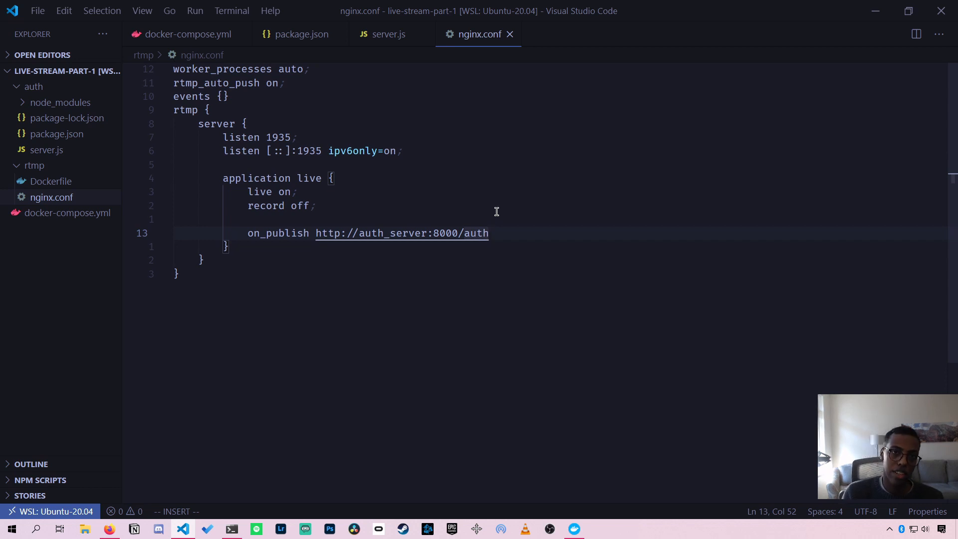
Step: Reopen server.js, bring up the integrated terminal, and type npm start
left_click(388, 34)
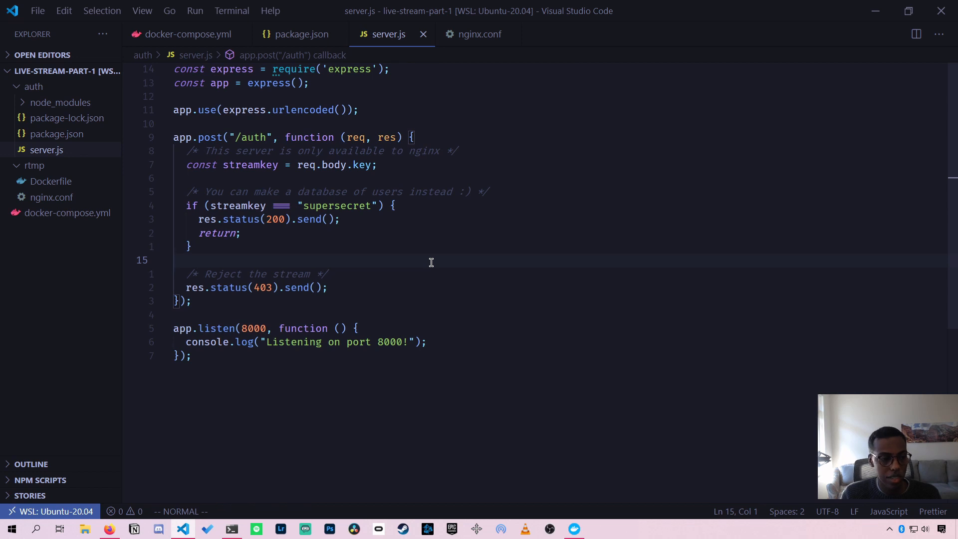
key("ctrl+`")
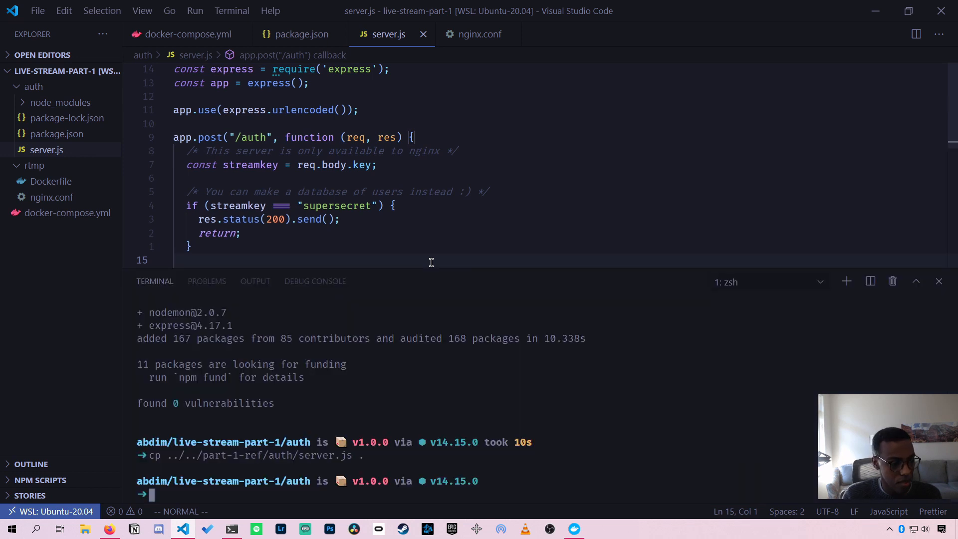
type("npm start")
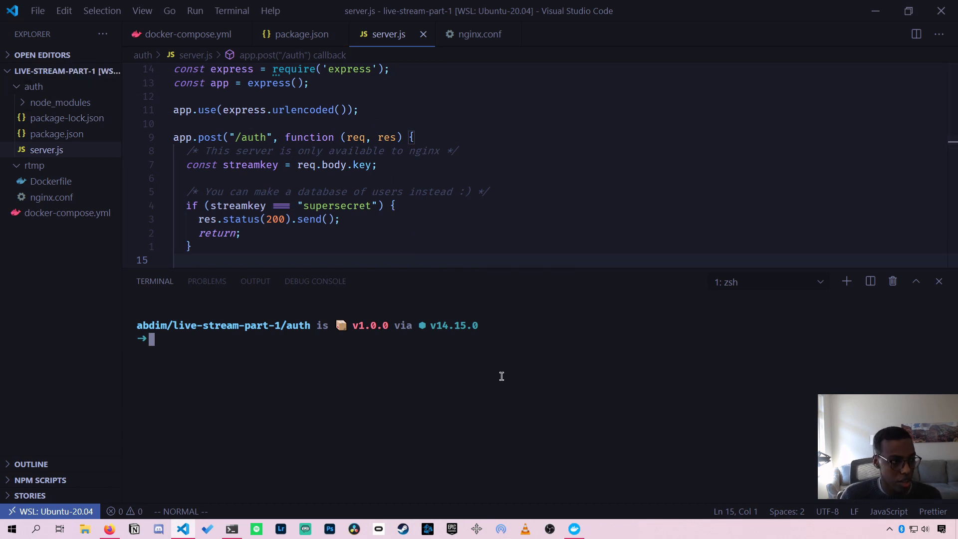
Step: Copy the reference Dockerfile from ../../part-1-ref/auth into auth and open it
type("cp")
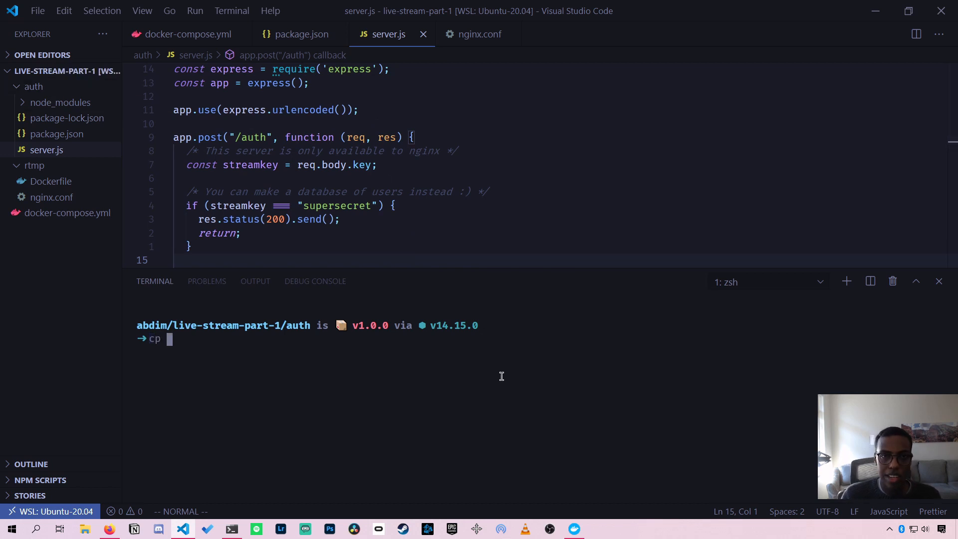
type("../../part")
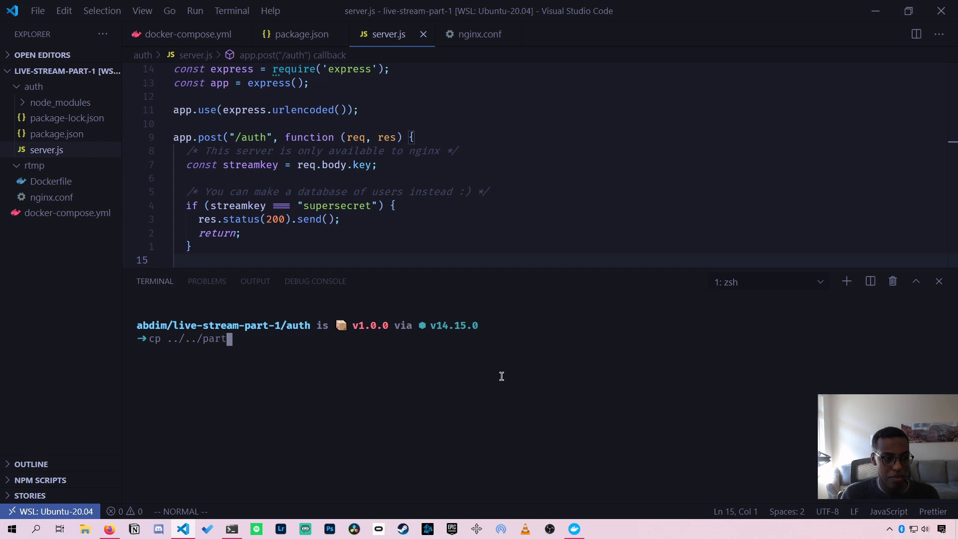
type("-1\\ref")
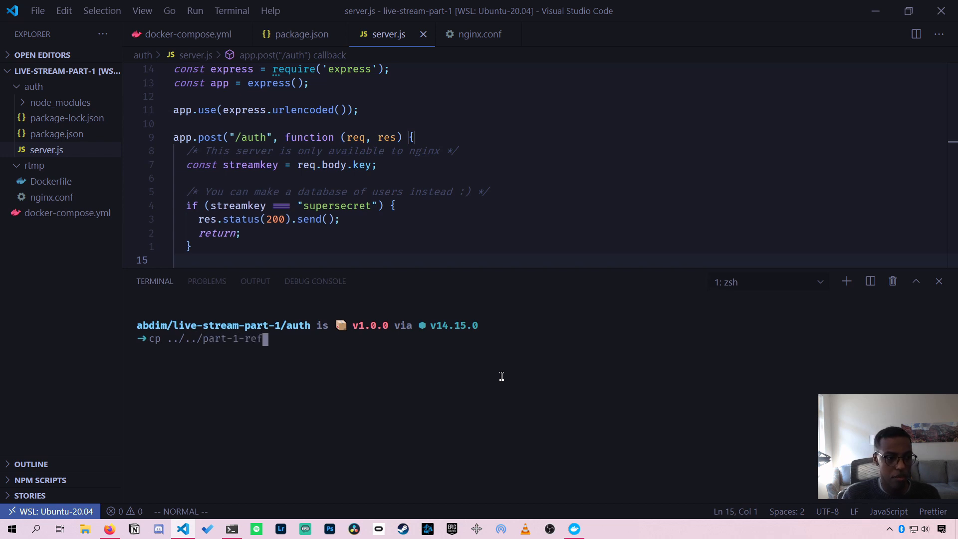
type("/auth/Dof")
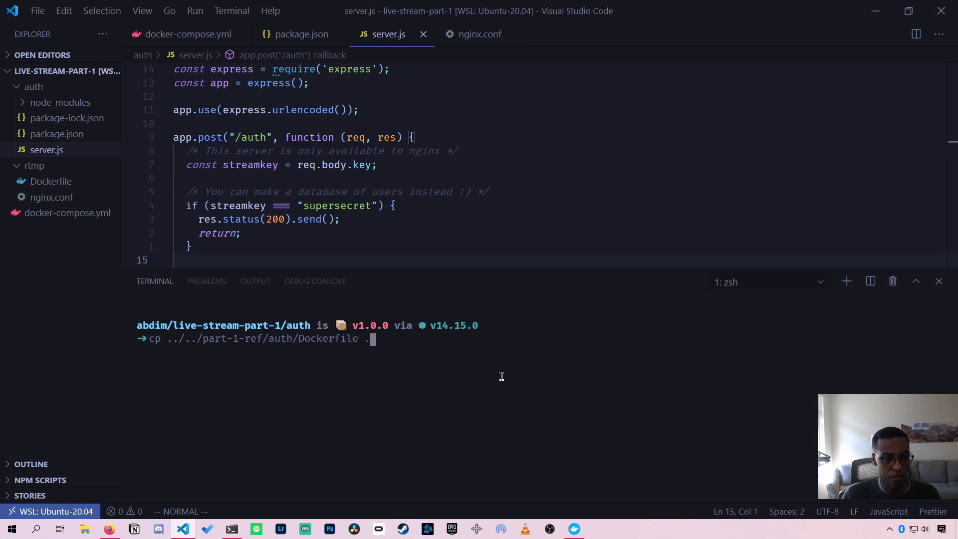
key("Enter")
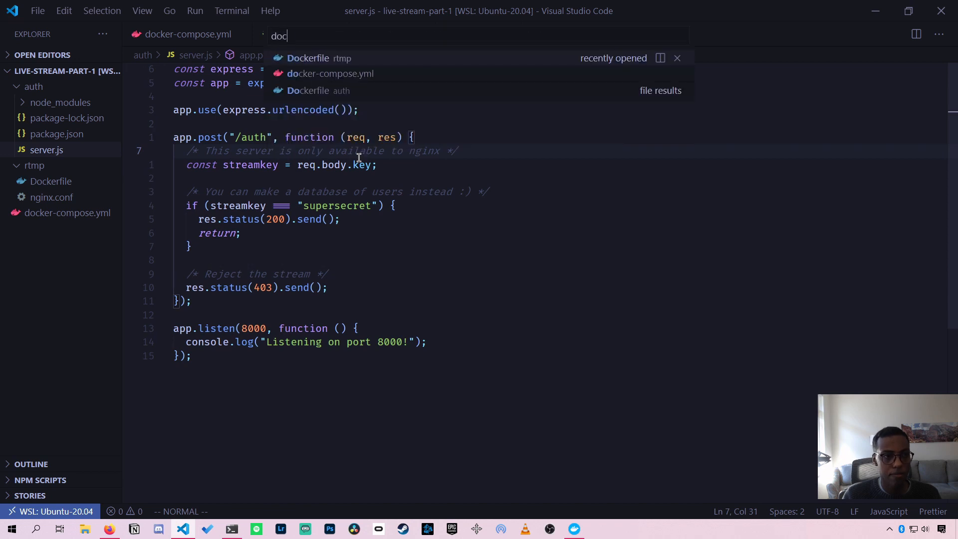
left_click(314, 90)
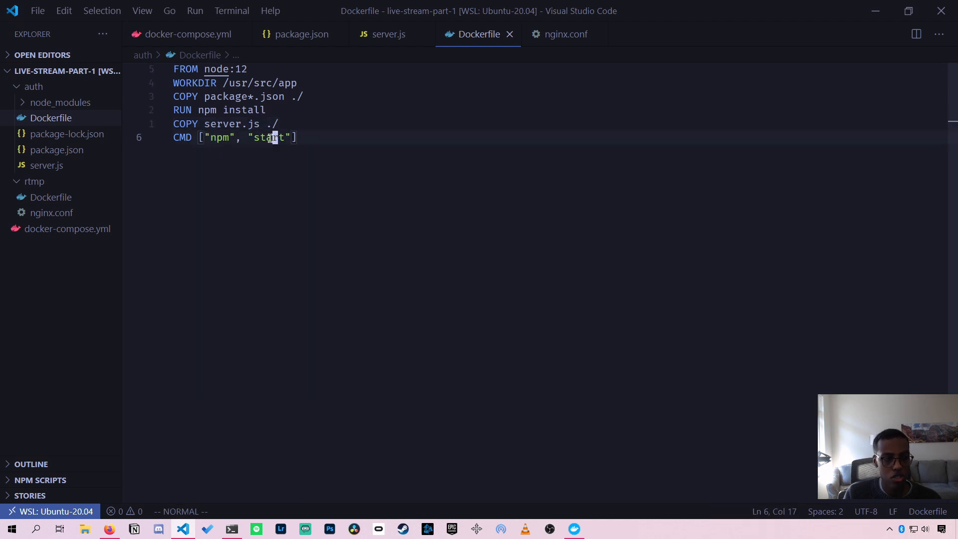
mouse_move(463, 129)
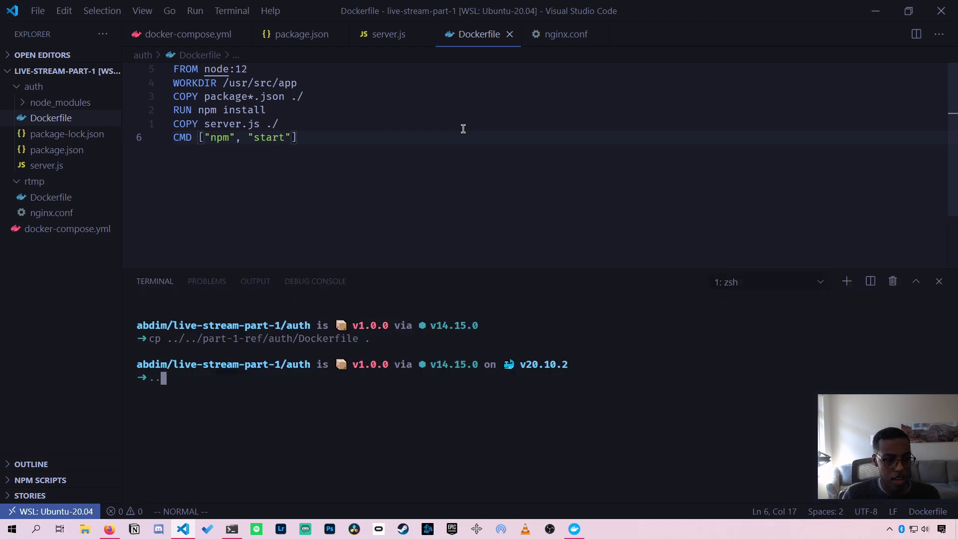
Step: Run docker-compose build and docker-compose up, bringing auth_server up on port 8000
type("docker")
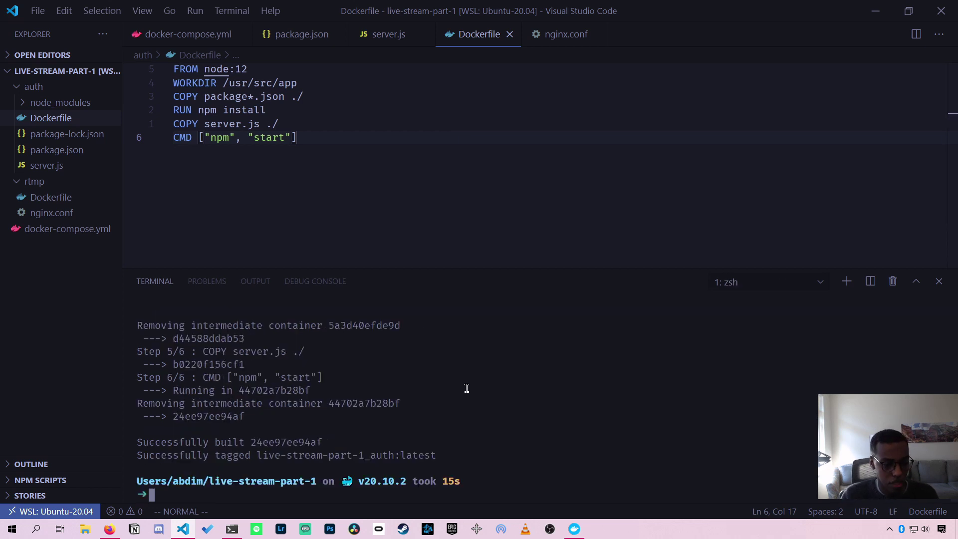
type("docker-compos")
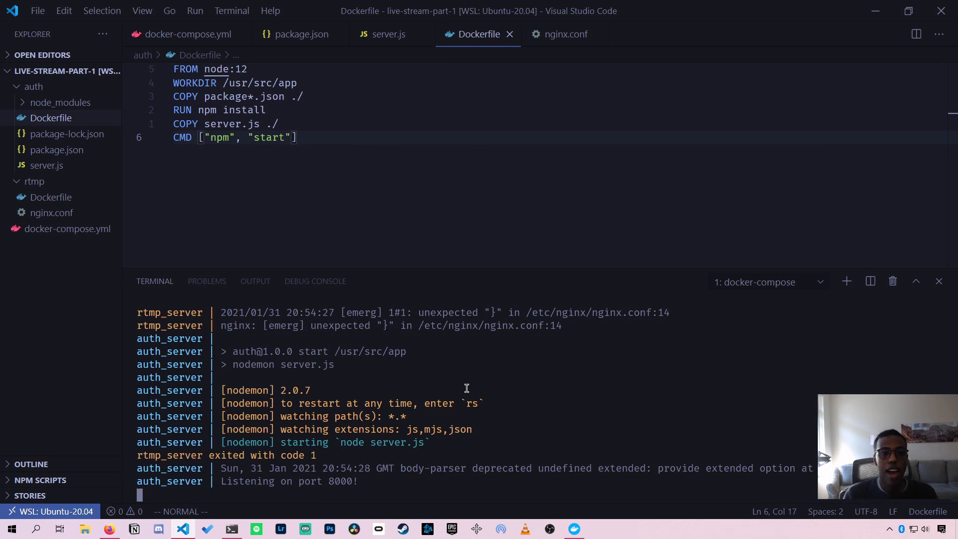
Step: Review docker-compose.yml, nginx.conf and server.js, highlighting the 403 rejection status
left_click(182, 34)
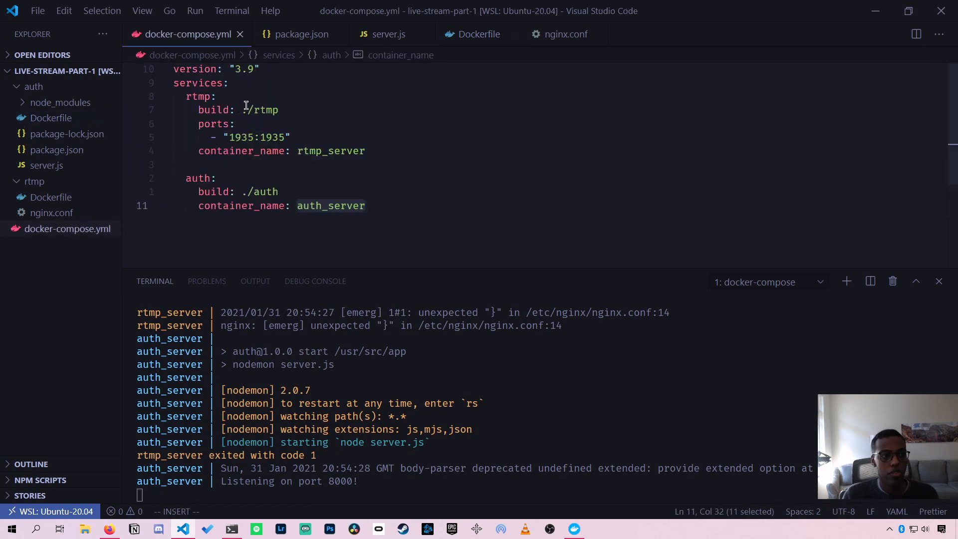
mouse_move(256, 162)
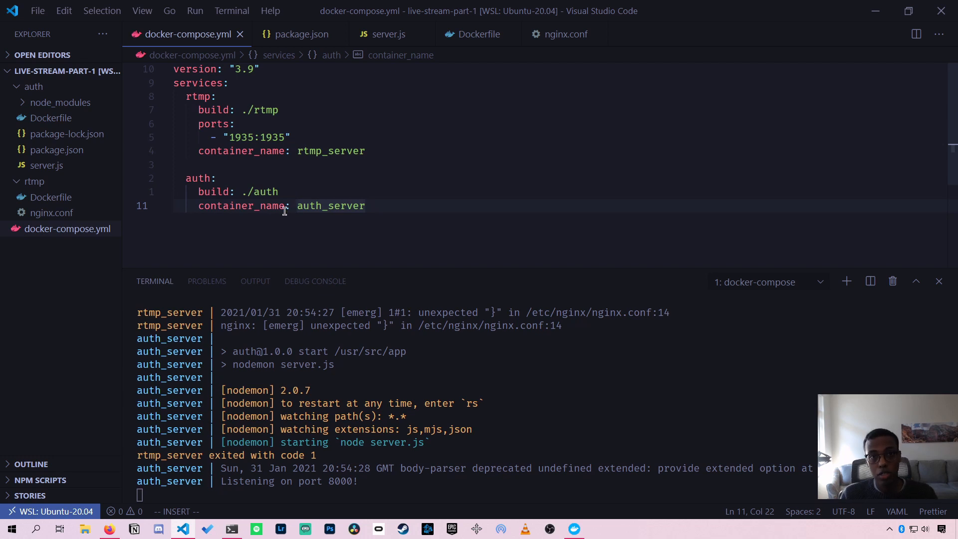
left_click(564, 34)
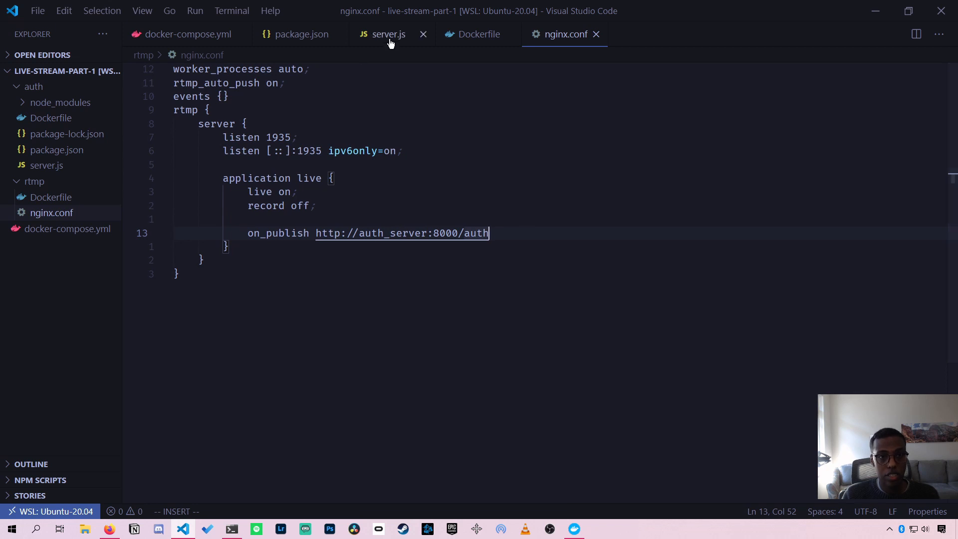
left_click(388, 34)
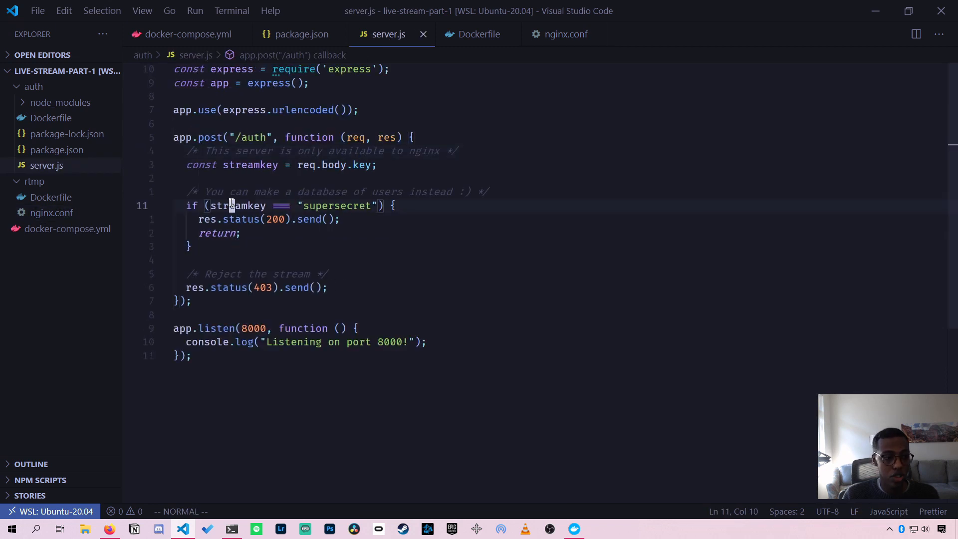
left_click_drag(304, 205, 372, 205)
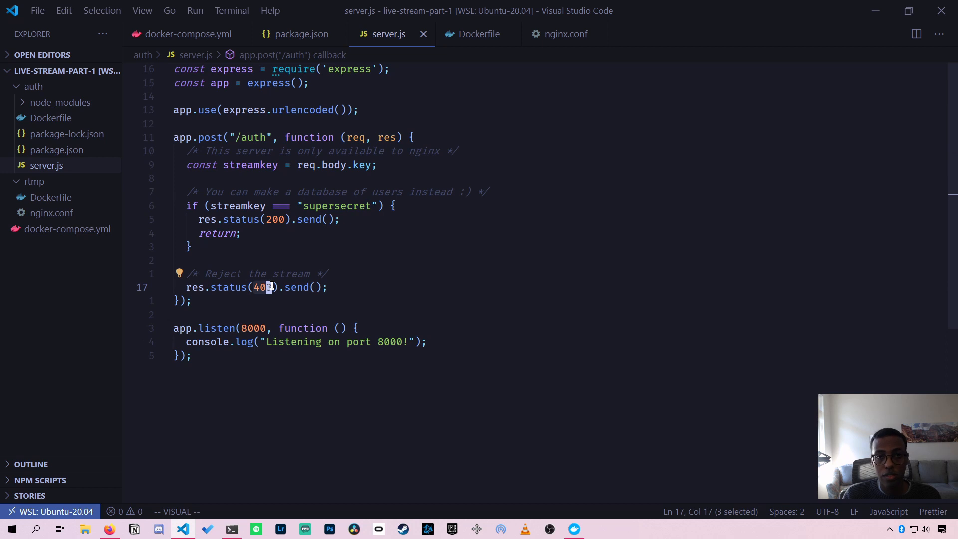
mouse_move(666, 81)
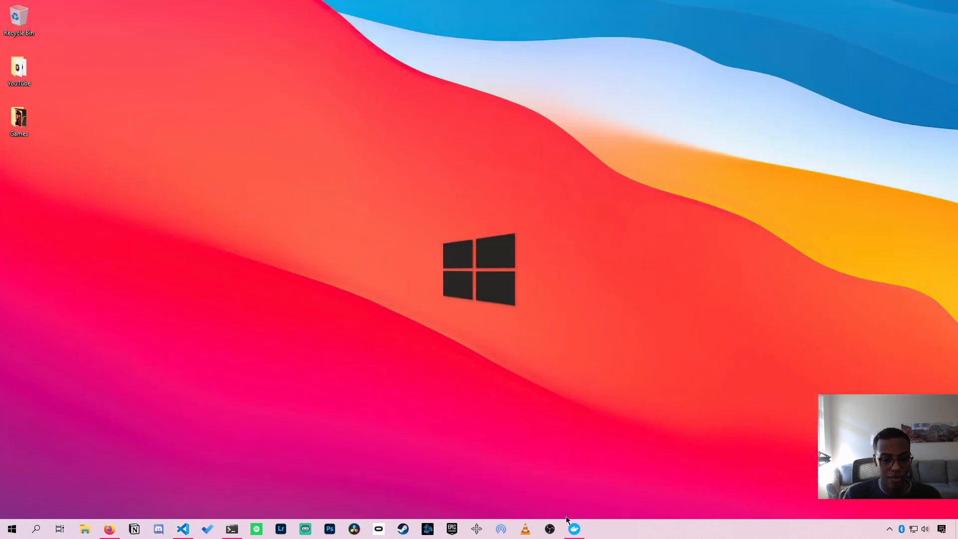
left_click(549, 528)
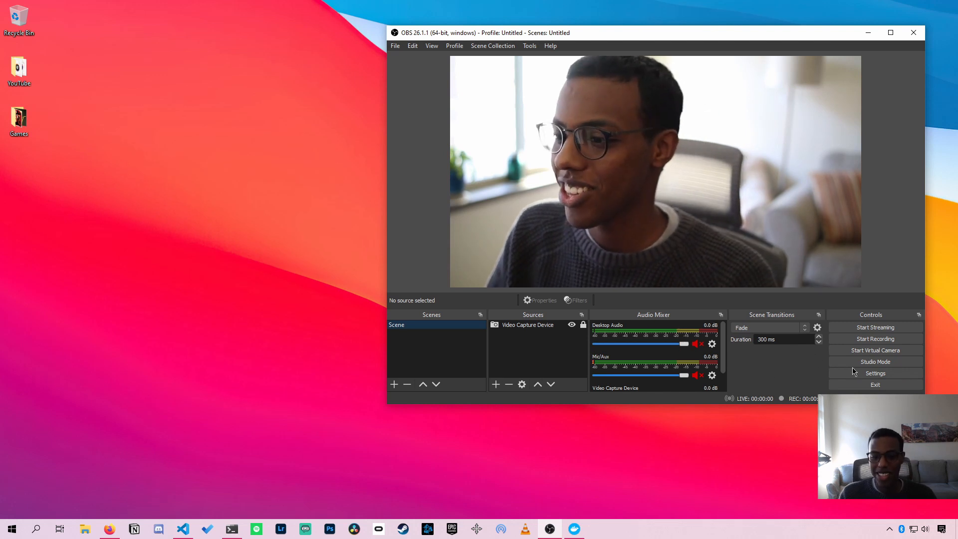
left_click(875, 372)
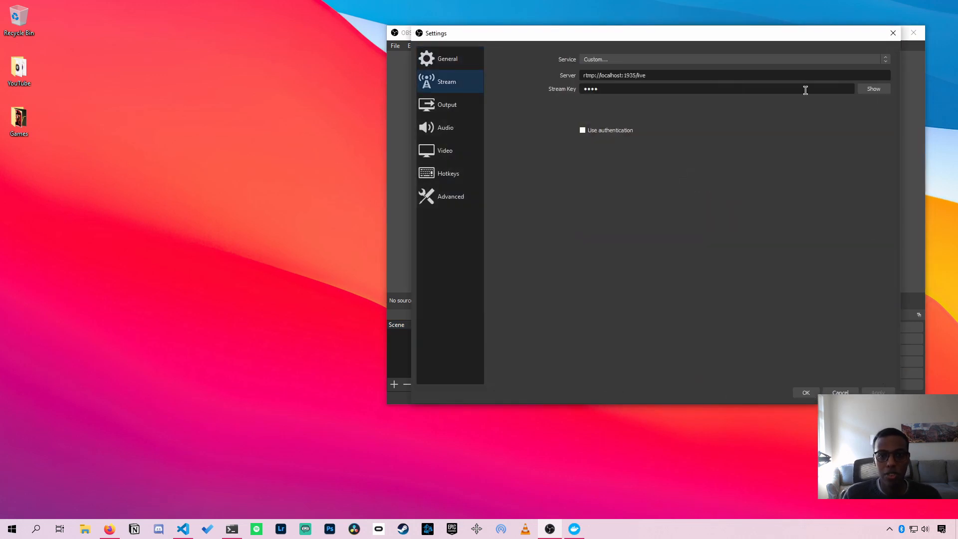
left_click(873, 88)
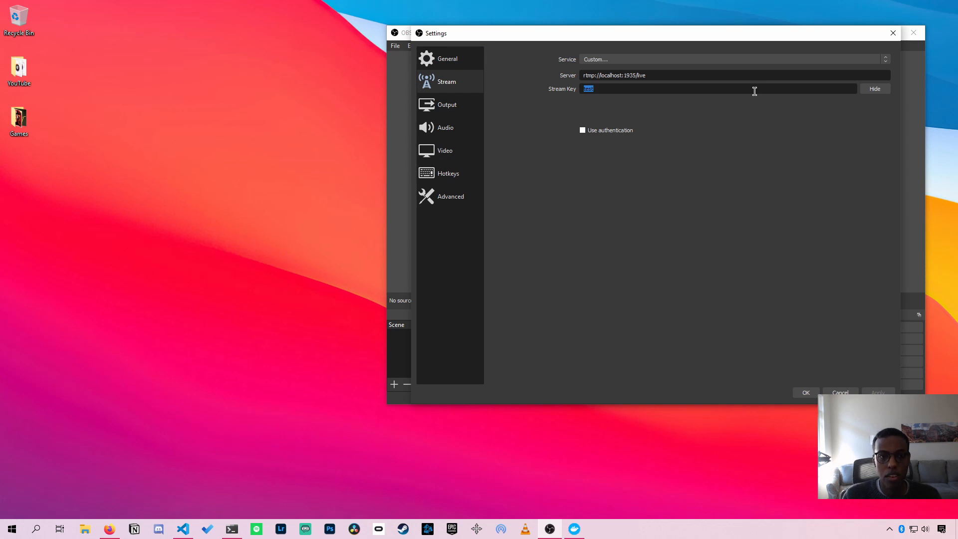
type("abdi")
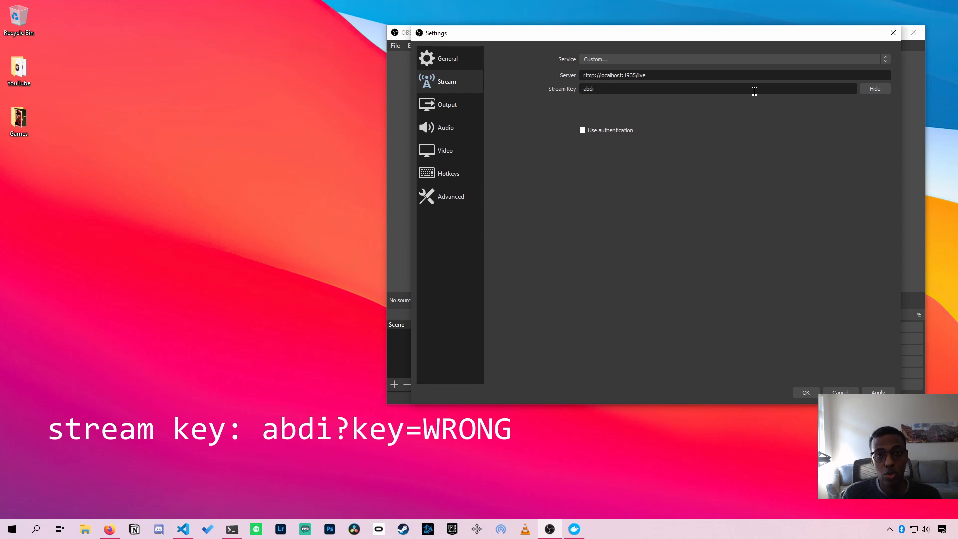
type("?")
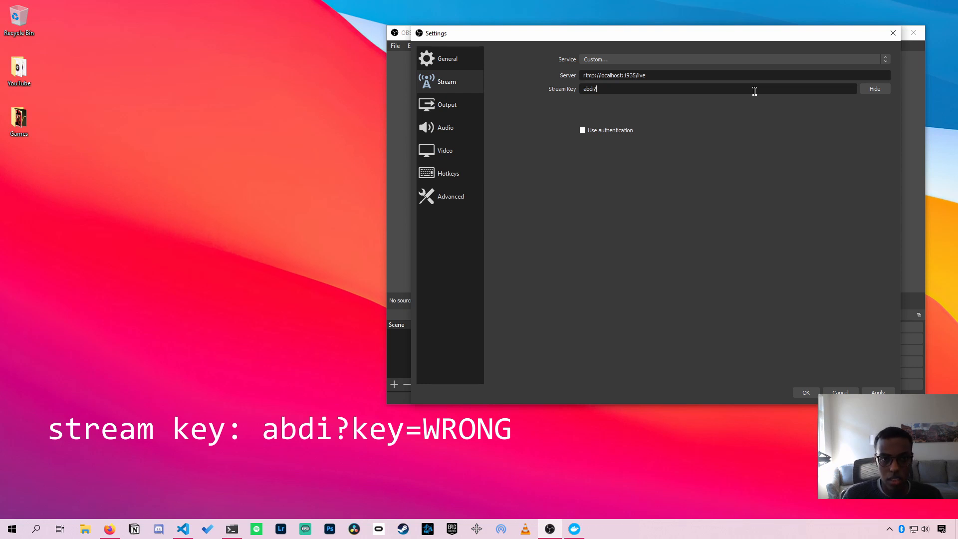
type("key")
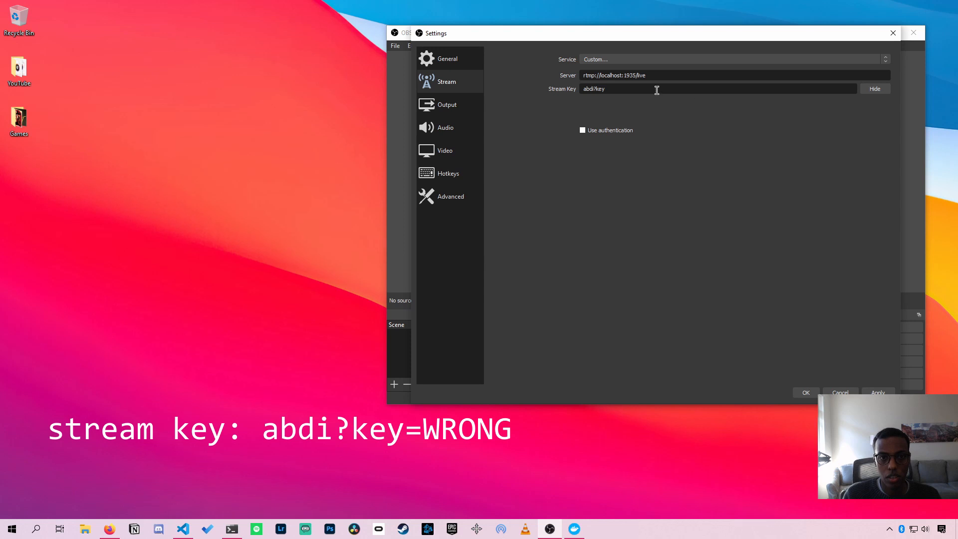
type("=")
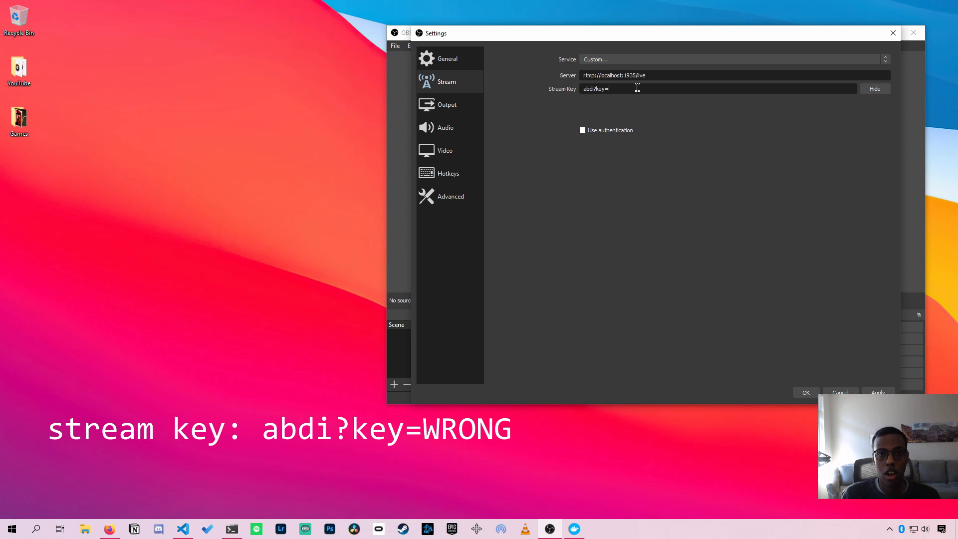
type("WRONG")
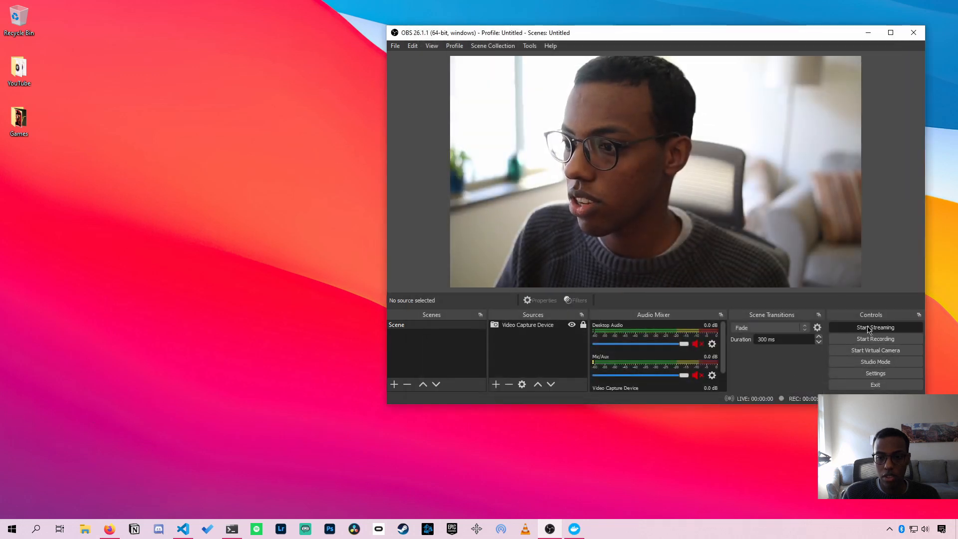
Step: Start streaming with the wrong key, which fails to connect
left_click(876, 327)
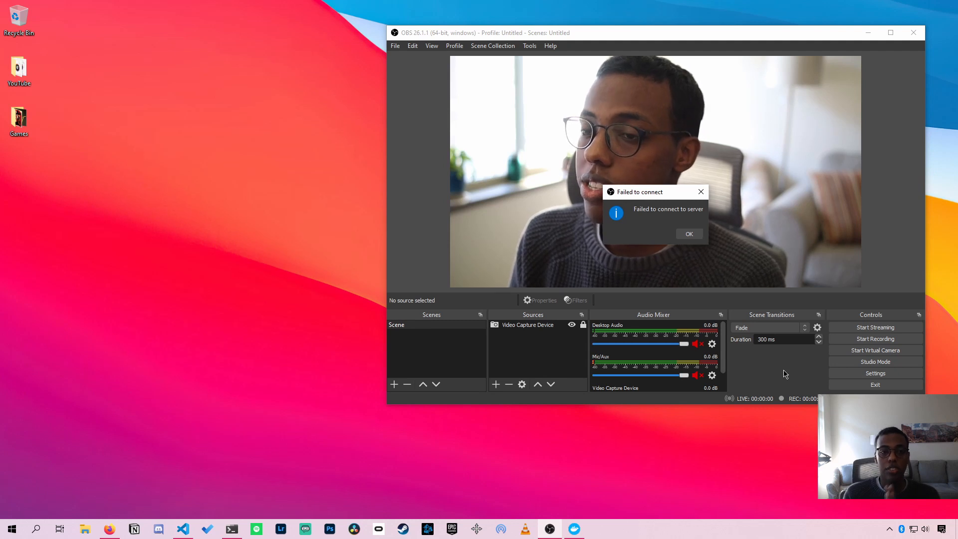
mouse_move(187, 521)
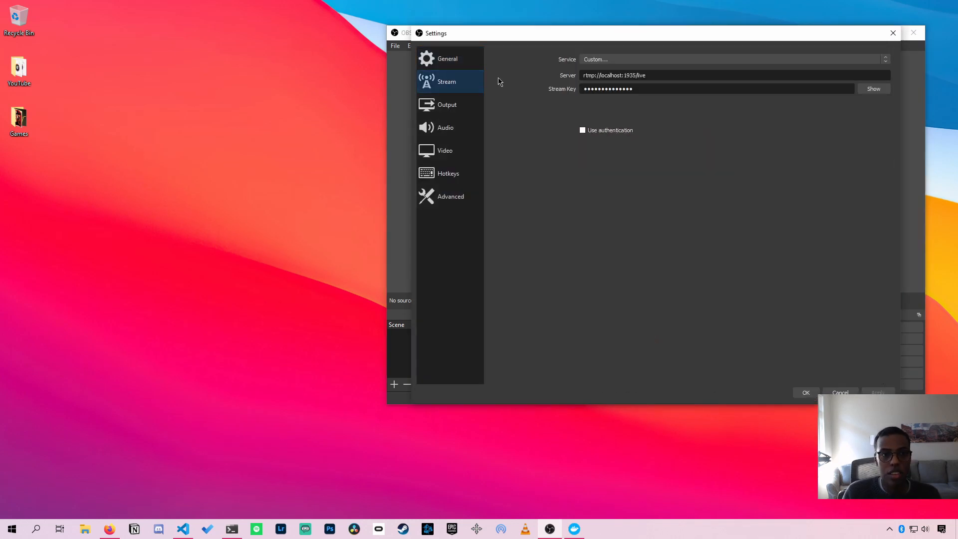
left_click(874, 89)
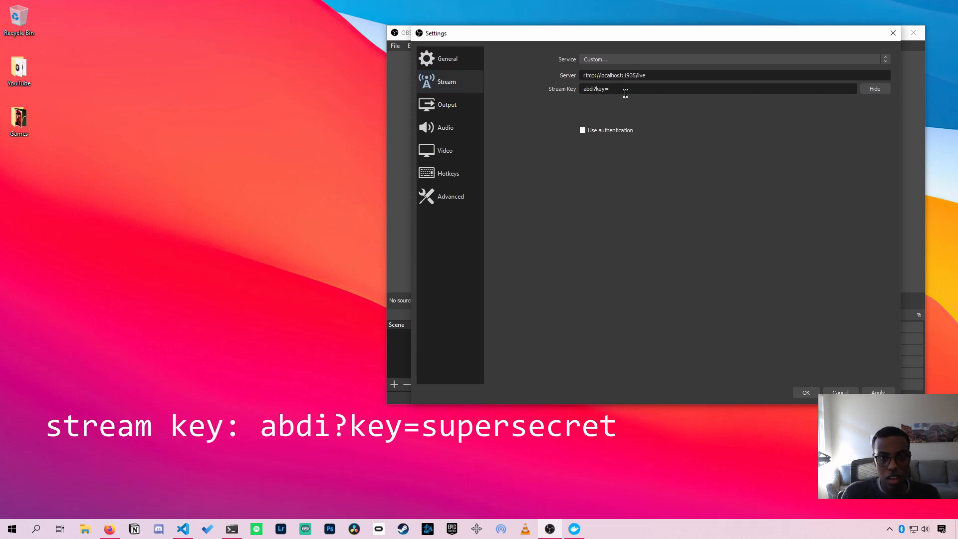
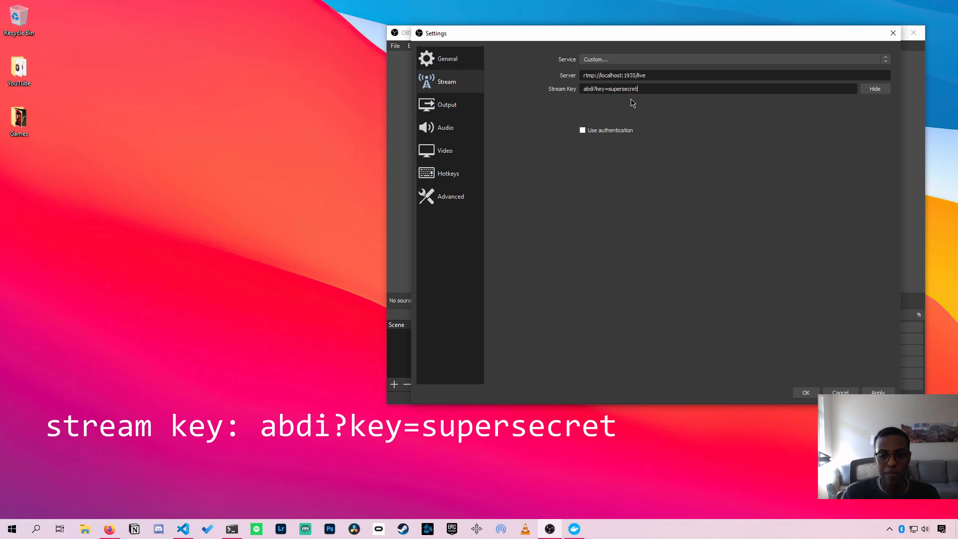
left_click(805, 393)
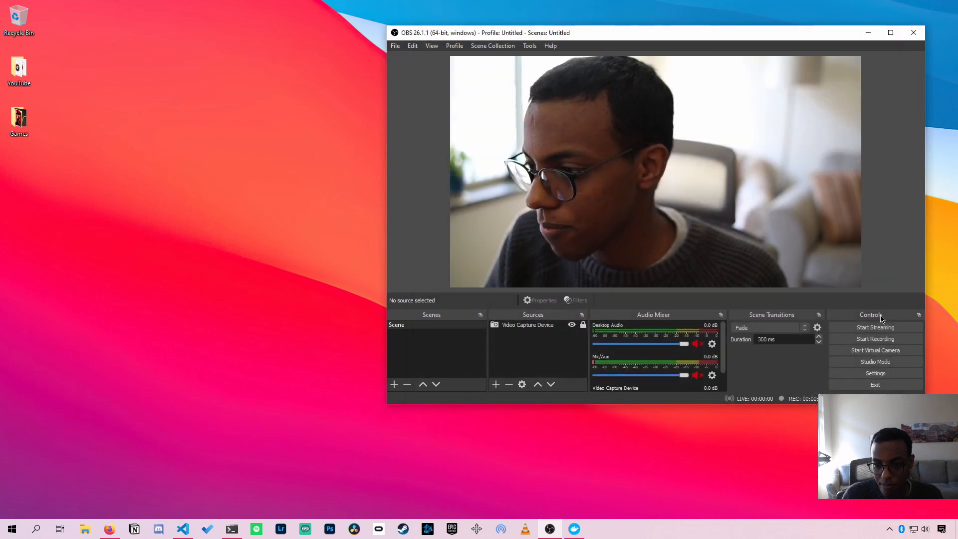
Step: Retry streaming with the corrected key, dismiss the connection failure, and return to VS Code
left_click(875, 327)
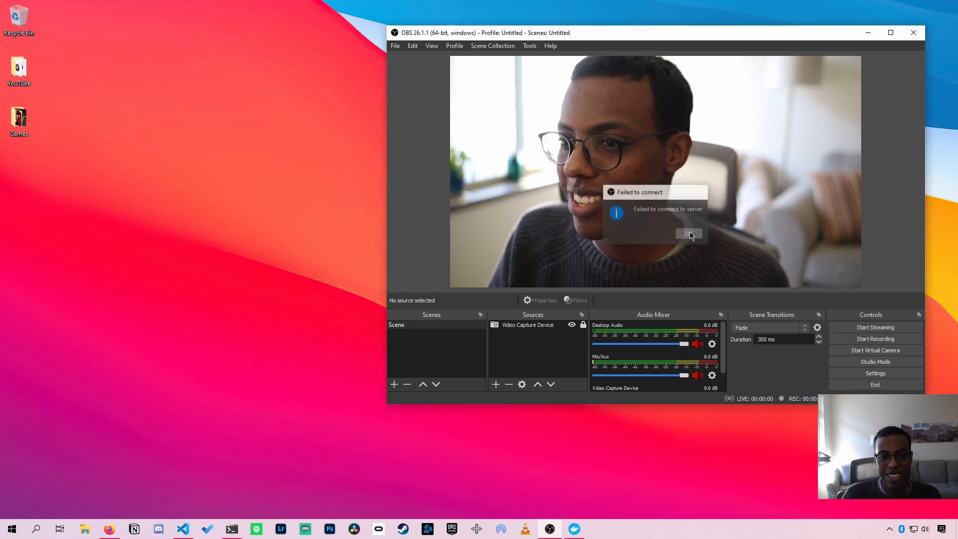
left_click(689, 234)
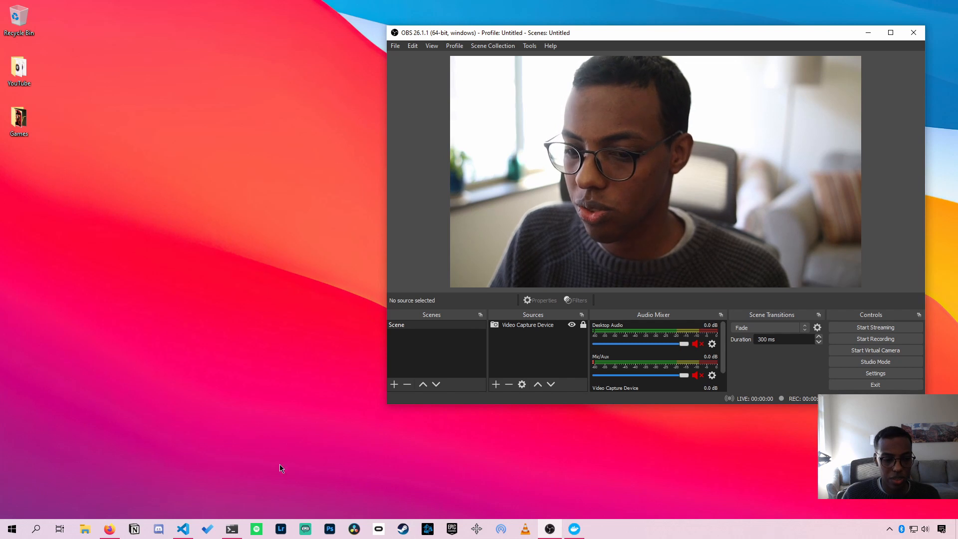
left_click(183, 529)
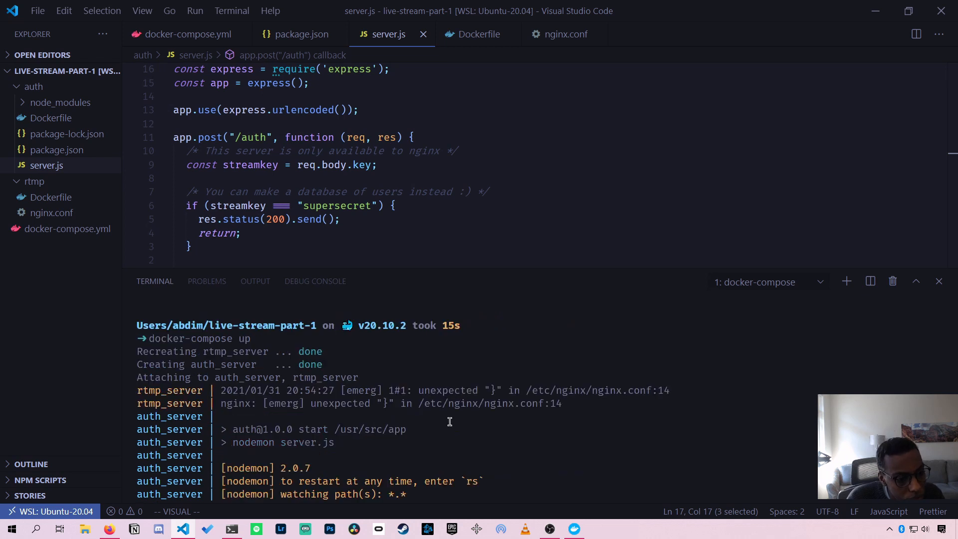
mouse_move(485, 390)
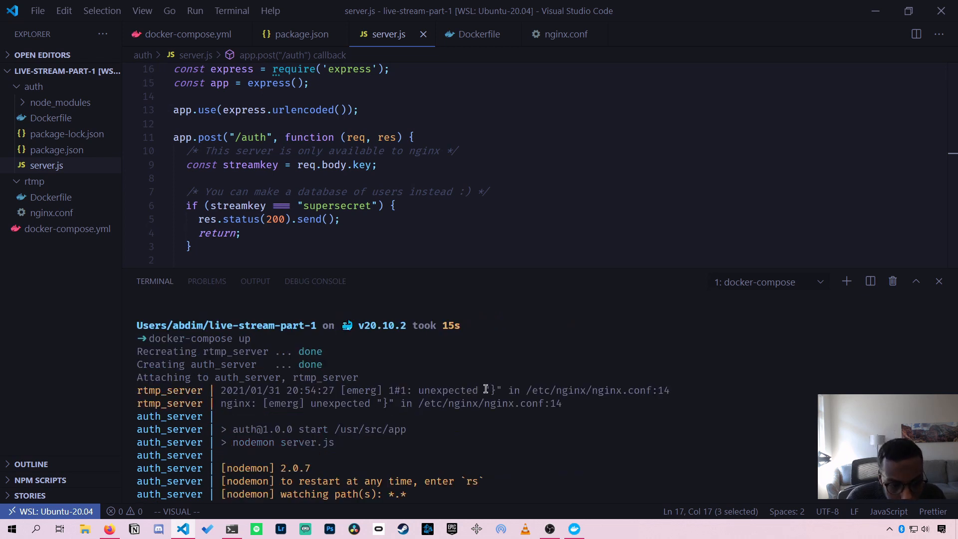
mouse_move(502, 390)
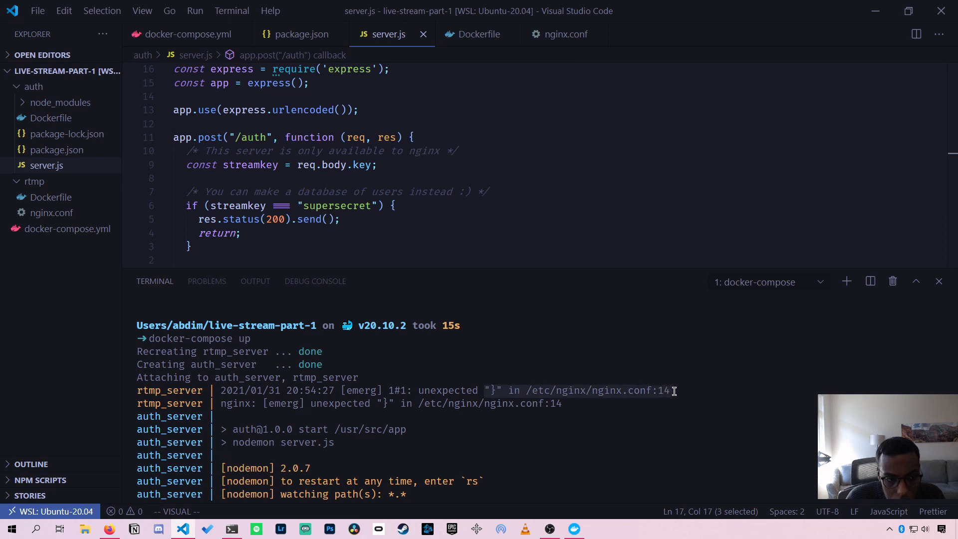
Step: Add the missing semicolon after on_publish in nginx.conf and rerun docker-compose build
left_click(561, 34)
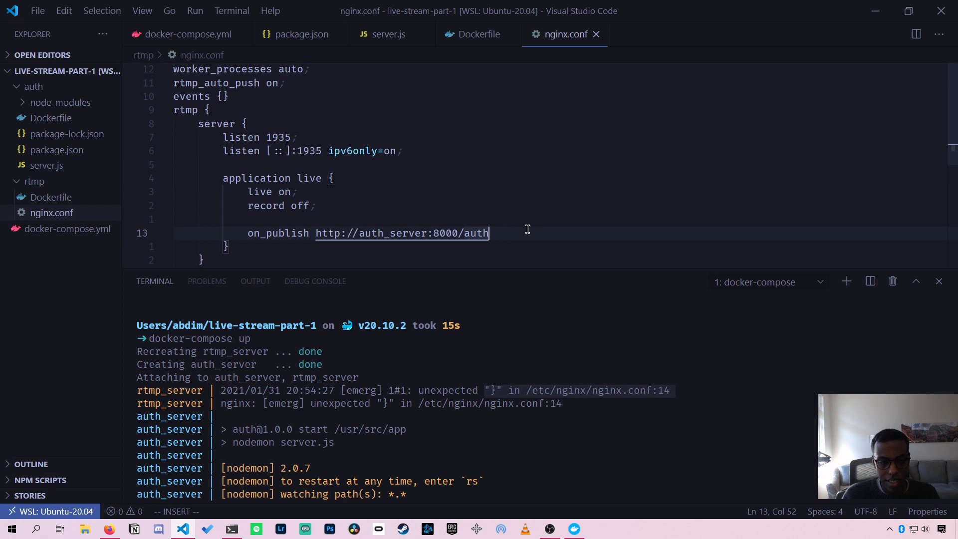
type(";")
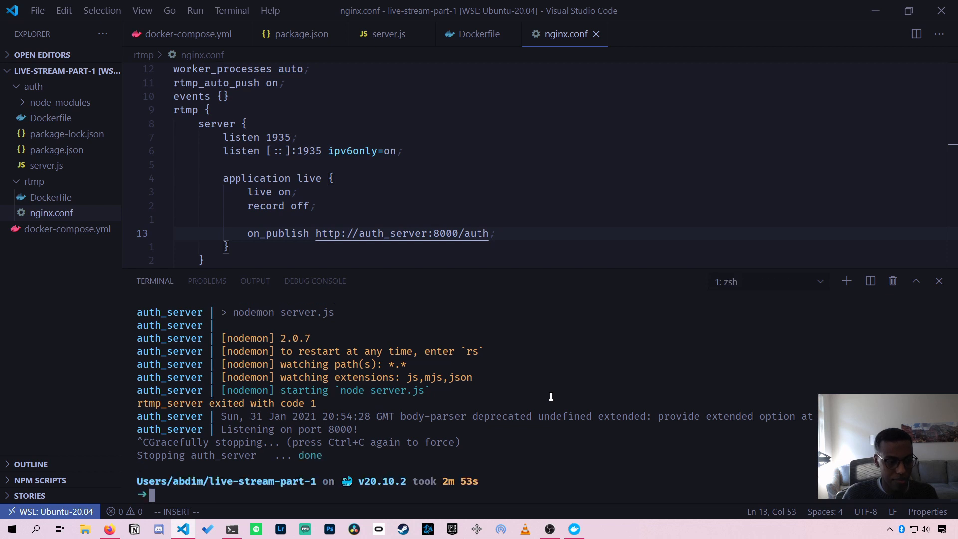
type("docker-c")
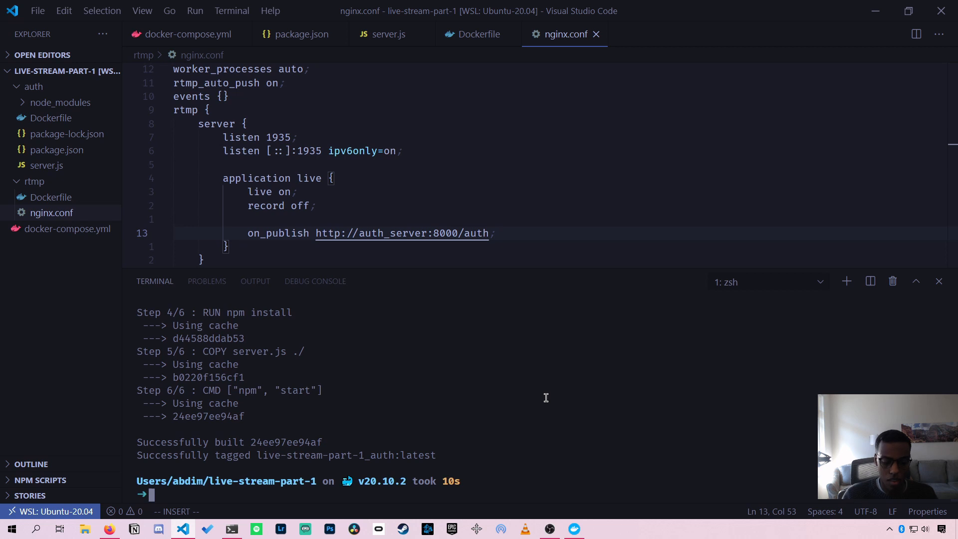
type("docker-compose")
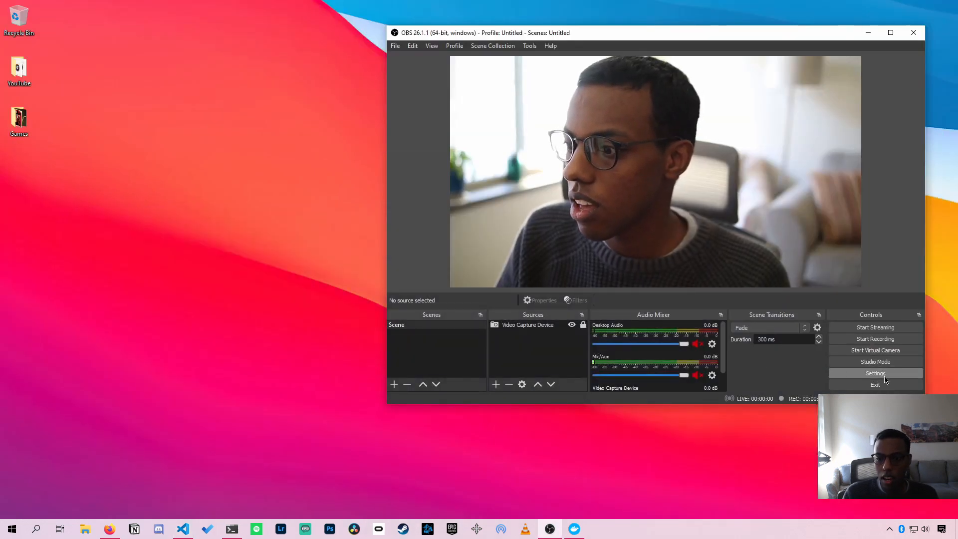
left_click(875, 372)
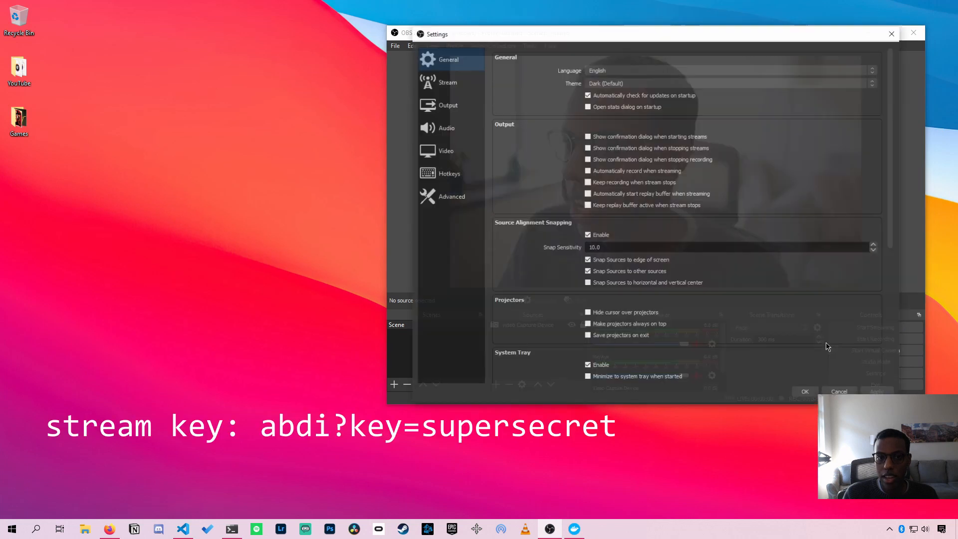
left_click(447, 82)
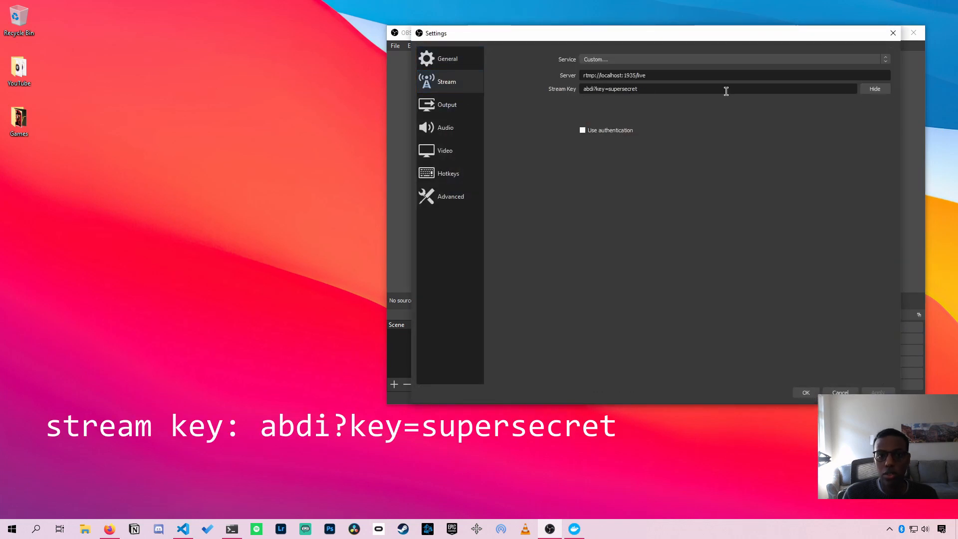
left_click(806, 392)
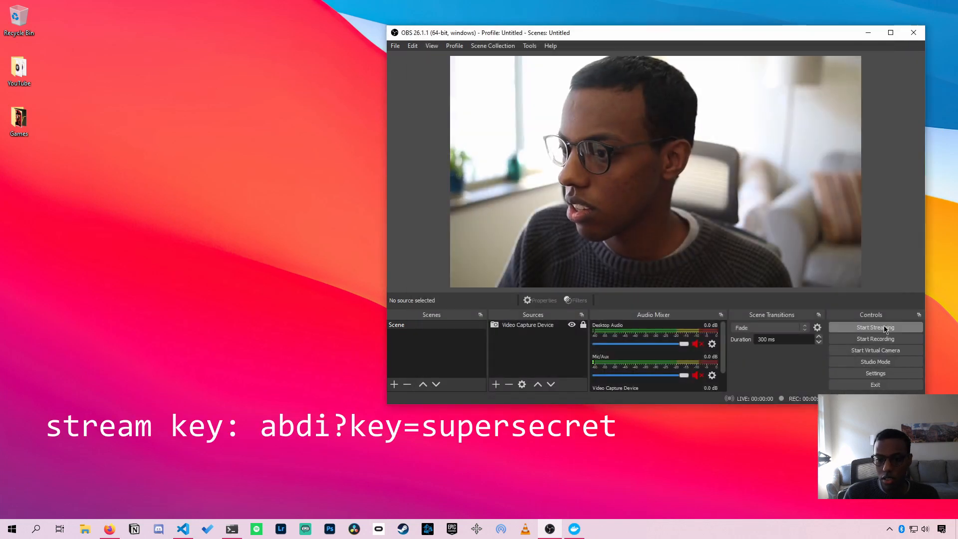
left_click(875, 328)
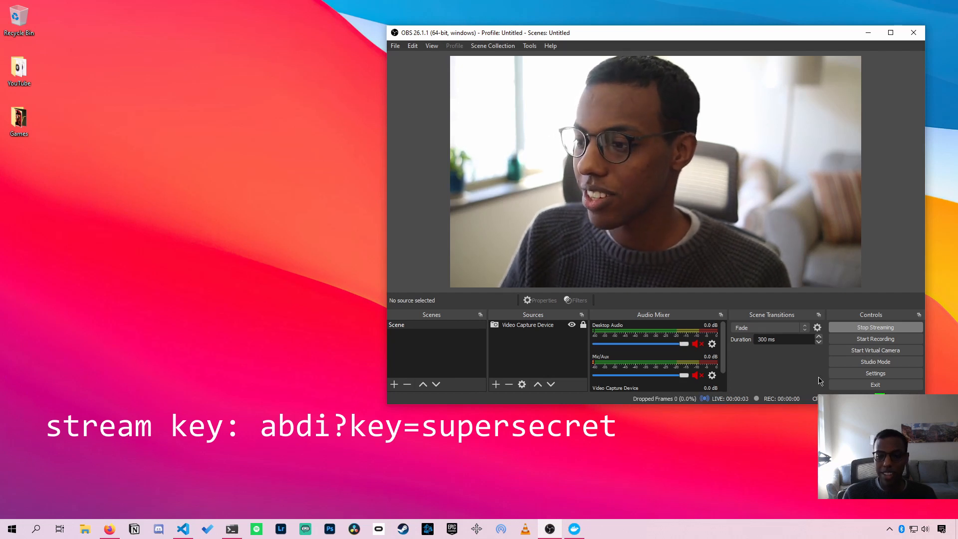
left_click(525, 529)
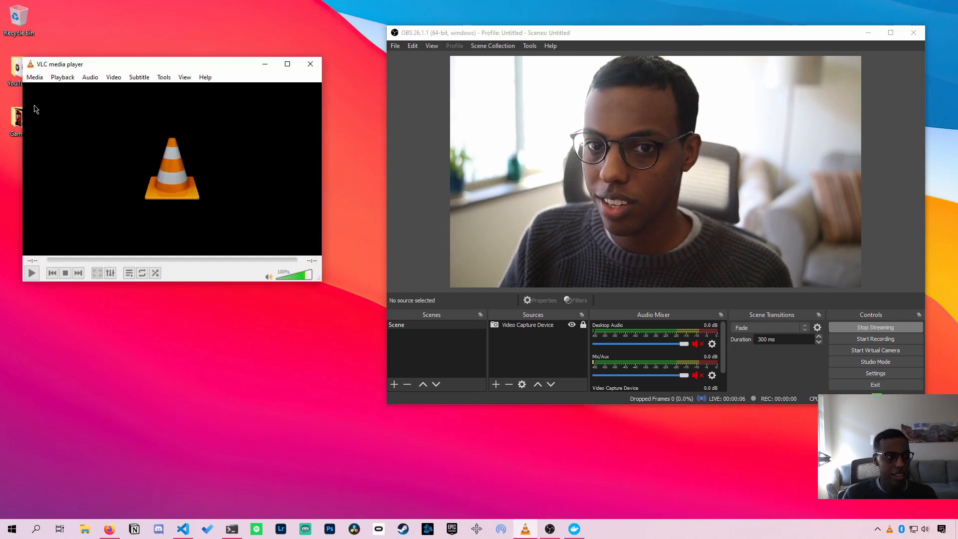
Step: Play rtmp://localhost:1935/live/abdi in VLC, view the webcam feed enlarged, then close VLC
left_click(33, 77)
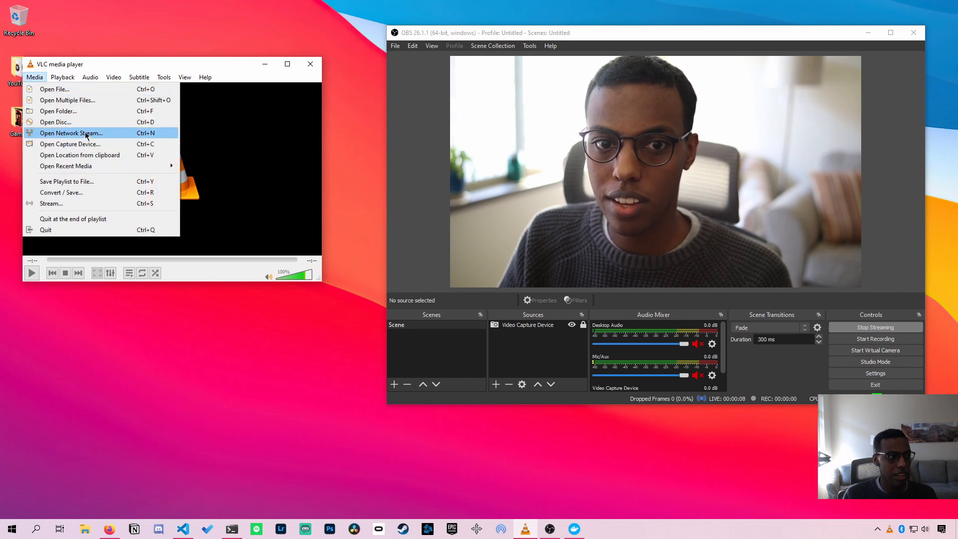
left_click(71, 133)
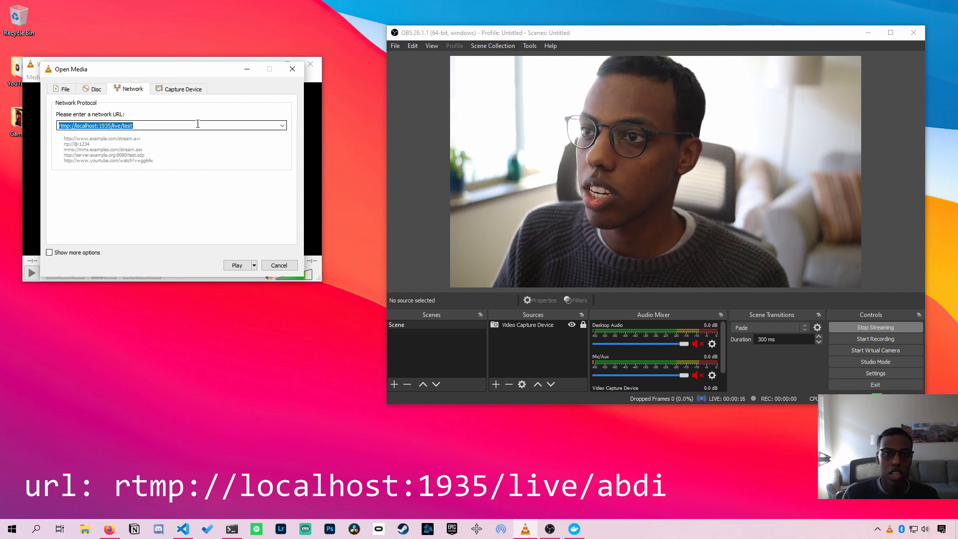
mouse_move(191, 123)
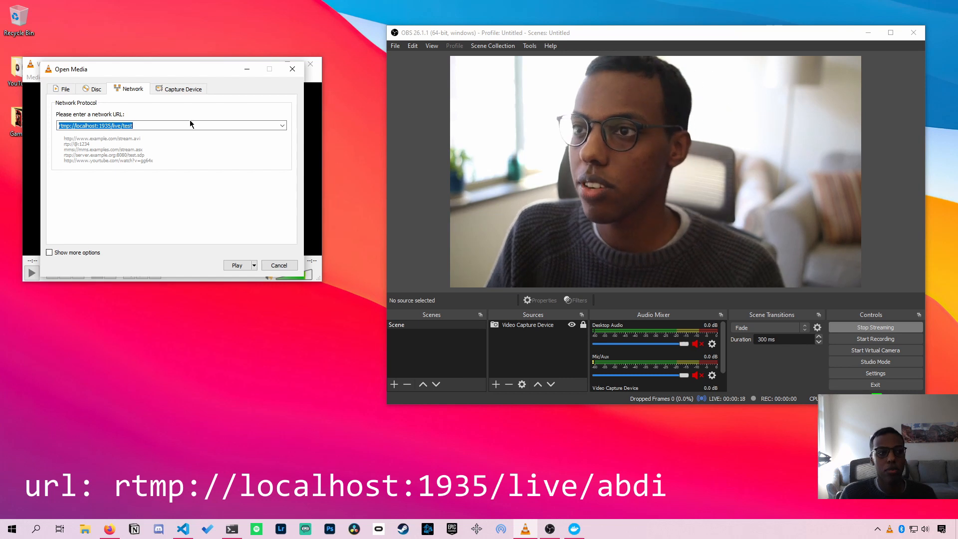
left_click(182, 125)
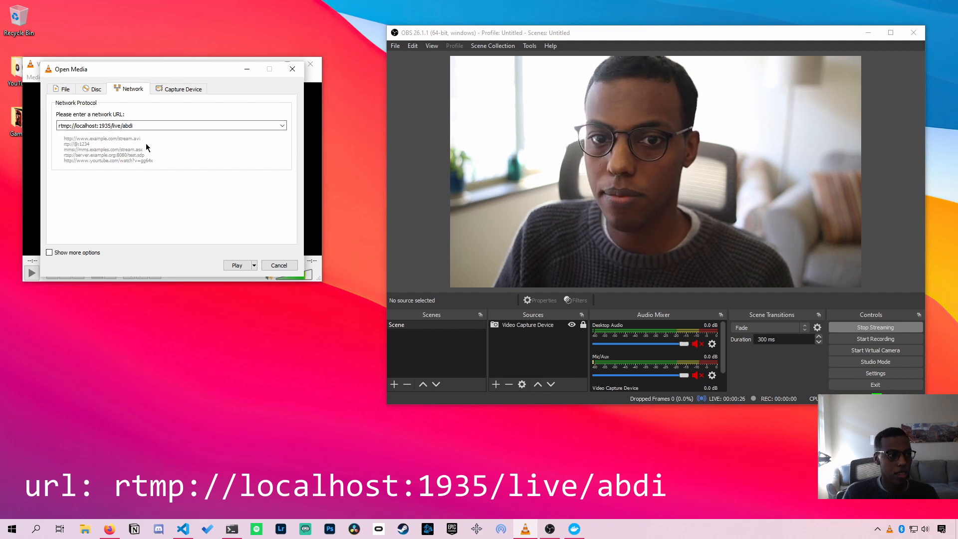
left_click(237, 265)
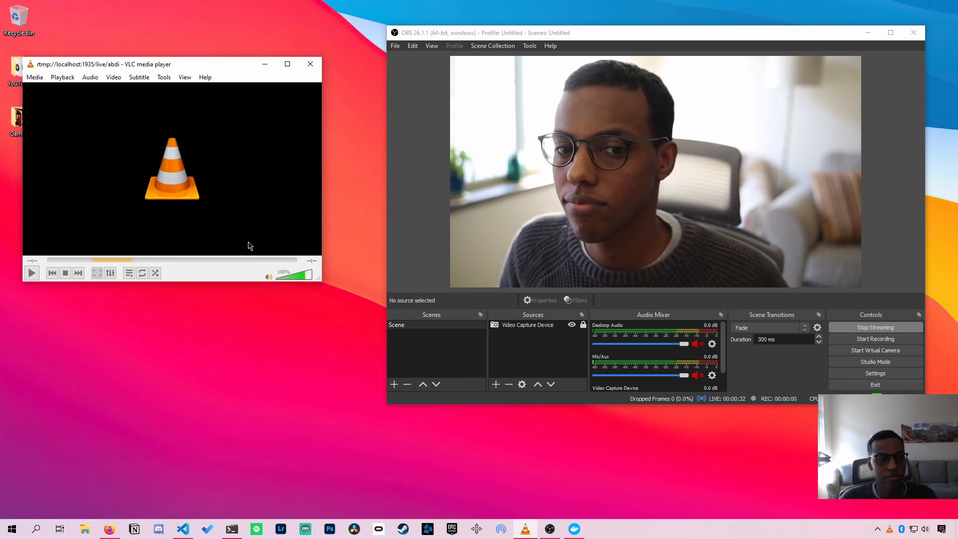
left_click(31, 273)
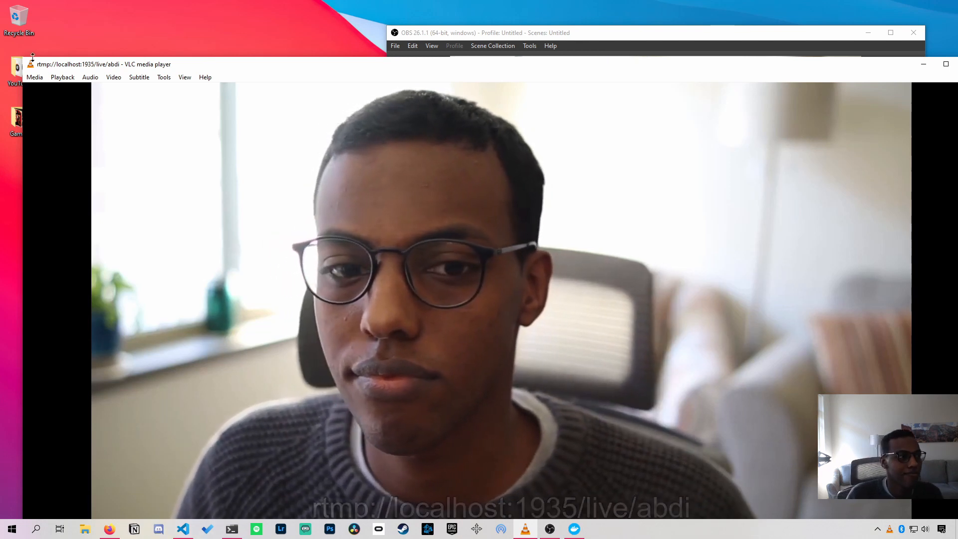
left_click_drag(103, 64, 544, 270)
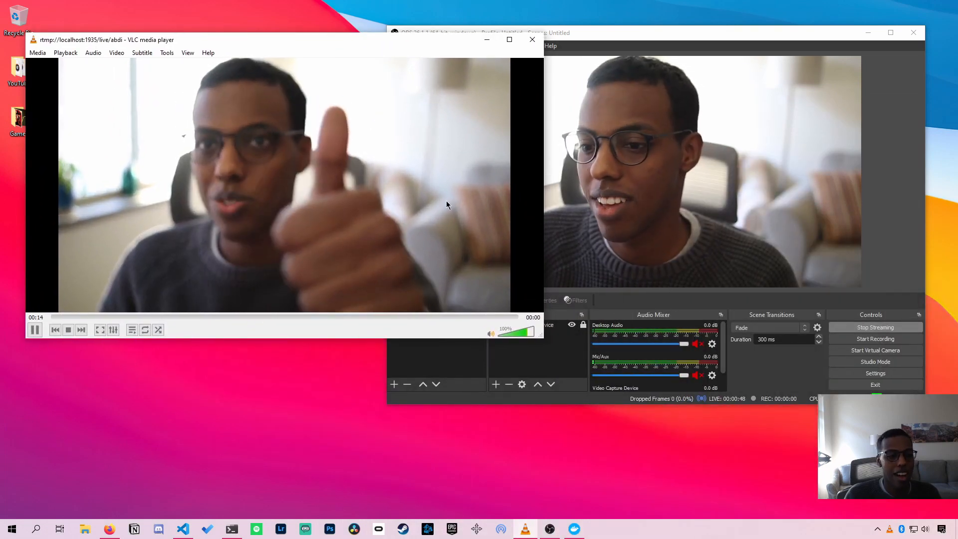
left_click(533, 40)
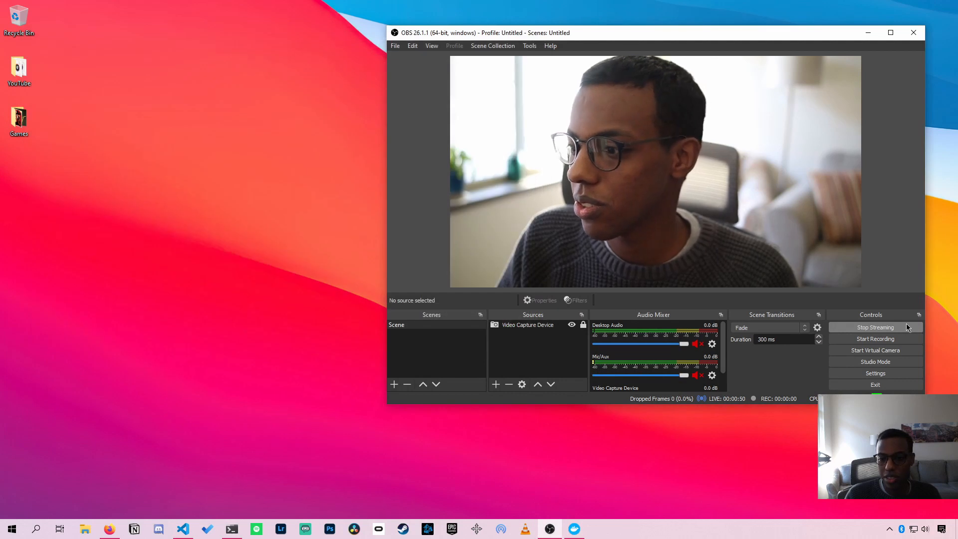
Step: Change the stream key to abdi?key=WRONG and retry streaming, which is refused
left_click(875, 373)
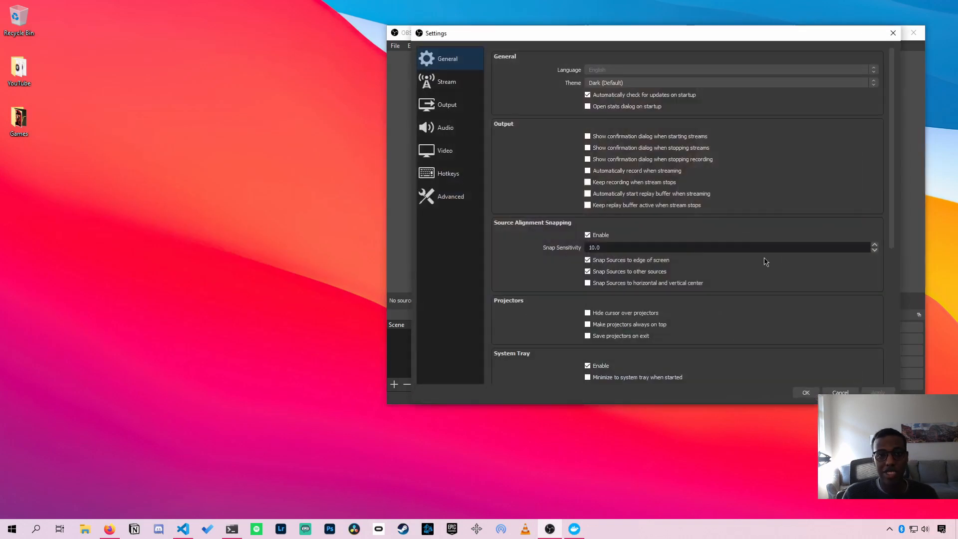
left_click(445, 81)
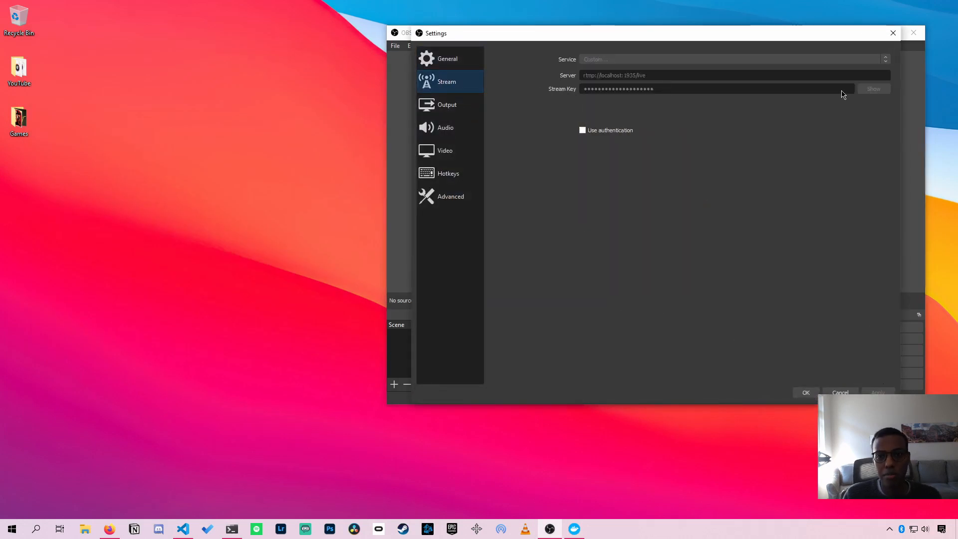
mouse_move(856, 389)
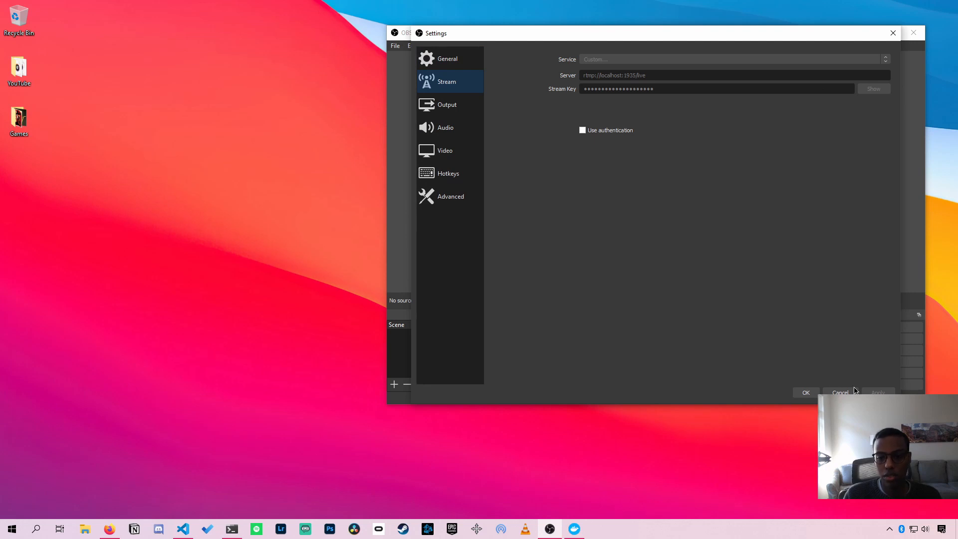
left_click(447, 58)
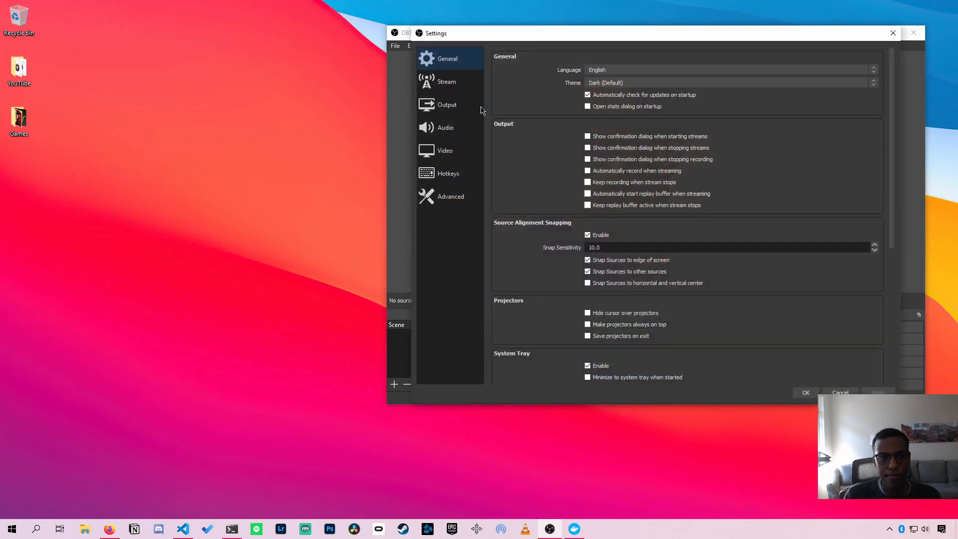
left_click(446, 82)
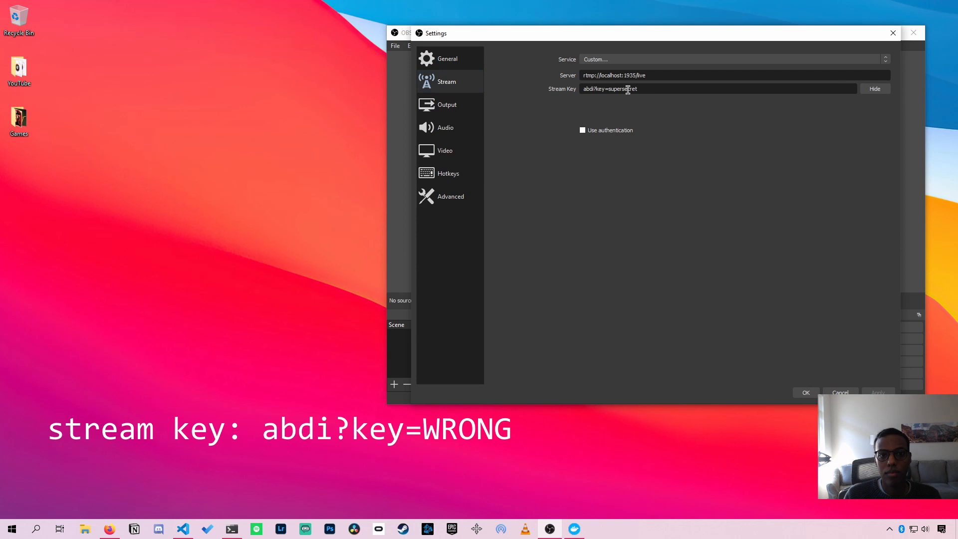
type("WRONG")
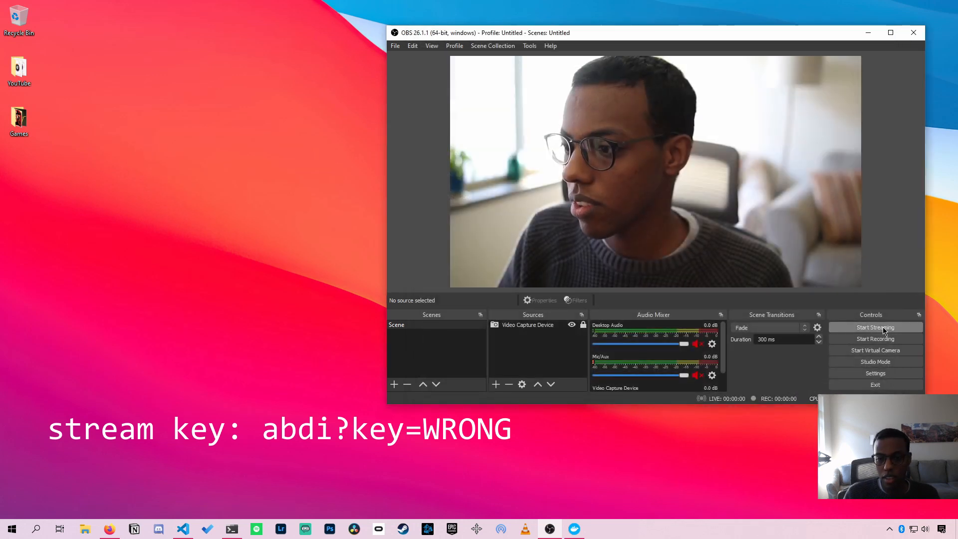
left_click(876, 327)
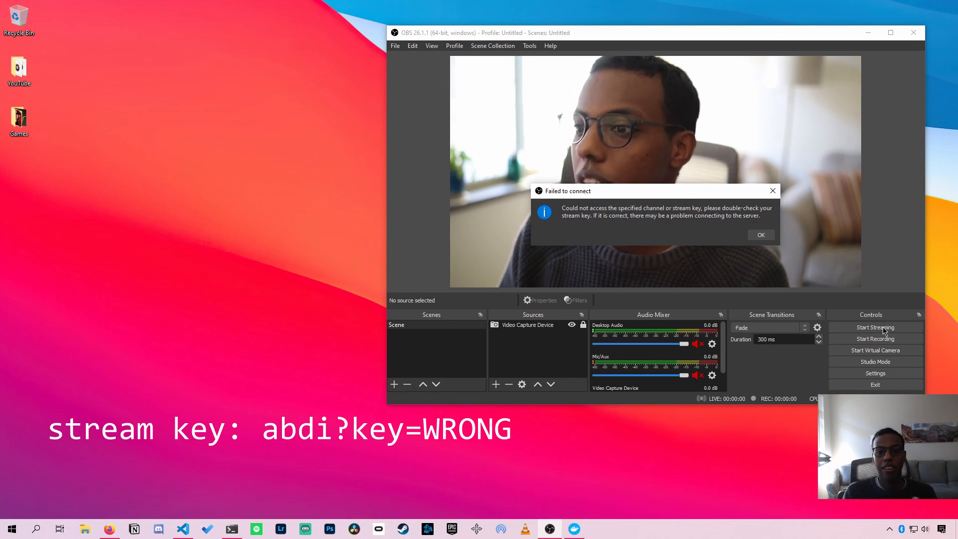